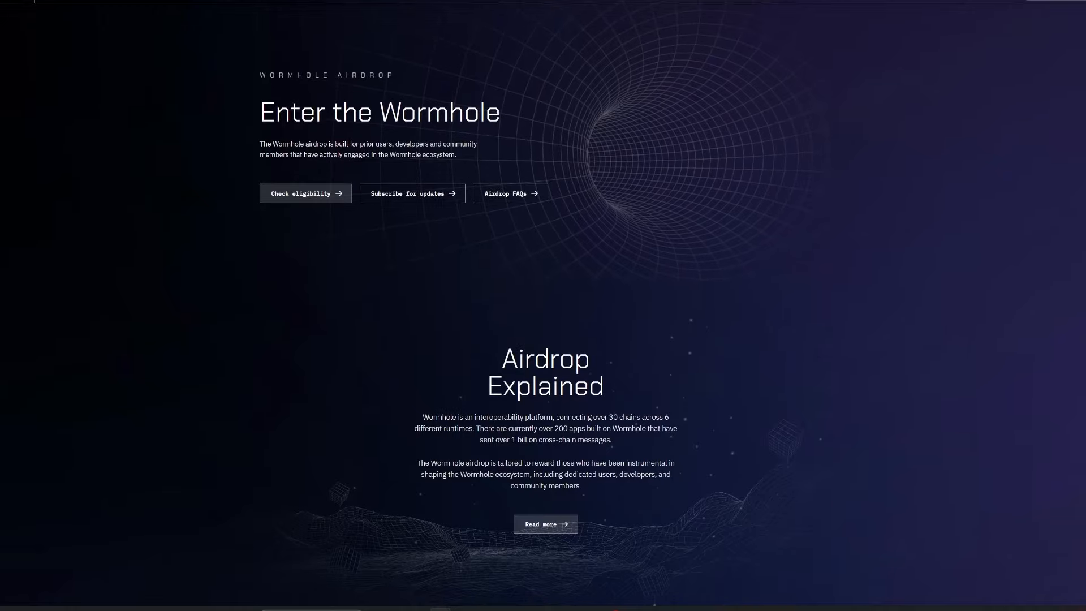
pyautogui.scroll(-3)
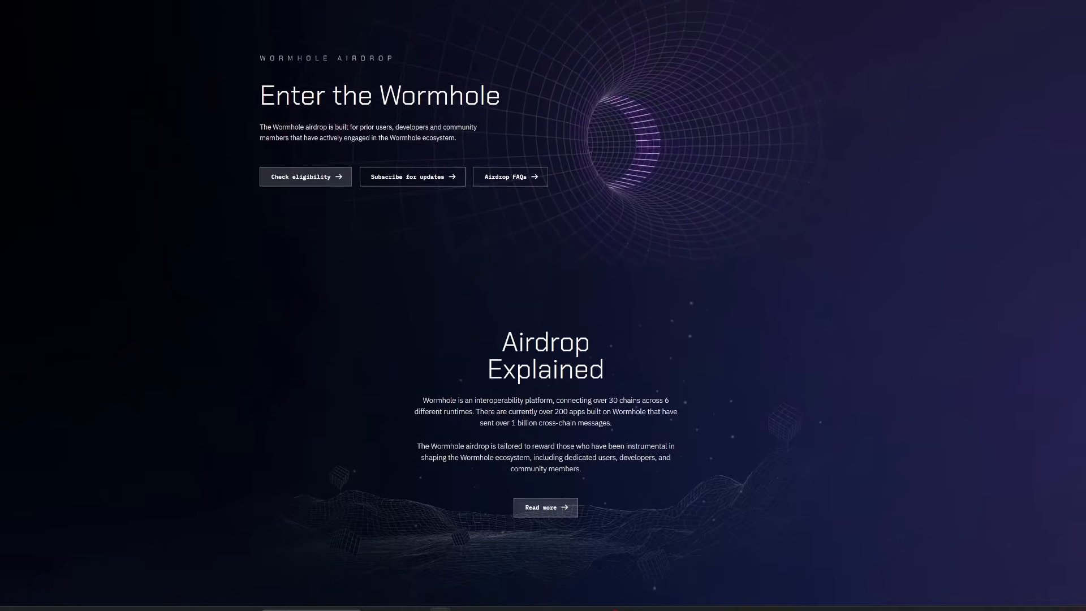
pyautogui.scroll(-3)
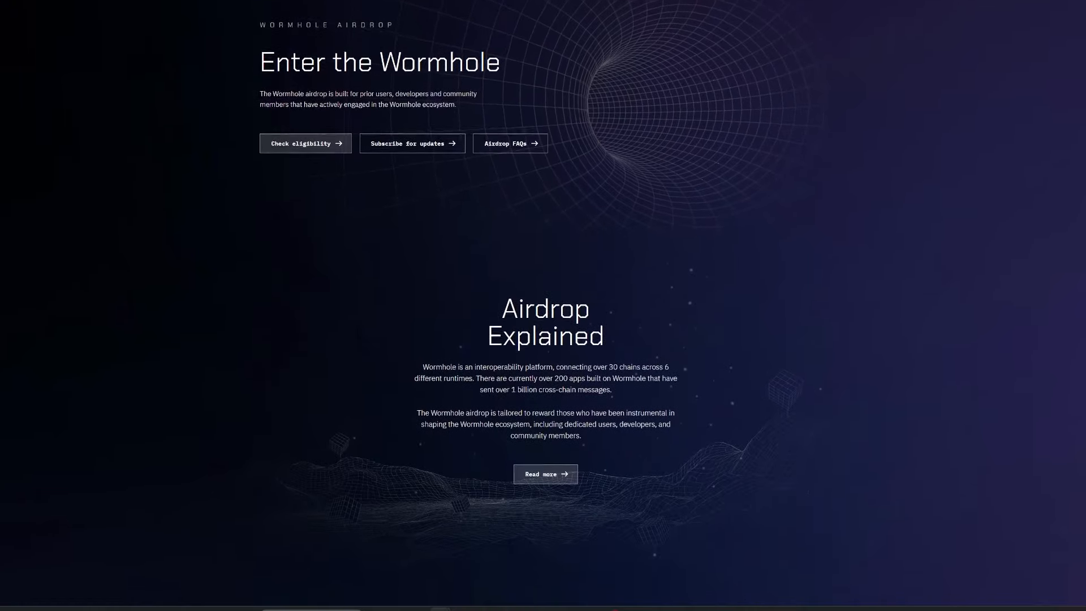
pyautogui.scroll(-3)
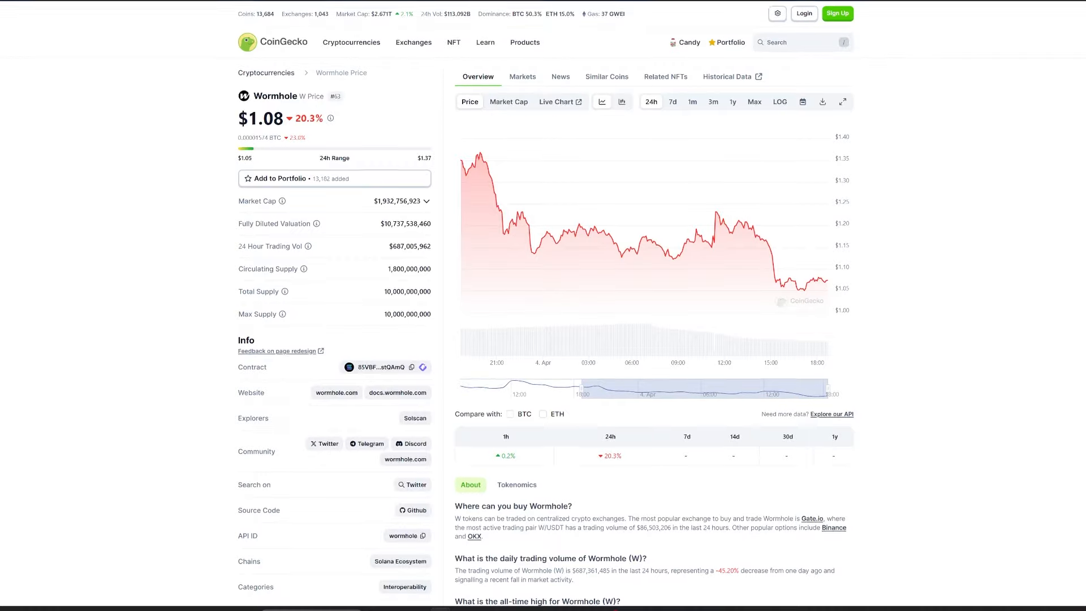
pyautogui.scroll(-3)
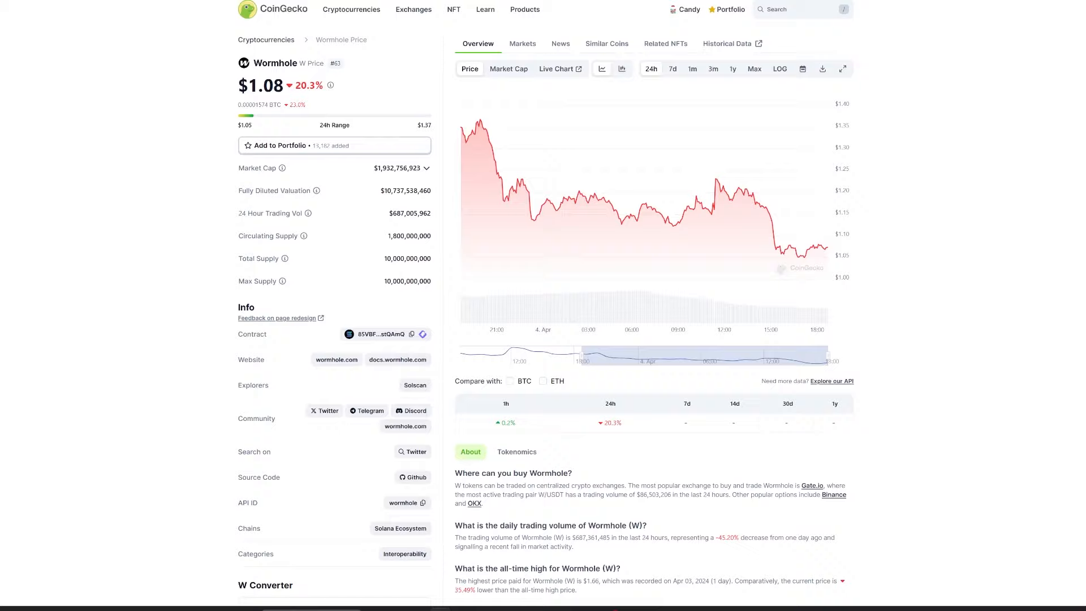
pyautogui.scroll(-3)
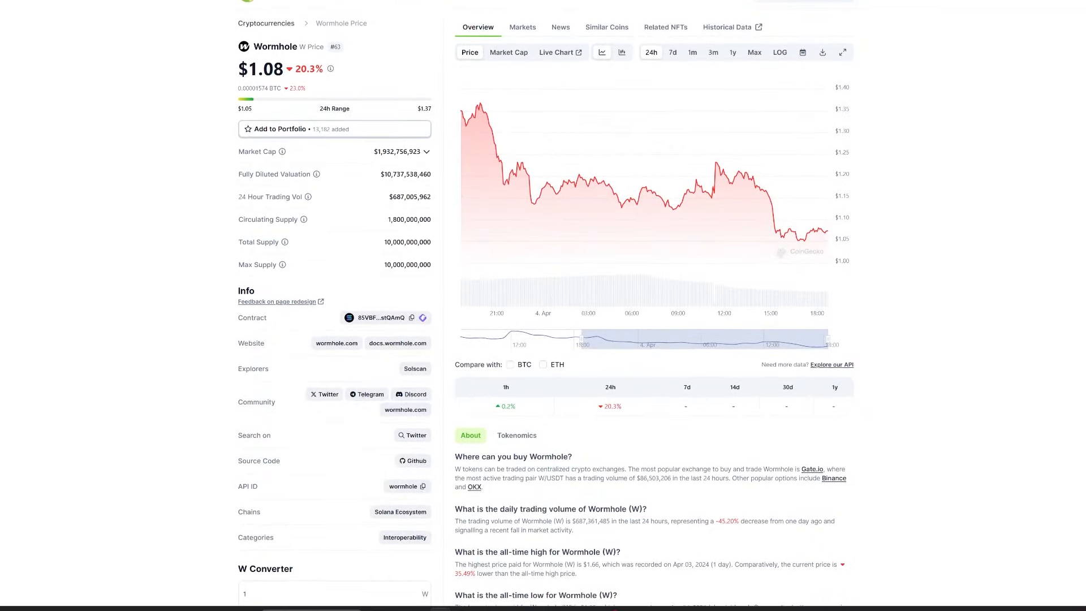
pyautogui.scroll(-3)
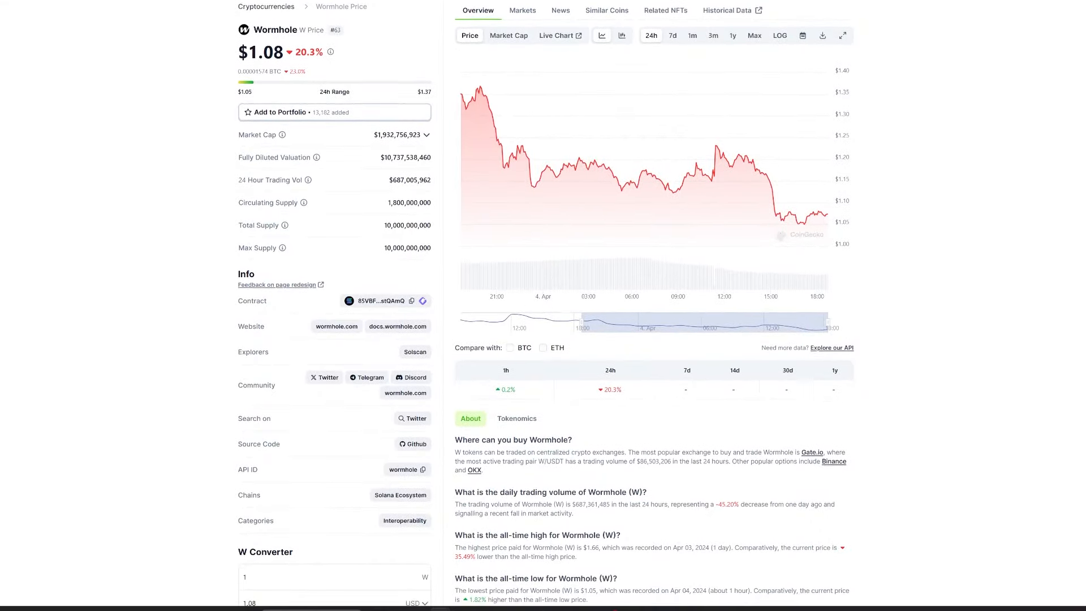
pyautogui.scroll(-3)
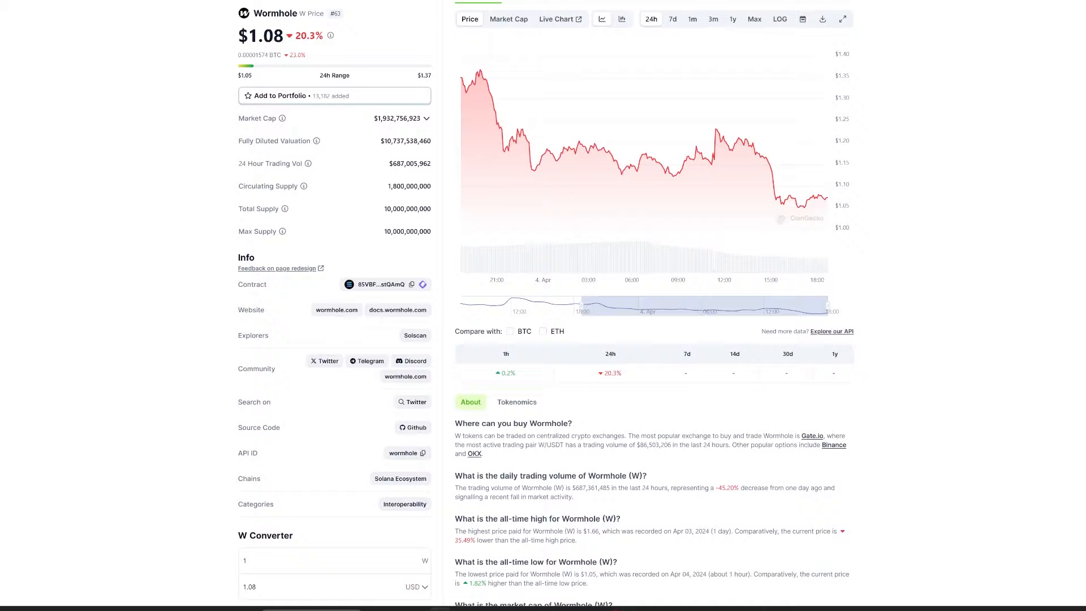
pyautogui.scroll(-3)
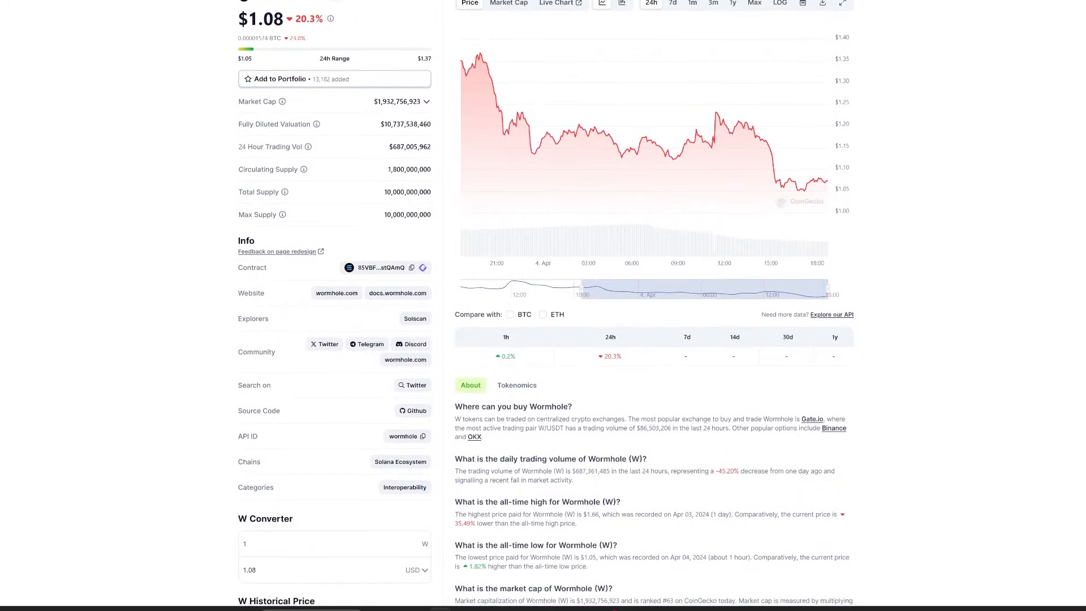
pyautogui.scroll(-3)
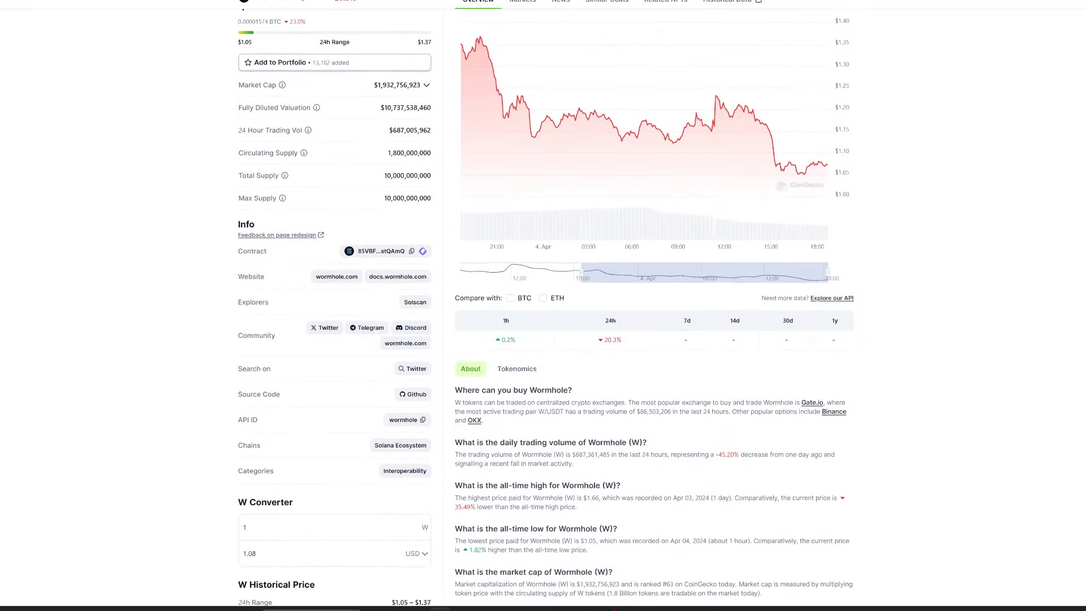
pyautogui.scroll(-3)
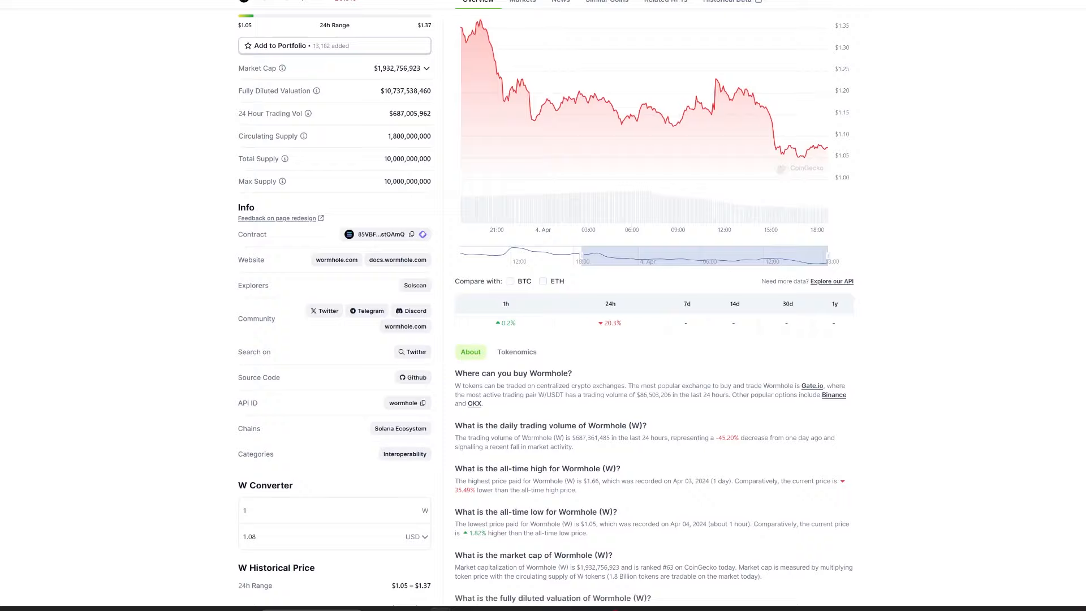
pyautogui.scroll(-3)
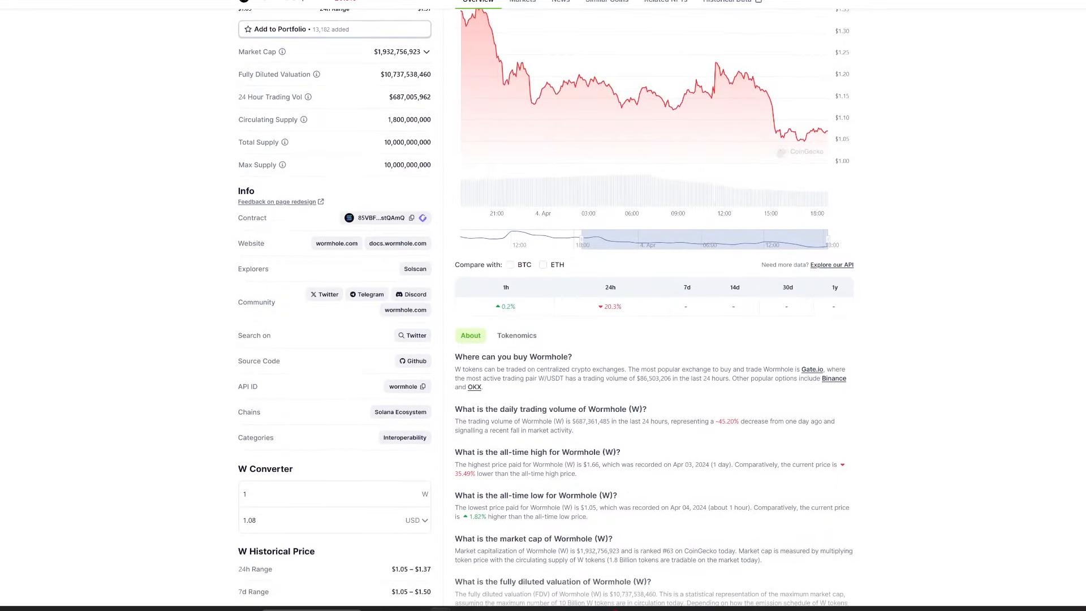
pyautogui.scroll(-3)
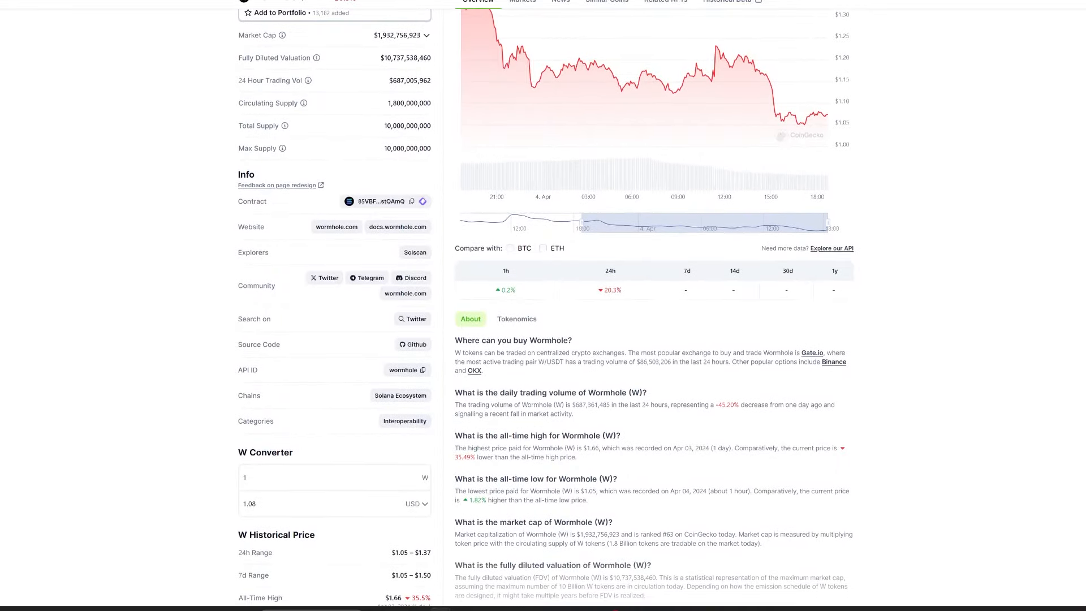
pyautogui.scroll(-3)
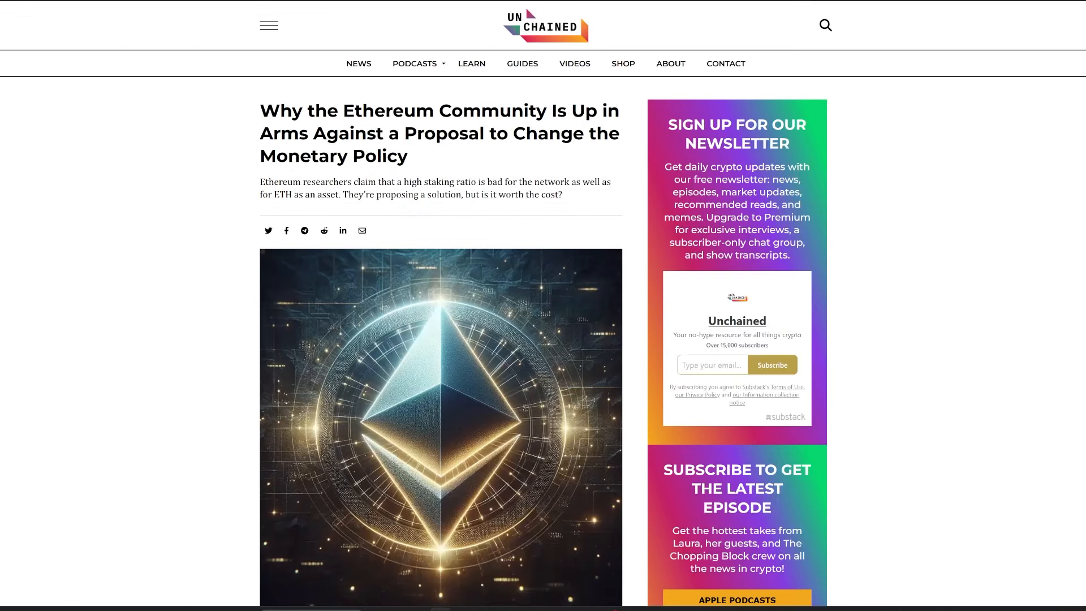
pyautogui.scroll(-3)
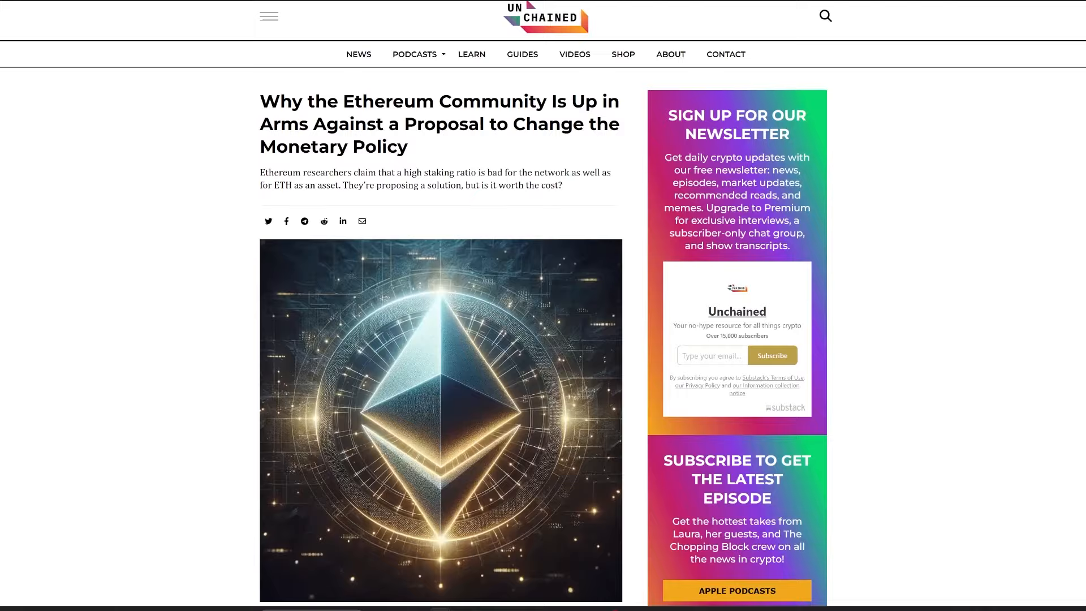
pyautogui.scroll(-3)
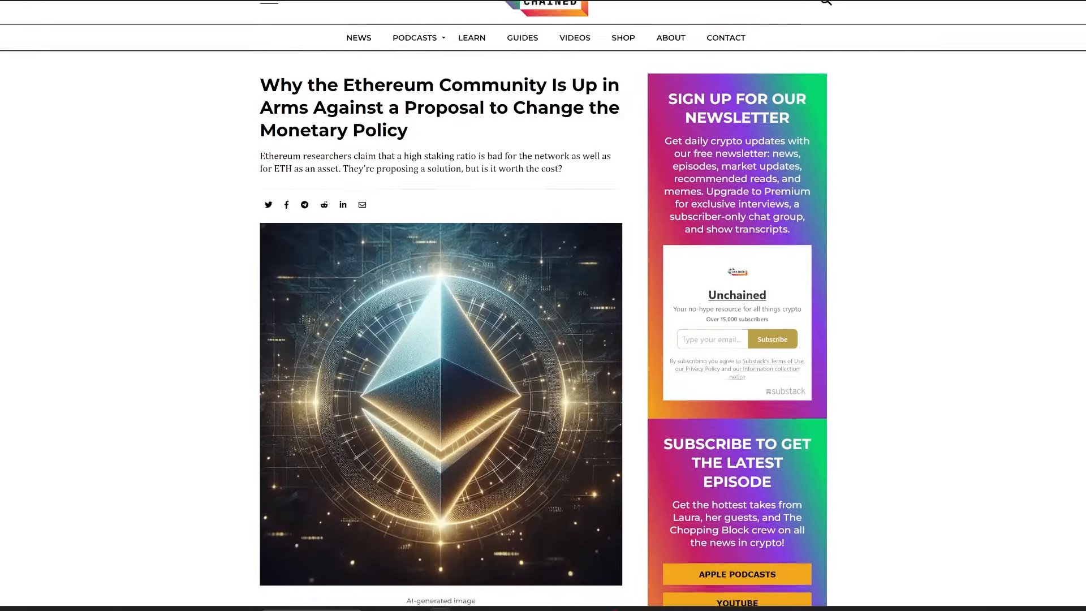
pyautogui.scroll(-3)
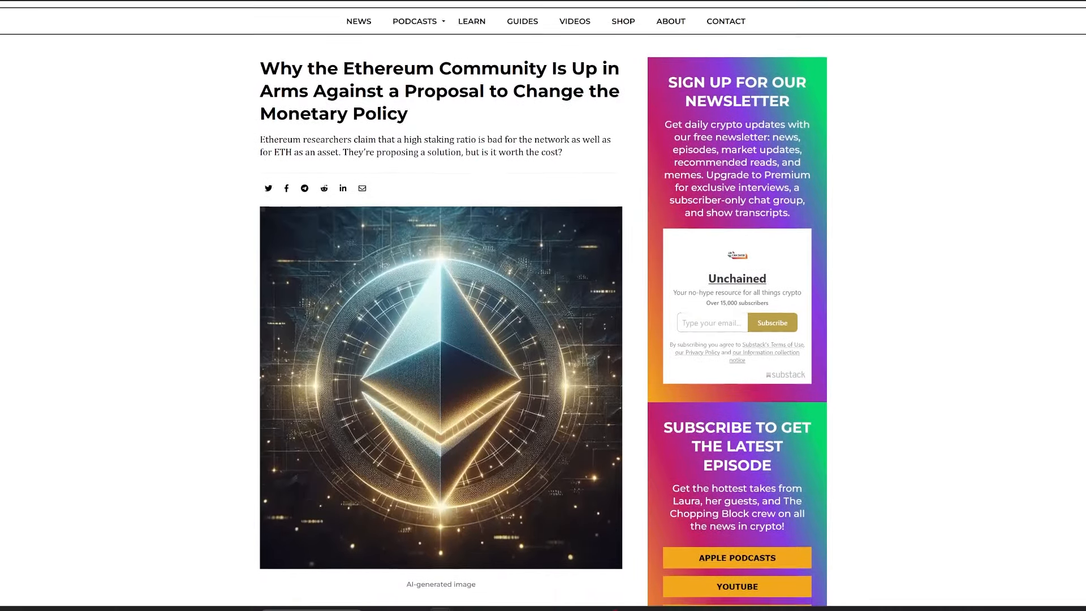
pyautogui.scroll(-3)
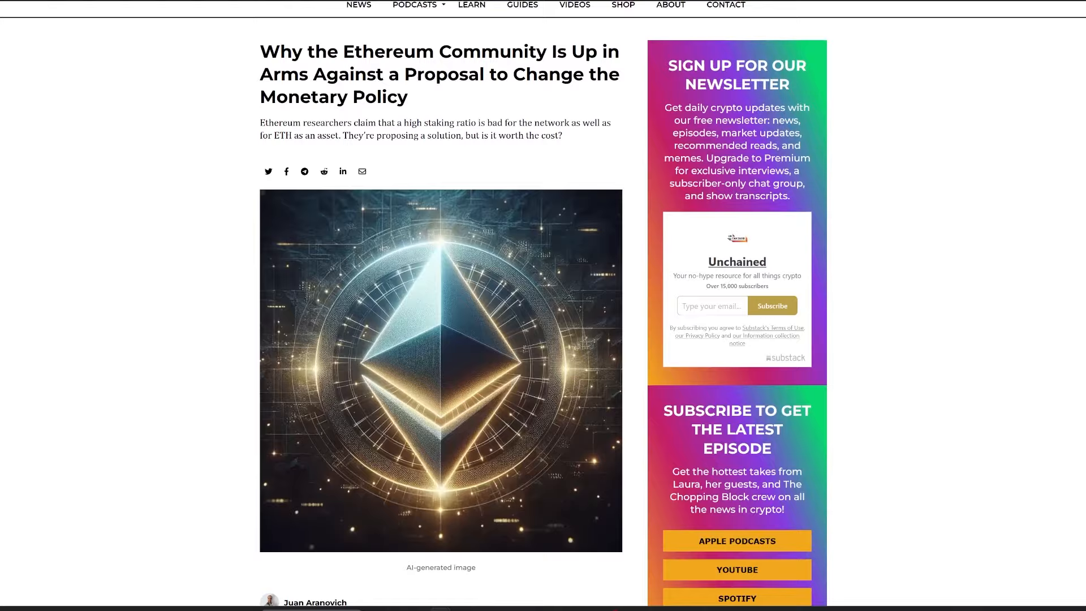
pyautogui.scroll(-3)
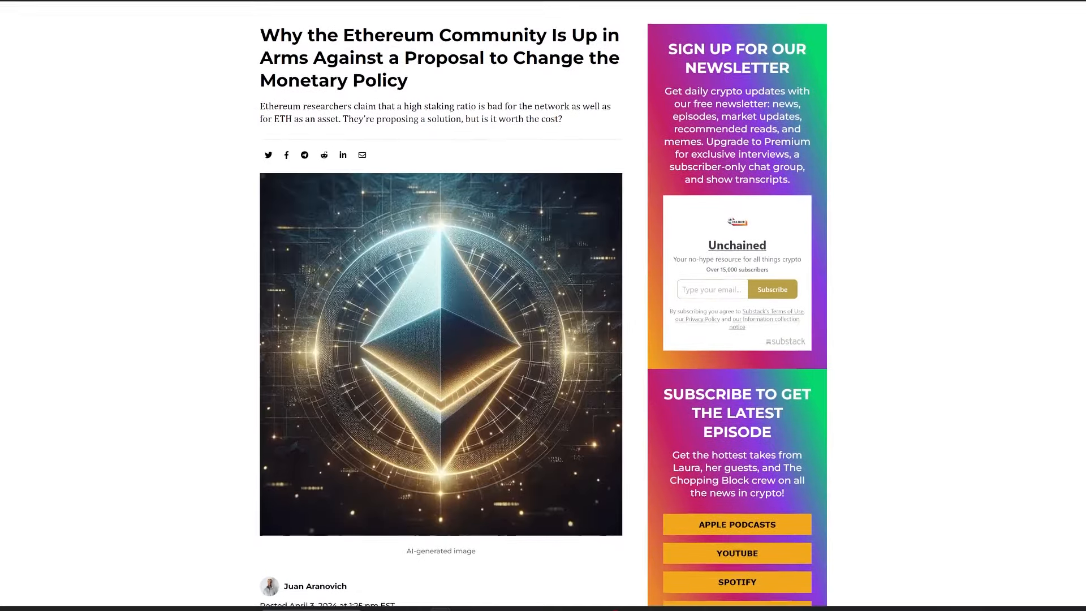
pyautogui.scroll(-3)
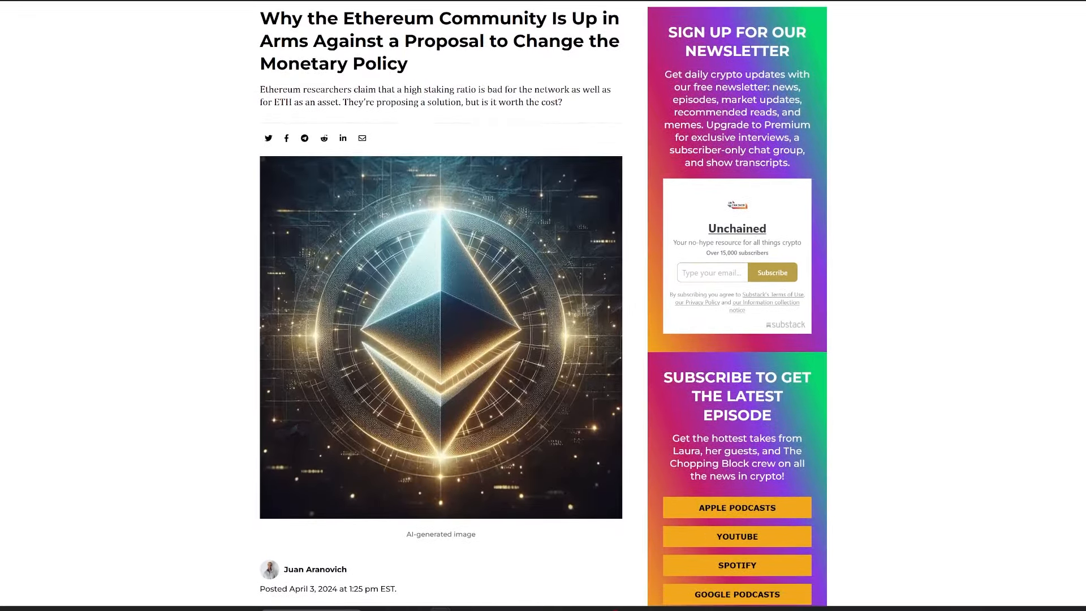
pyautogui.scroll(-3)
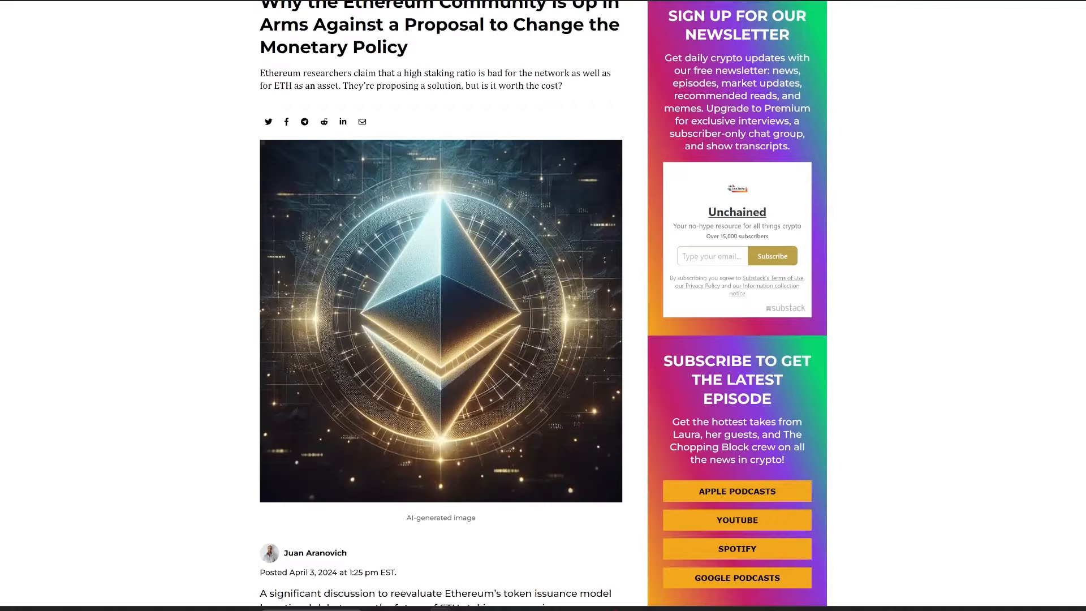
pyautogui.scroll(-3)
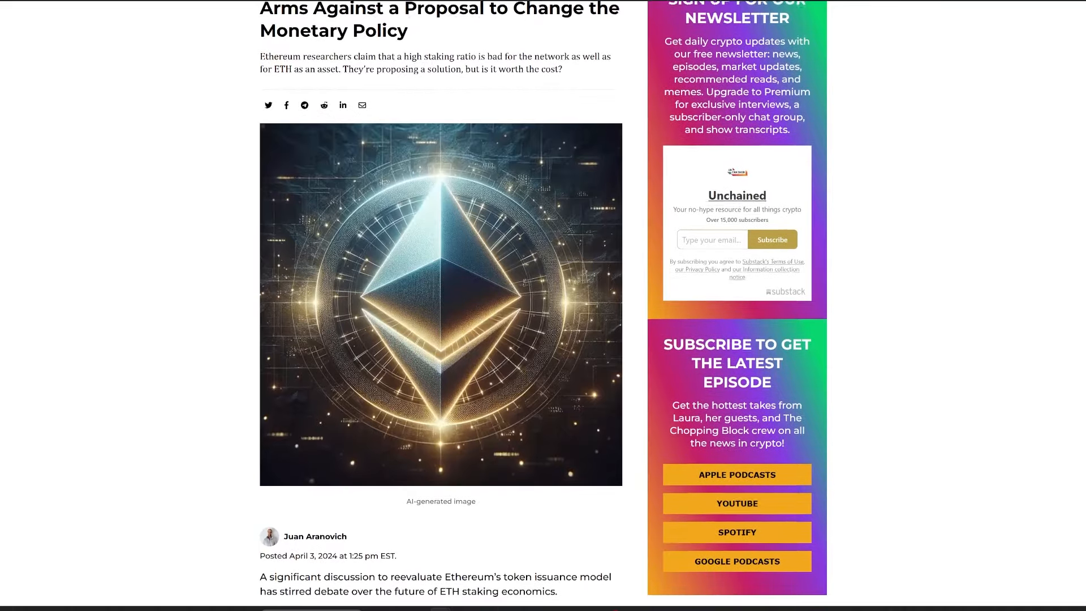
pyautogui.scroll(-3)
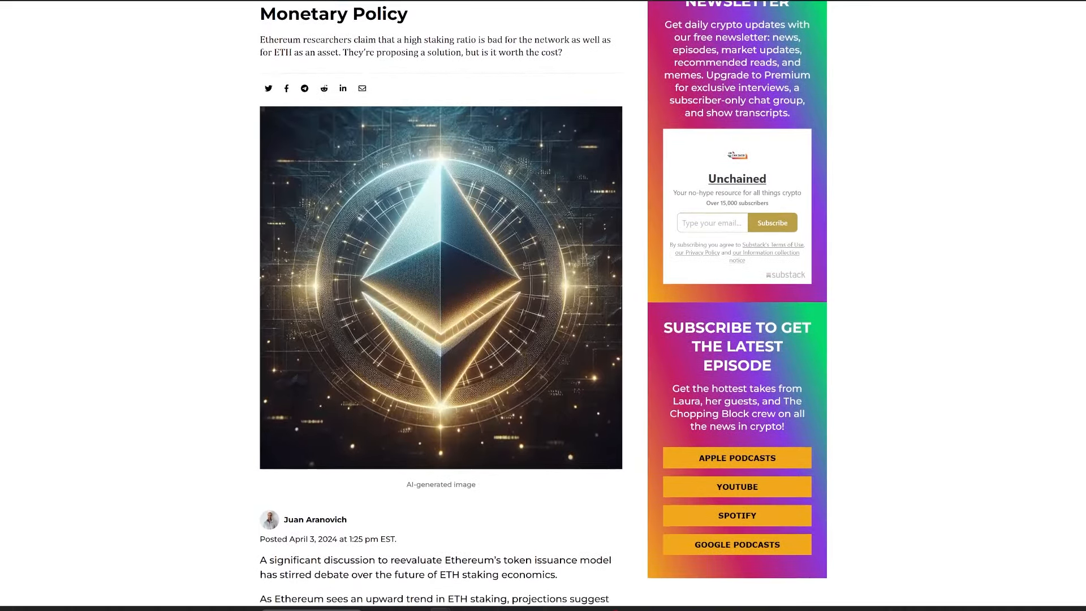
pyautogui.scroll(-3)
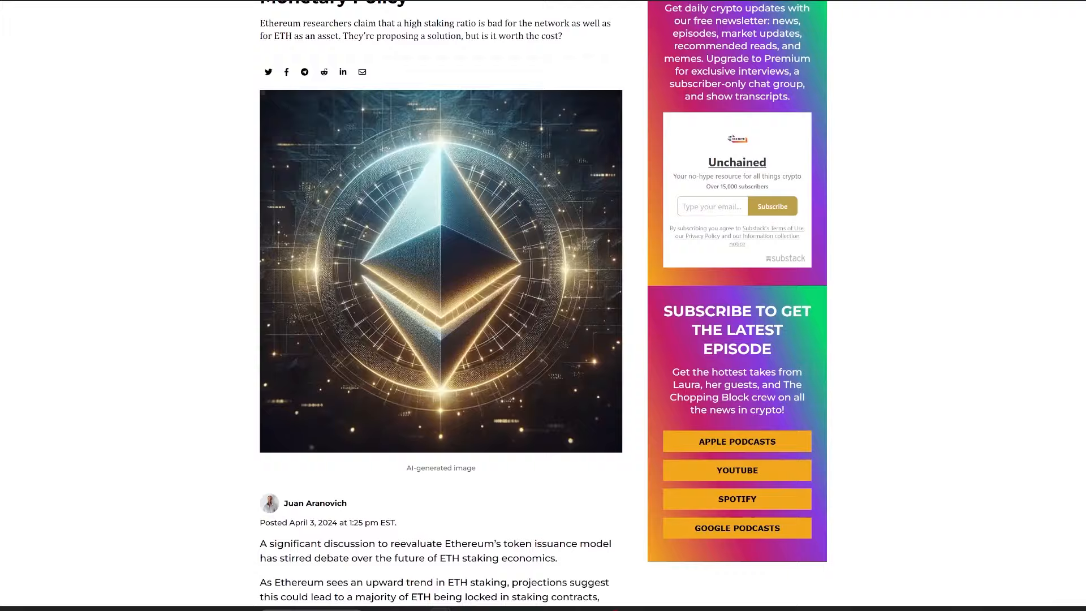
pyautogui.scroll(-3)
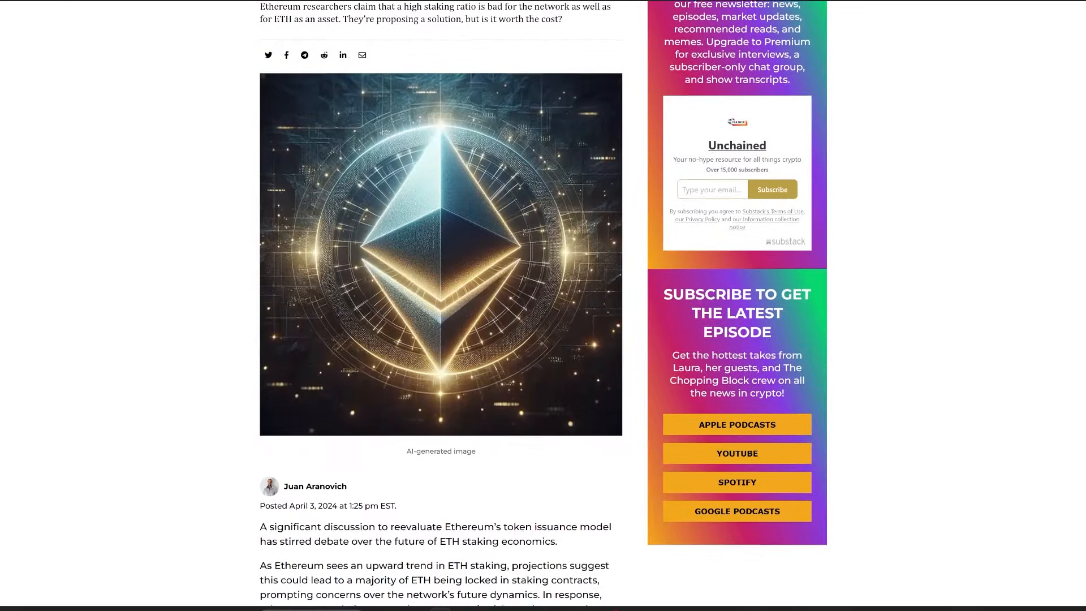
pyautogui.scroll(-3)
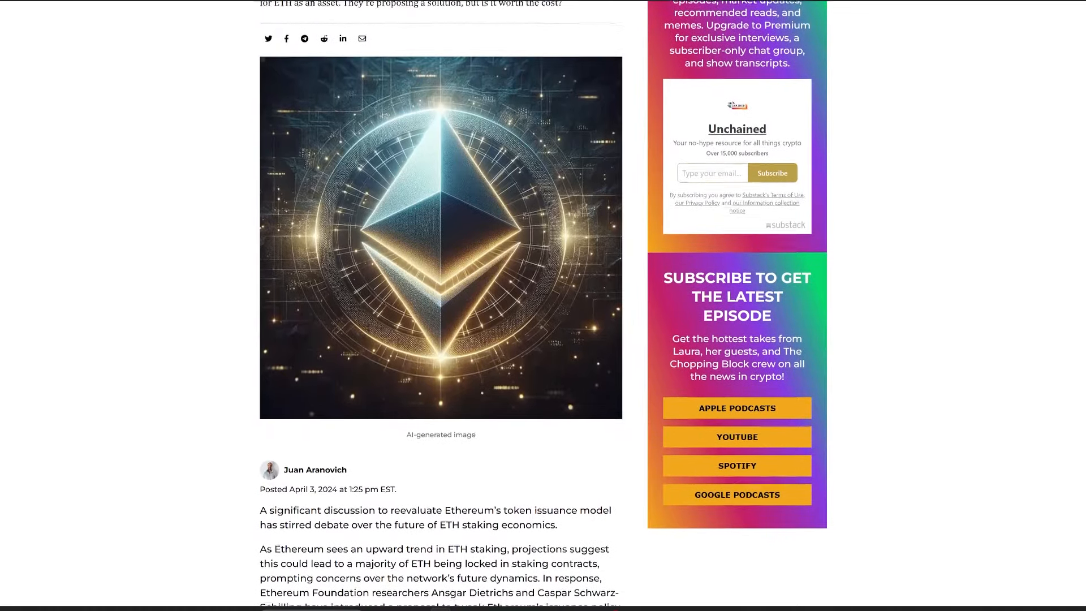
pyautogui.scroll(-3)
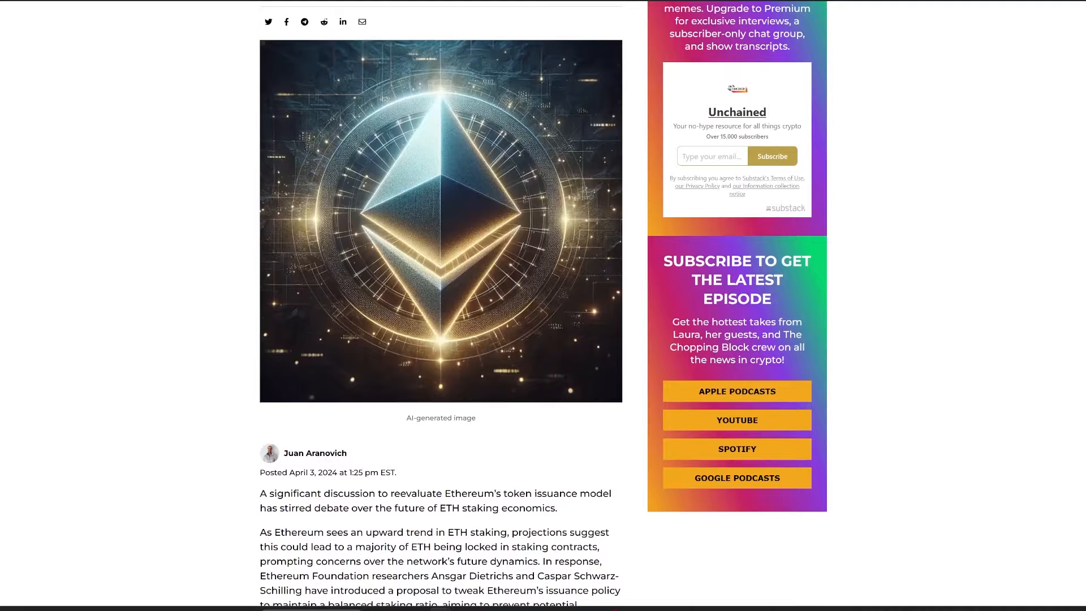
pyautogui.scroll(-3)
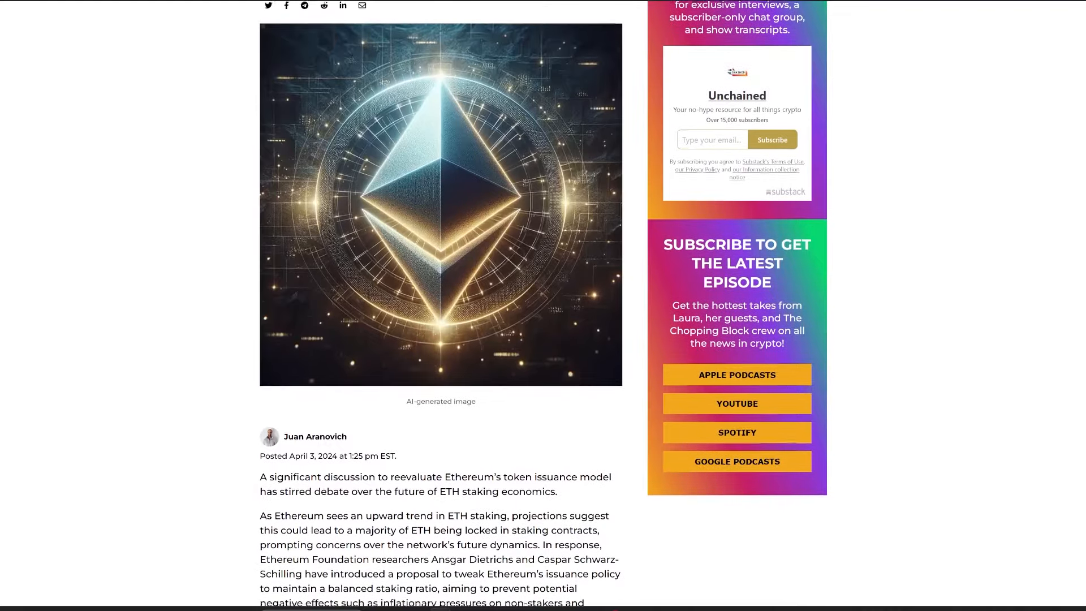
pyautogui.scroll(-3)
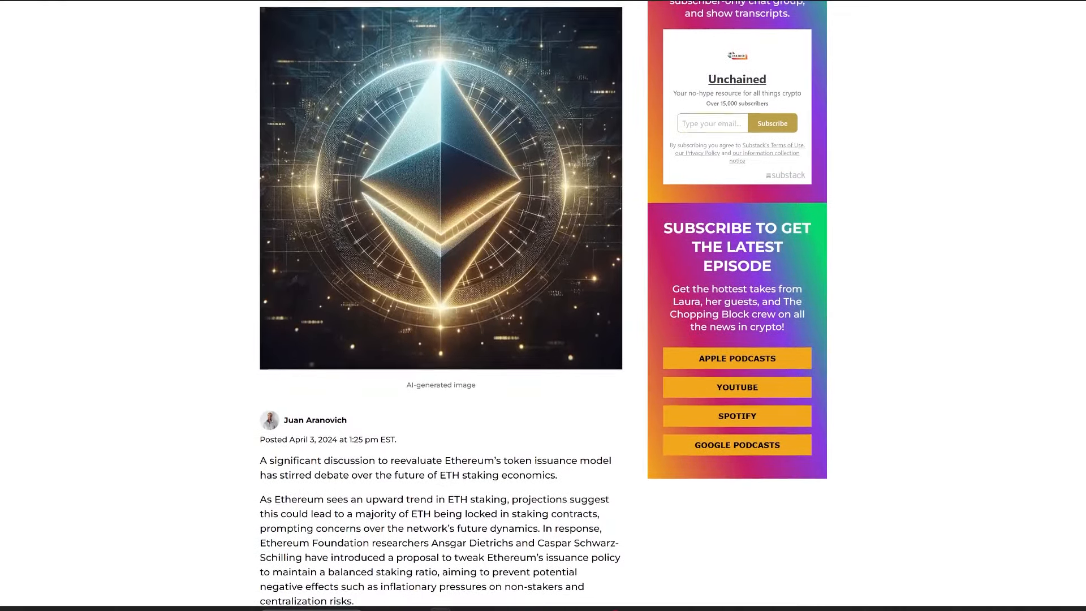
pyautogui.scroll(-3)
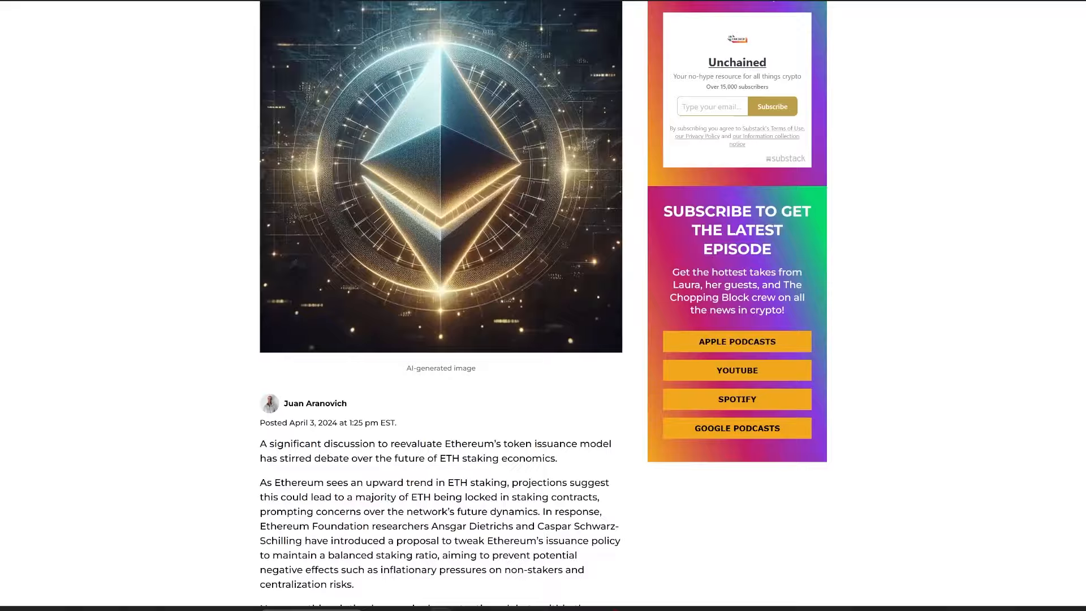
pyautogui.scroll(-3)
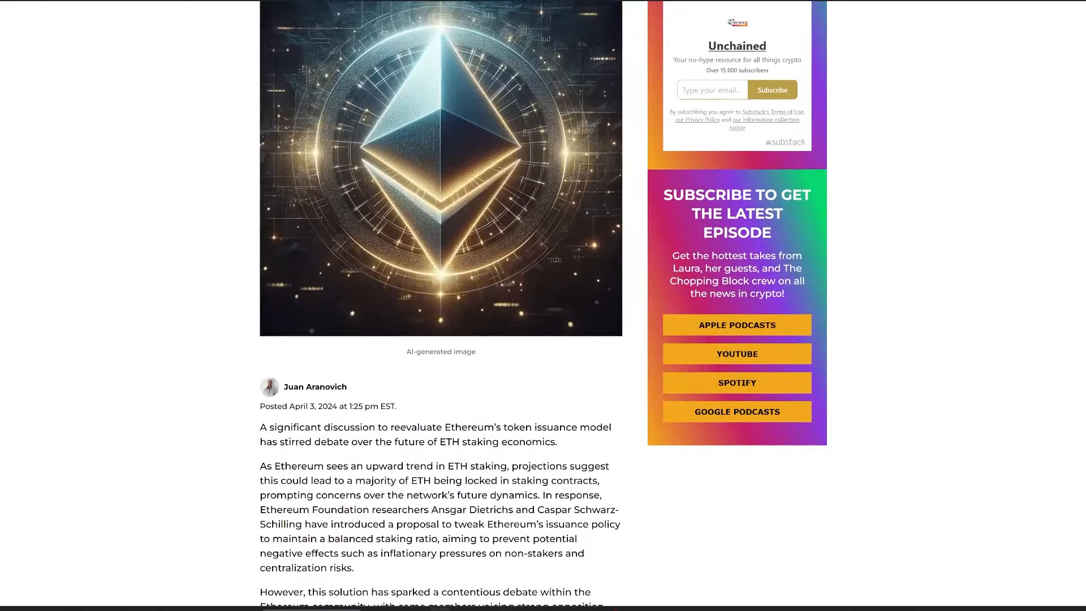
pyautogui.scroll(-3)
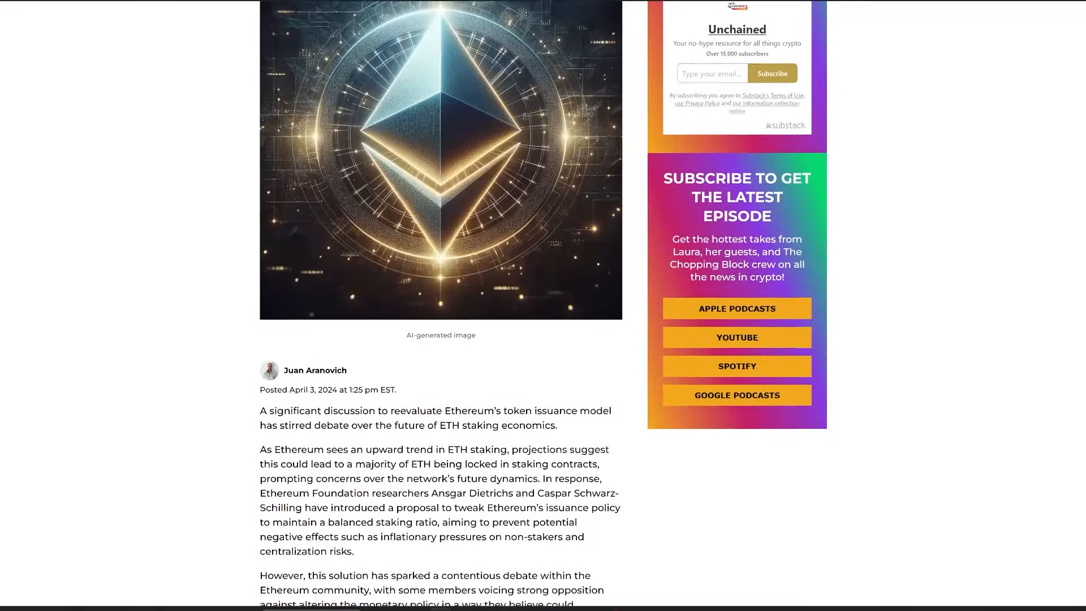
pyautogui.scroll(-3)
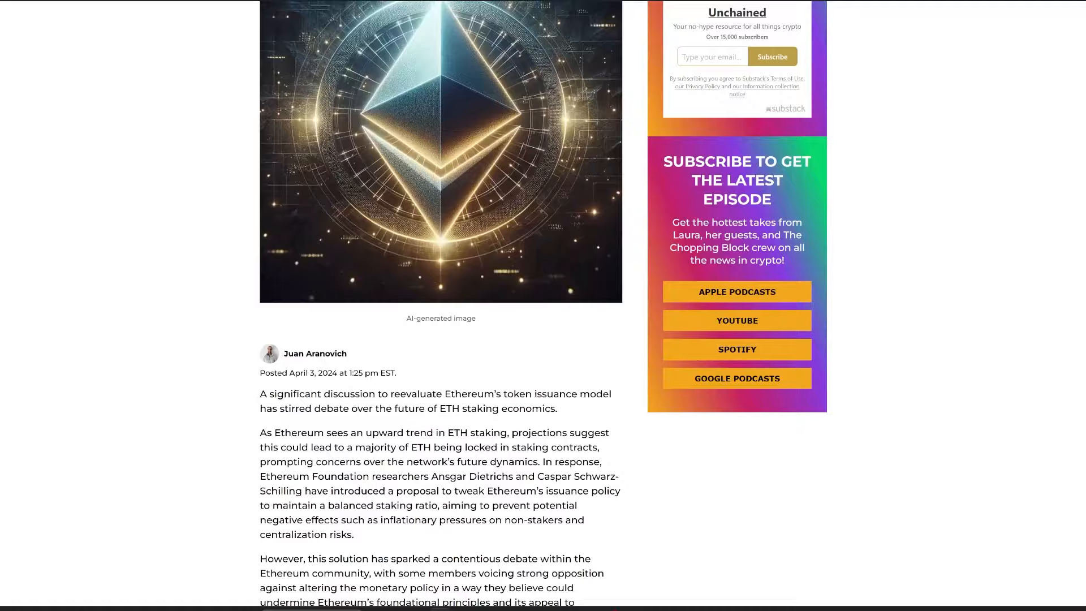
pyautogui.scroll(-3)
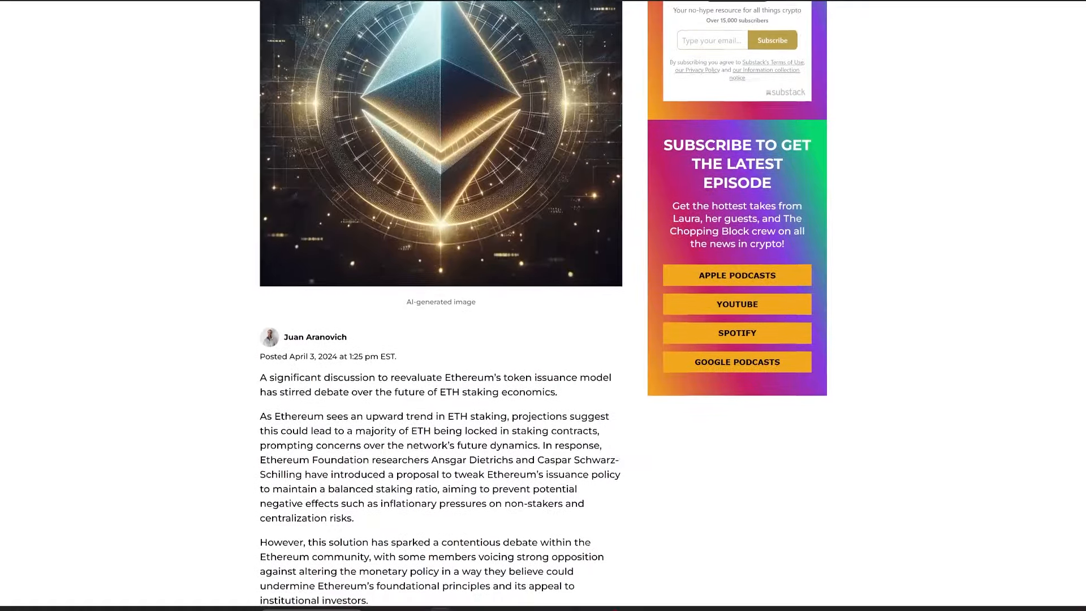
pyautogui.scroll(-3)
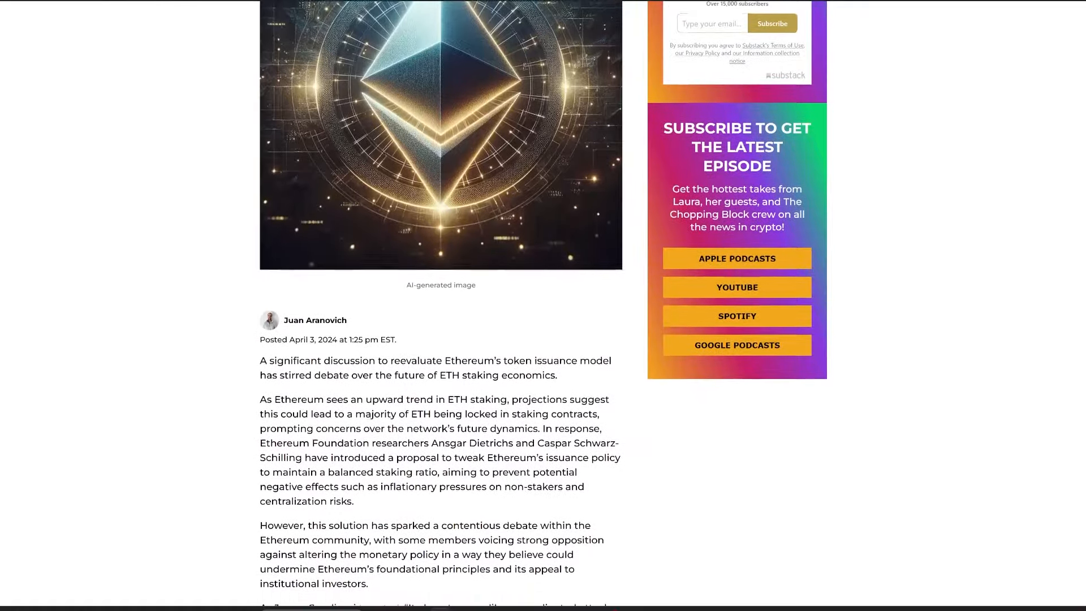
pyautogui.scroll(-3)
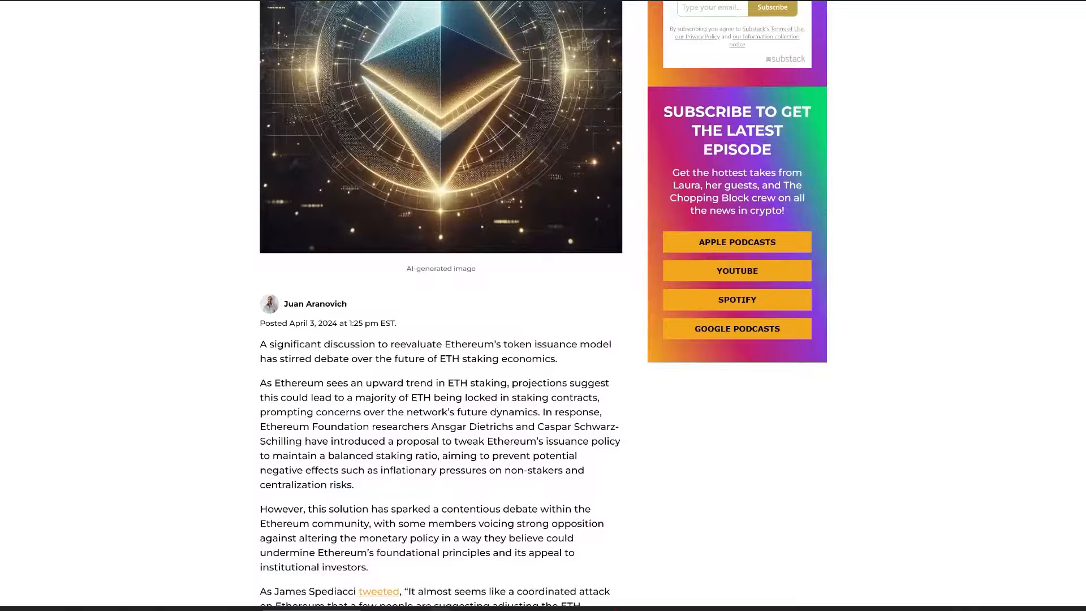
pyautogui.scroll(-3)
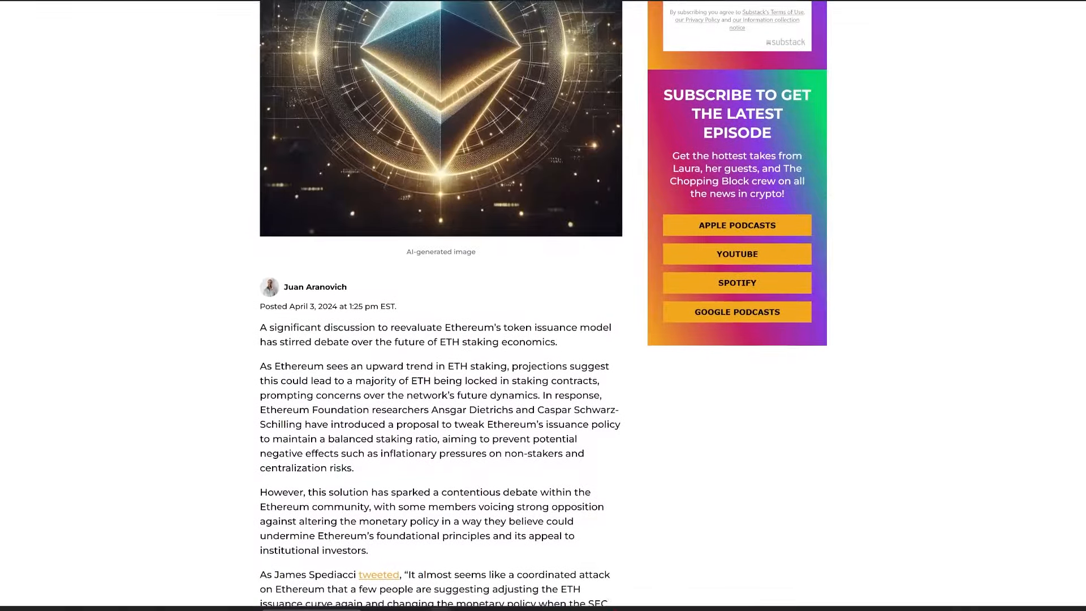
pyautogui.scroll(-3)
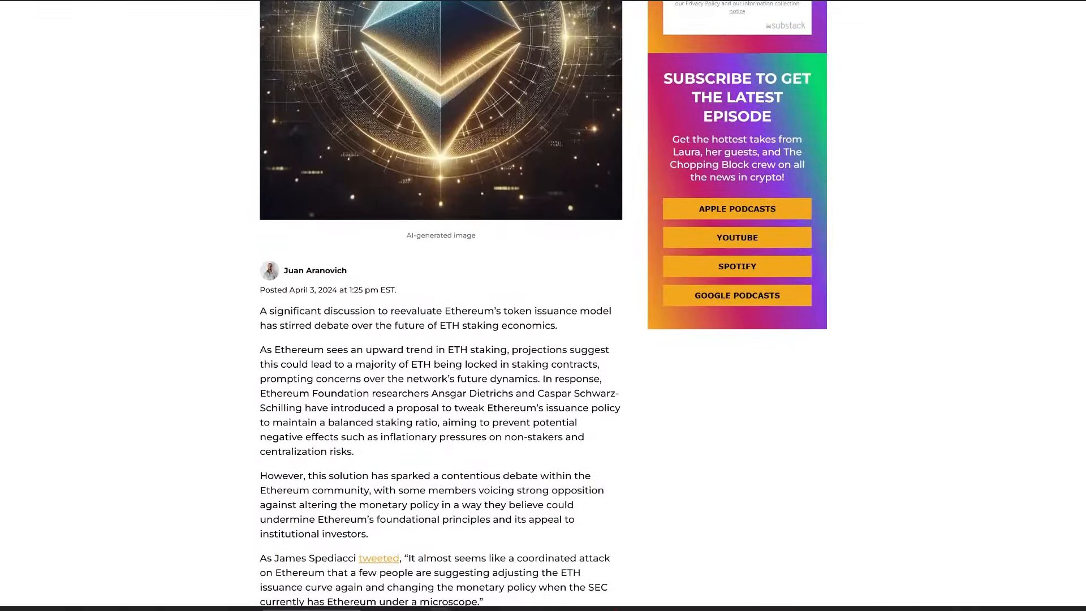
pyautogui.scroll(-3)
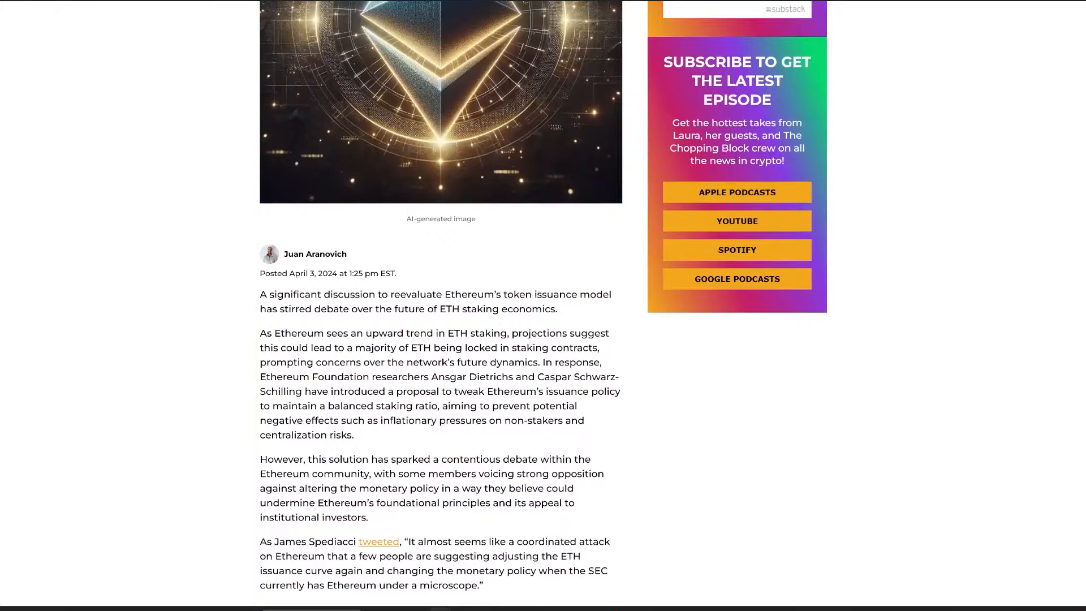
pyautogui.scroll(-3)
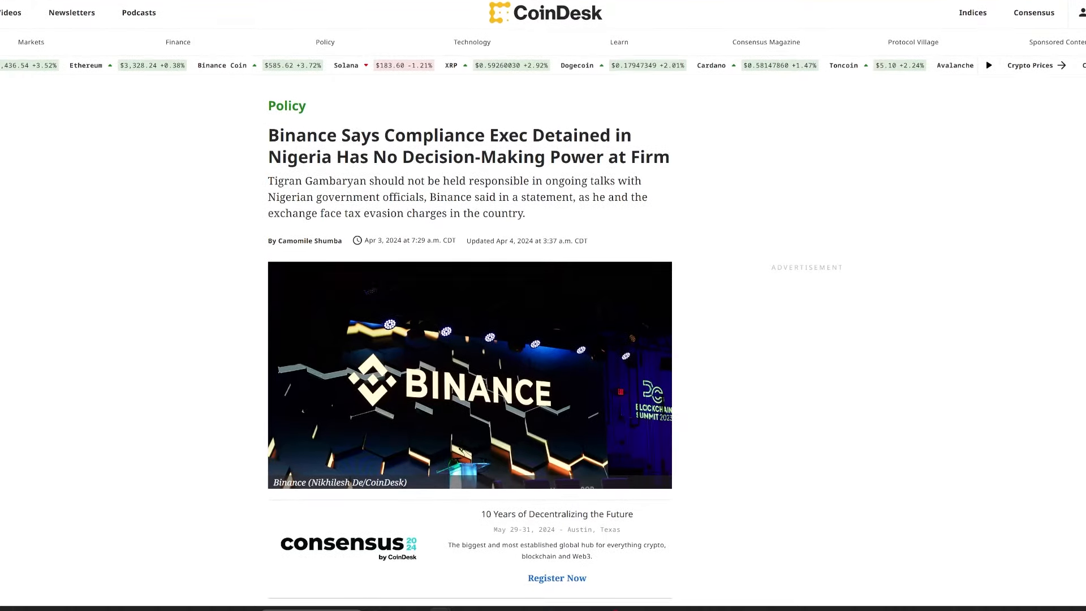
pyautogui.scroll(-3)
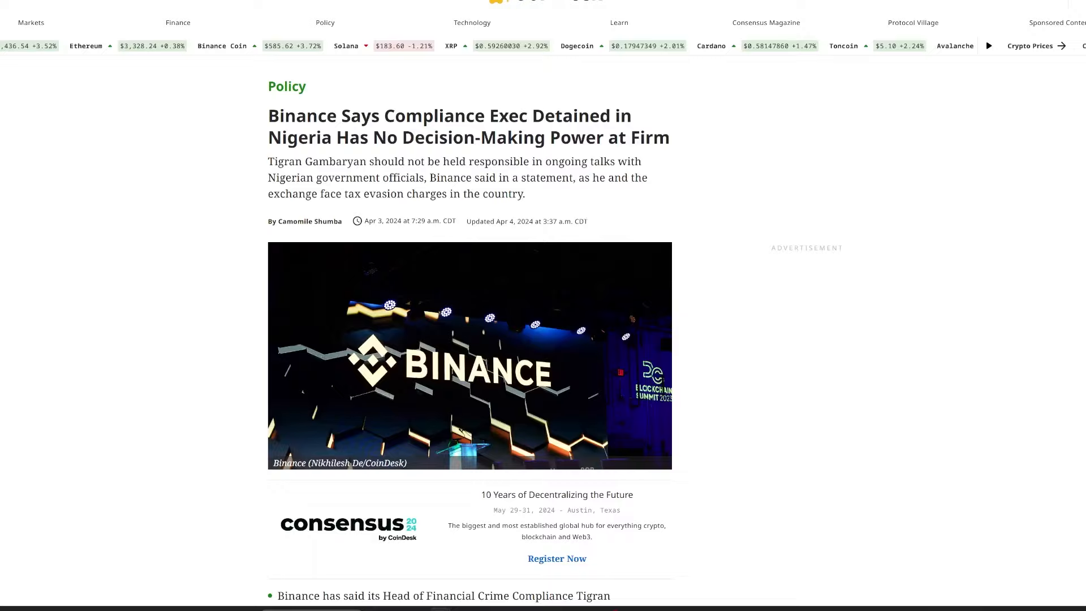
pyautogui.scroll(-3)
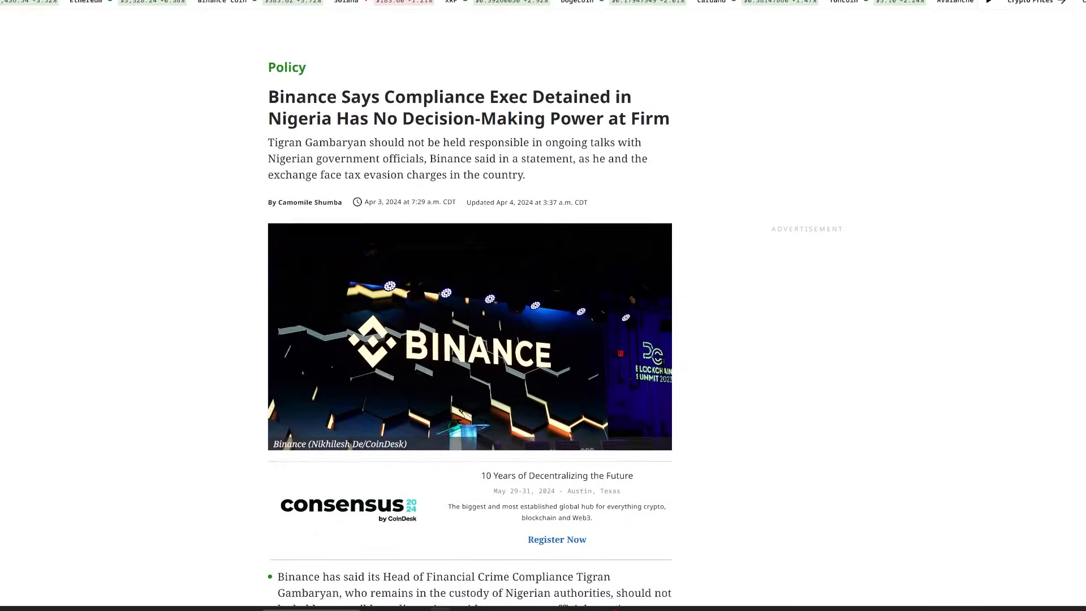
pyautogui.scroll(-3)
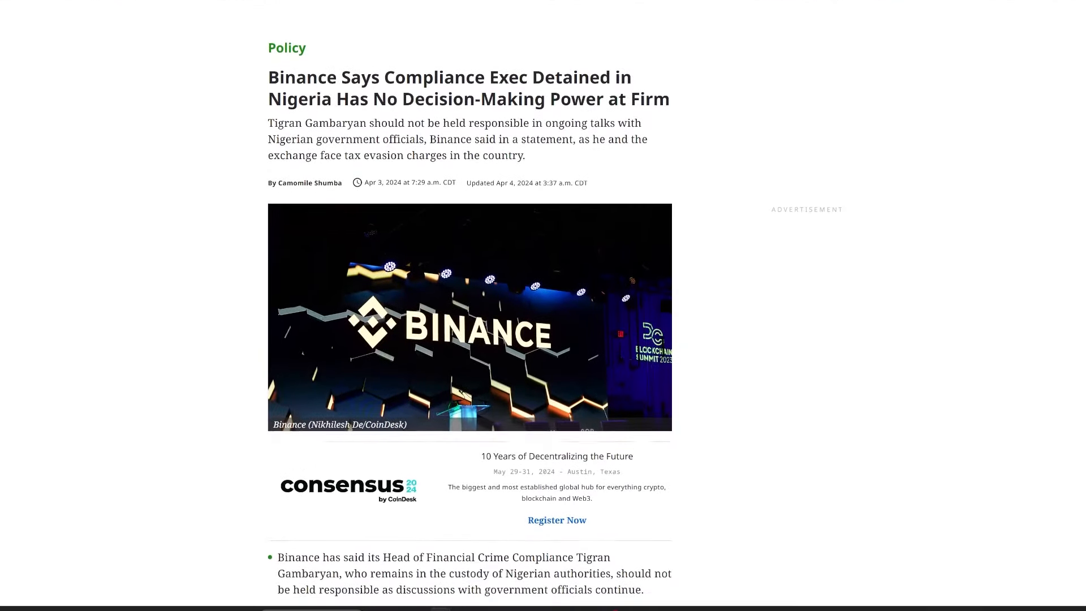
pyautogui.scroll(-3)
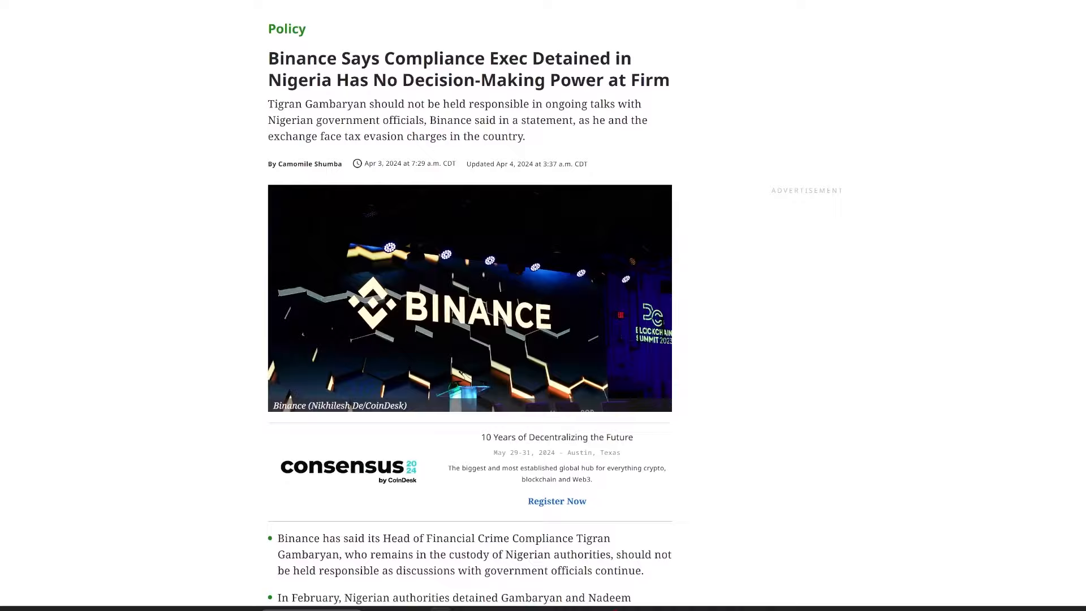
pyautogui.scroll(-3)
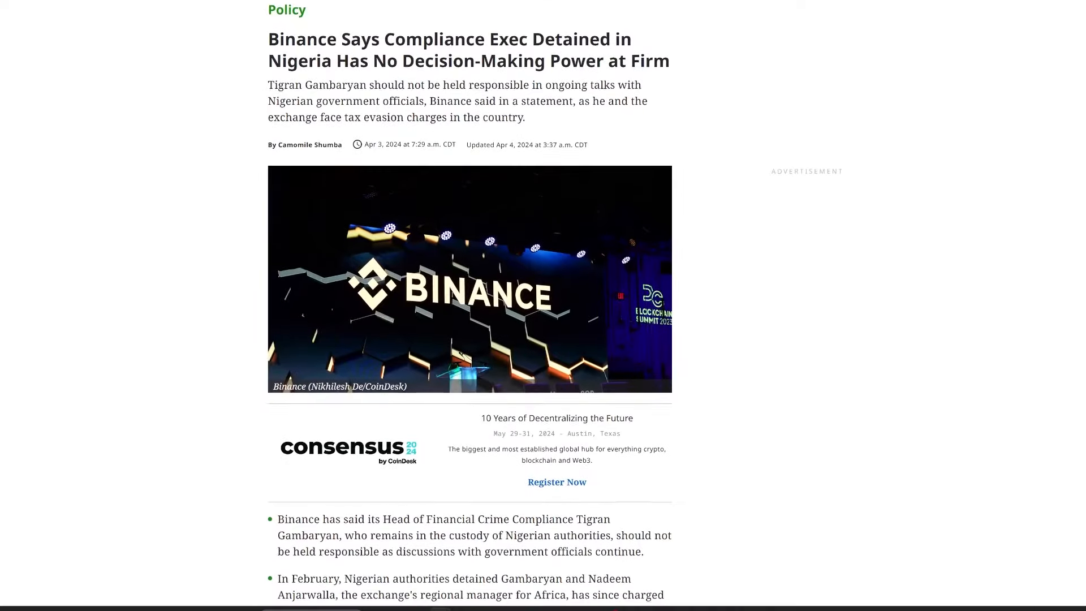
pyautogui.scroll(-3)
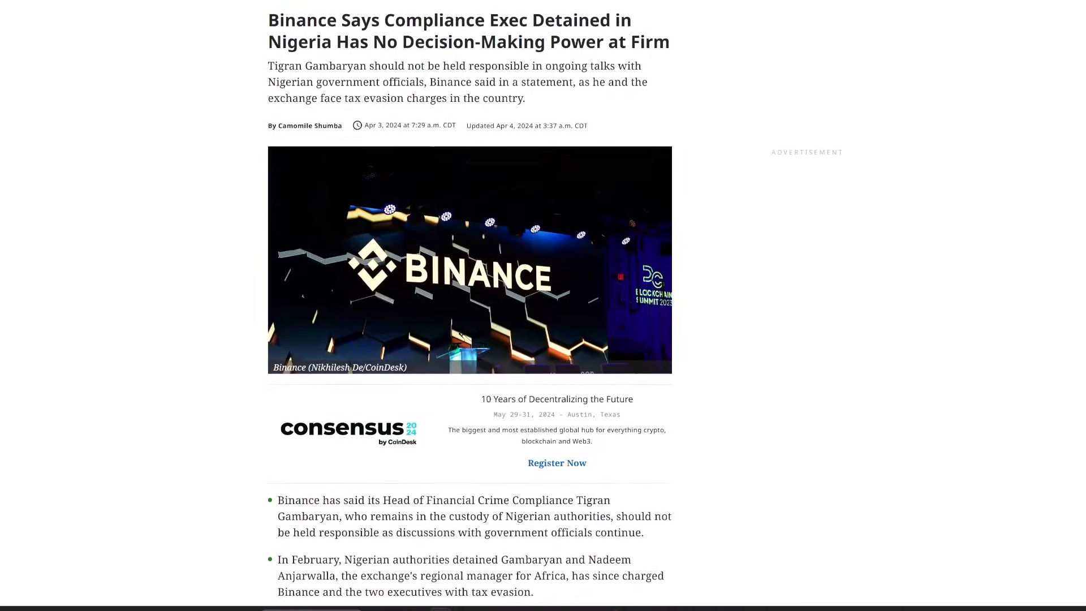
pyautogui.scroll(-3)
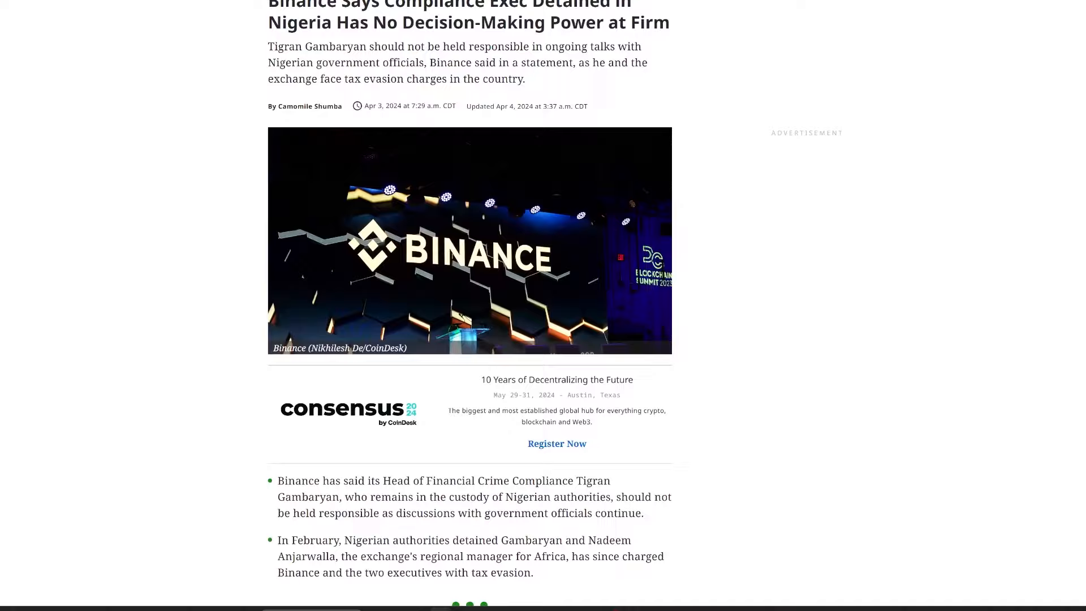
pyautogui.scroll(-3)
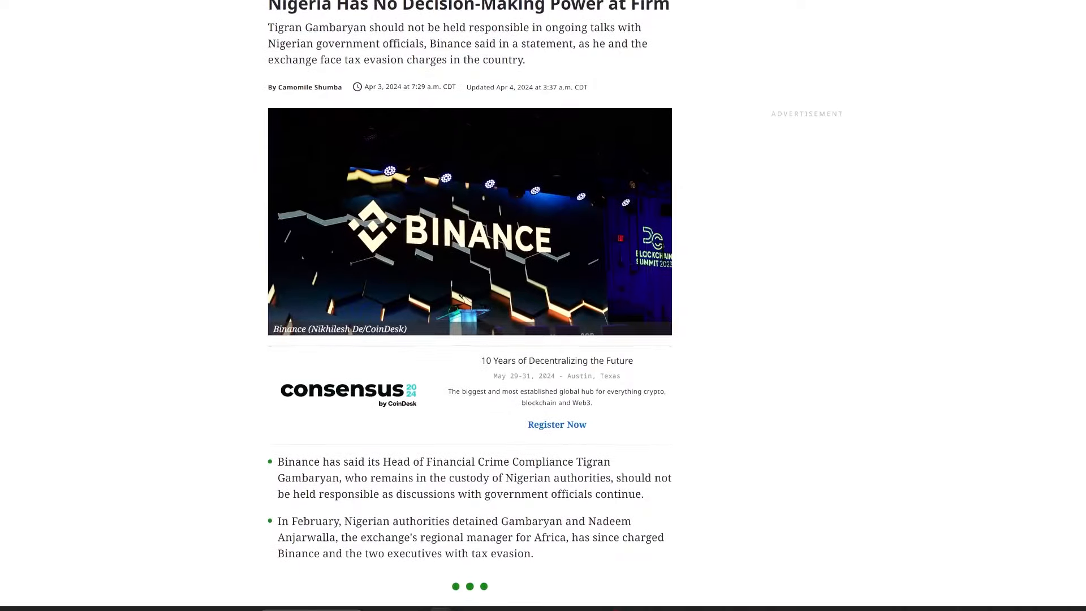
pyautogui.scroll(-3)
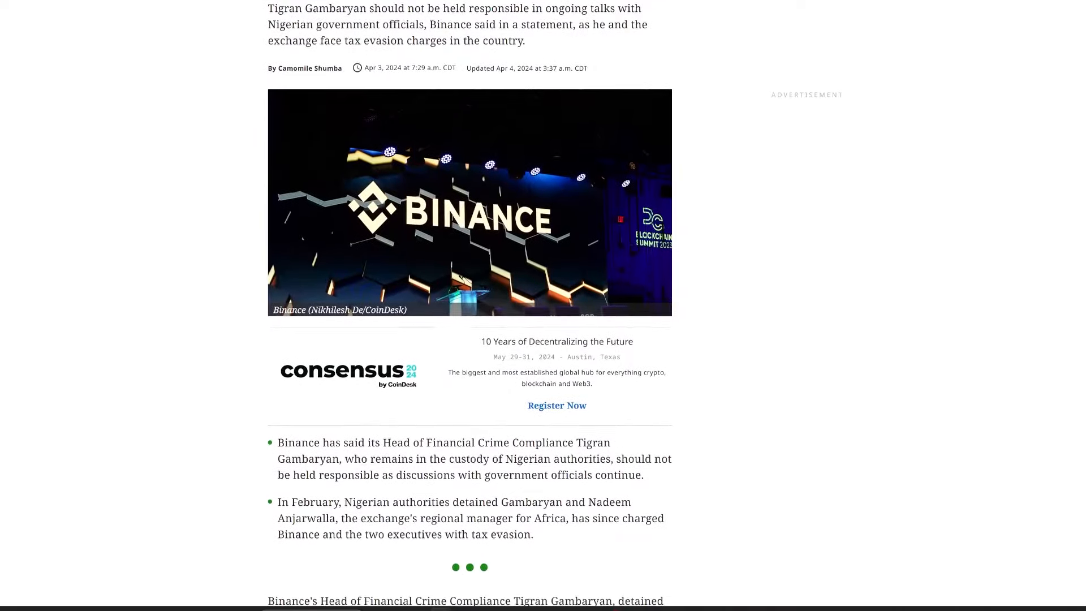
pyautogui.scroll(-3)
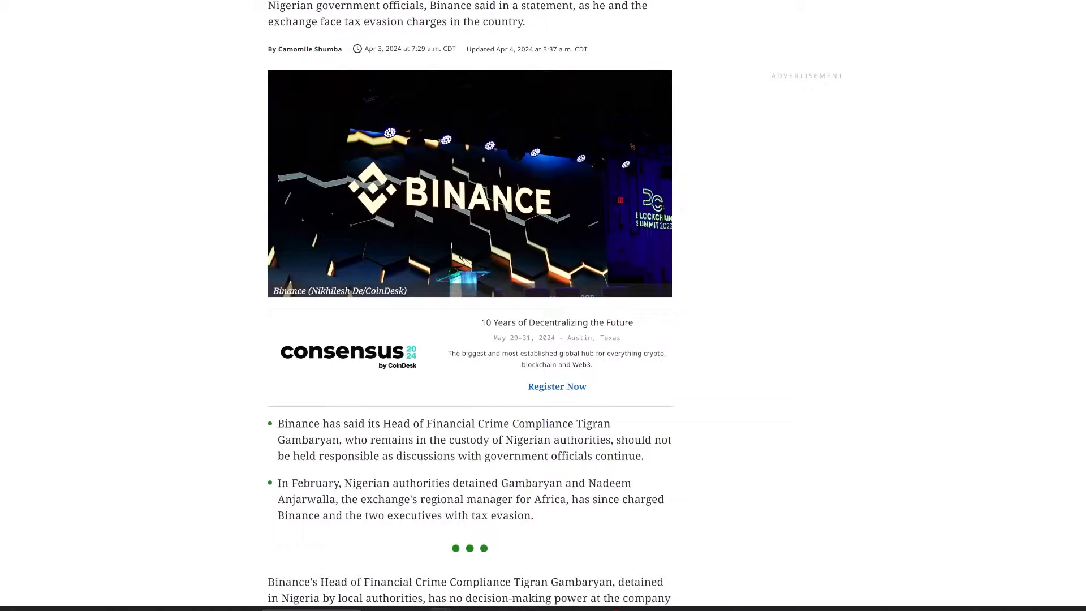
pyautogui.scroll(-3)
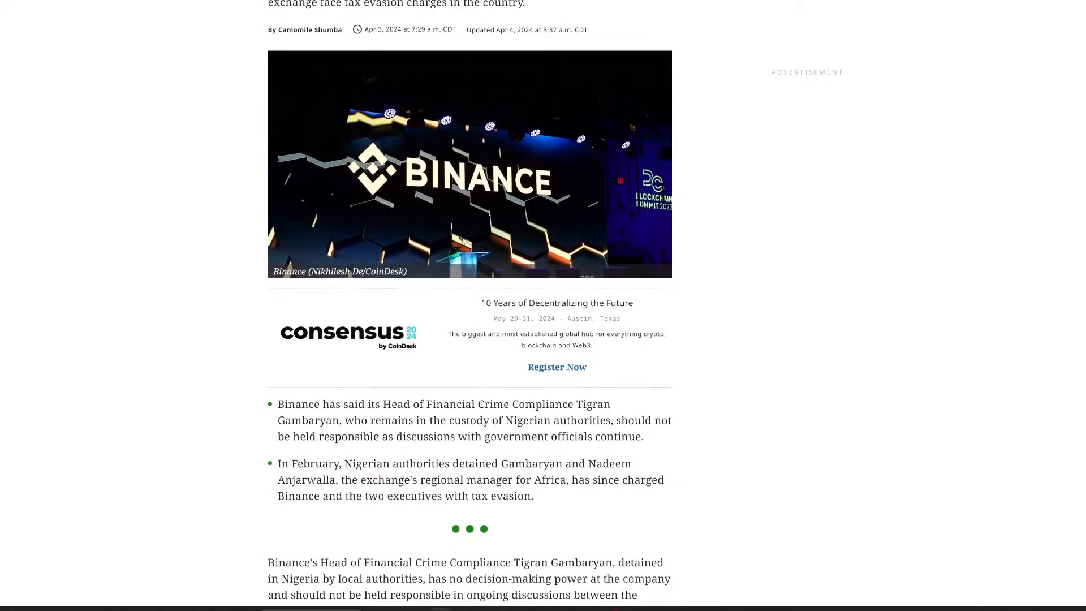
pyautogui.scroll(-3)
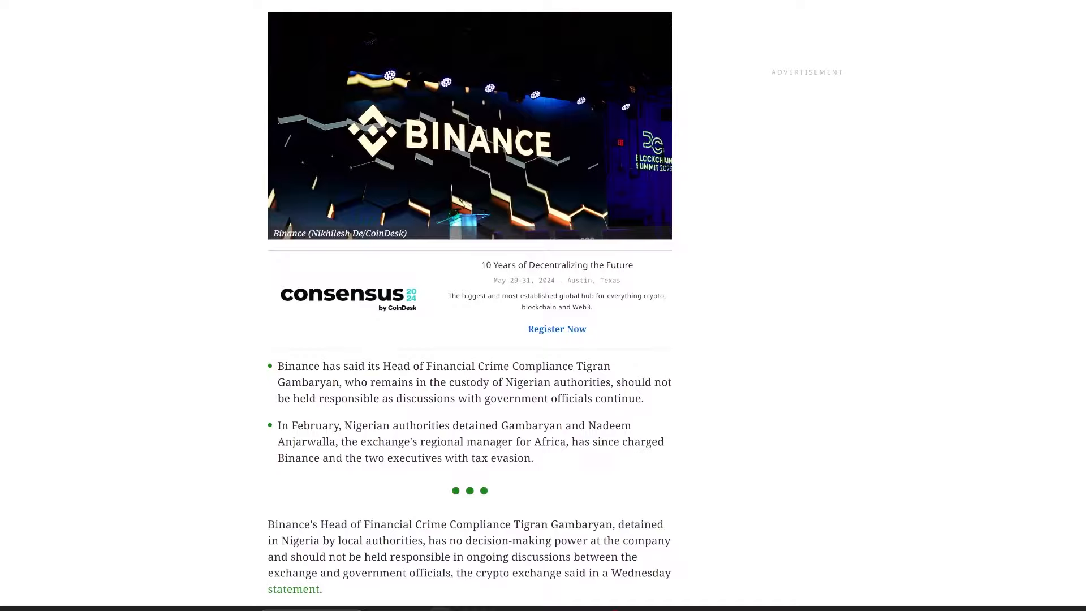
pyautogui.scroll(-3)
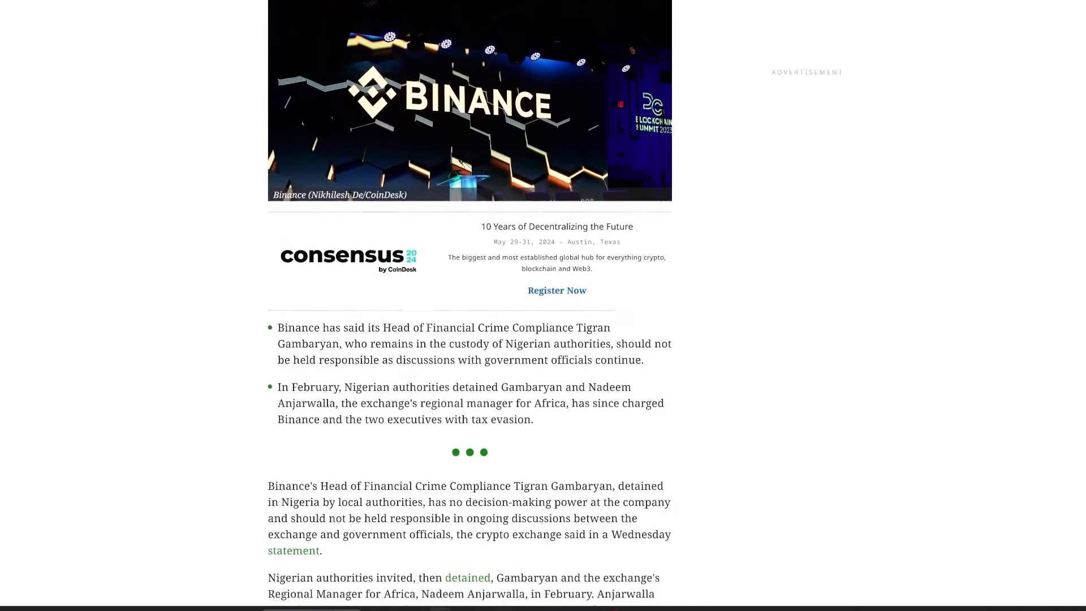
pyautogui.scroll(-3)
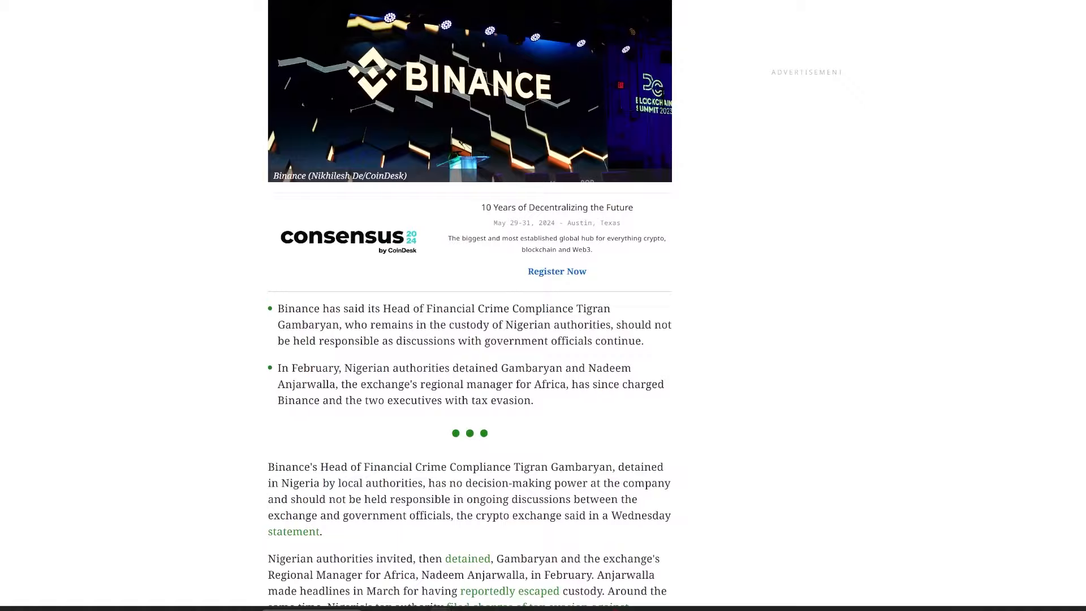
pyautogui.scroll(-3)
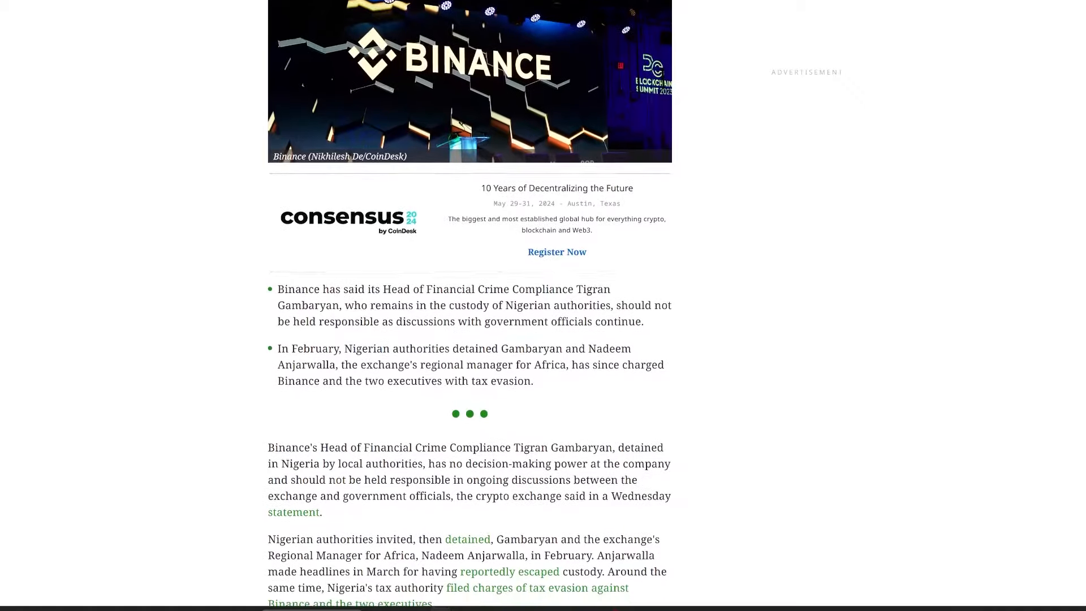
pyautogui.scroll(-3)
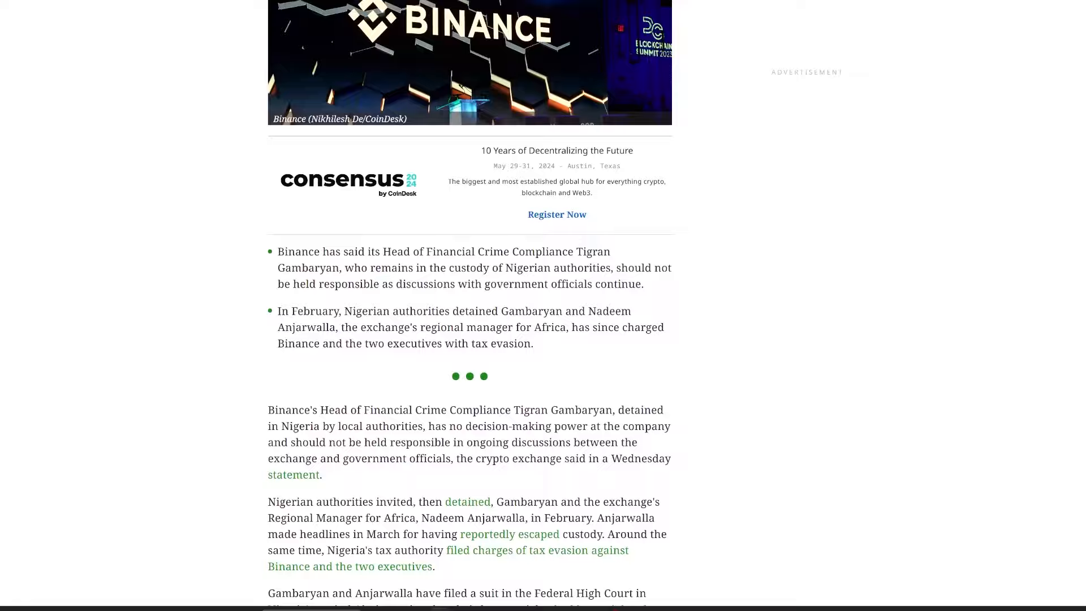
pyautogui.scroll(-3)
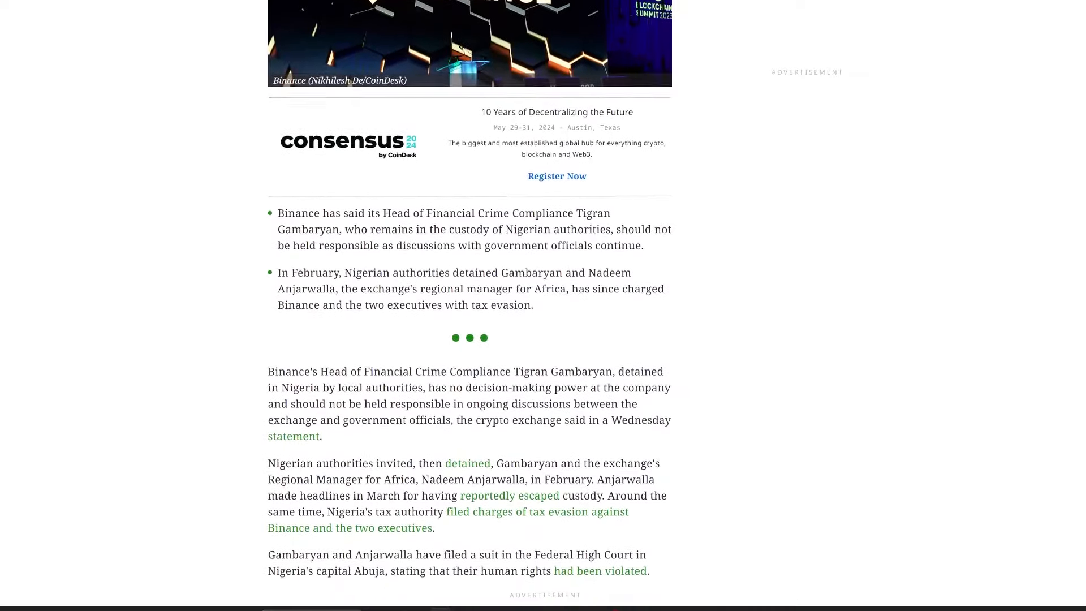
pyautogui.scroll(-3)
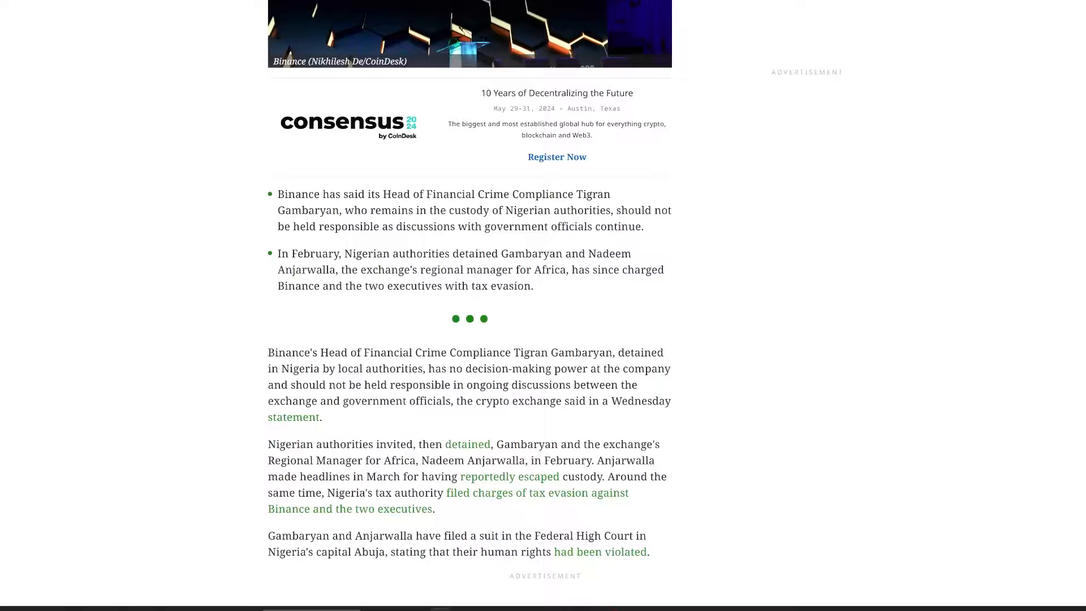
pyautogui.scroll(-3)
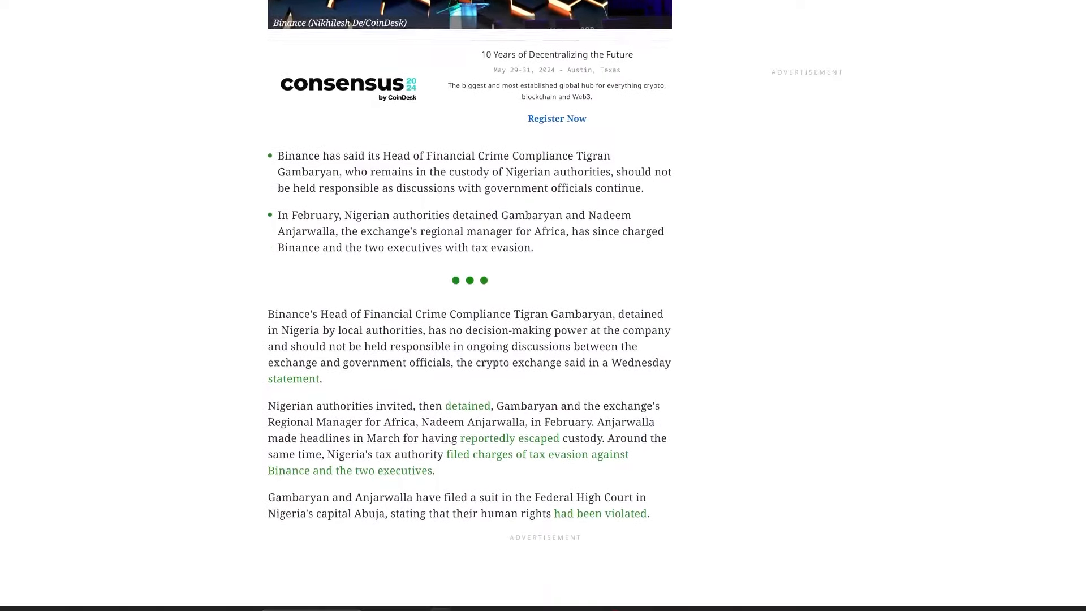
pyautogui.scroll(-3)
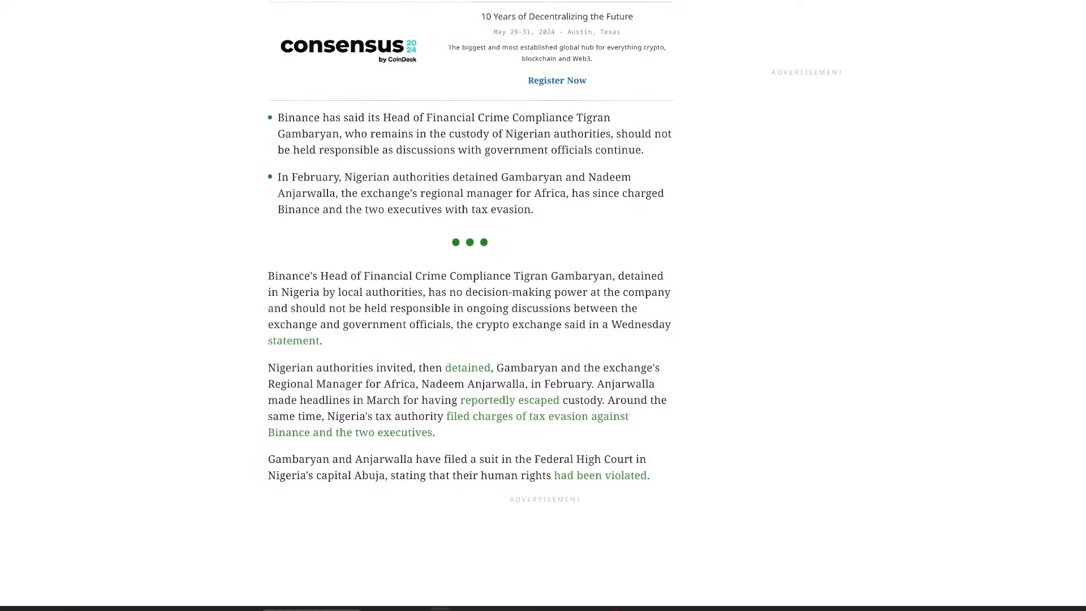
pyautogui.scroll(-3)
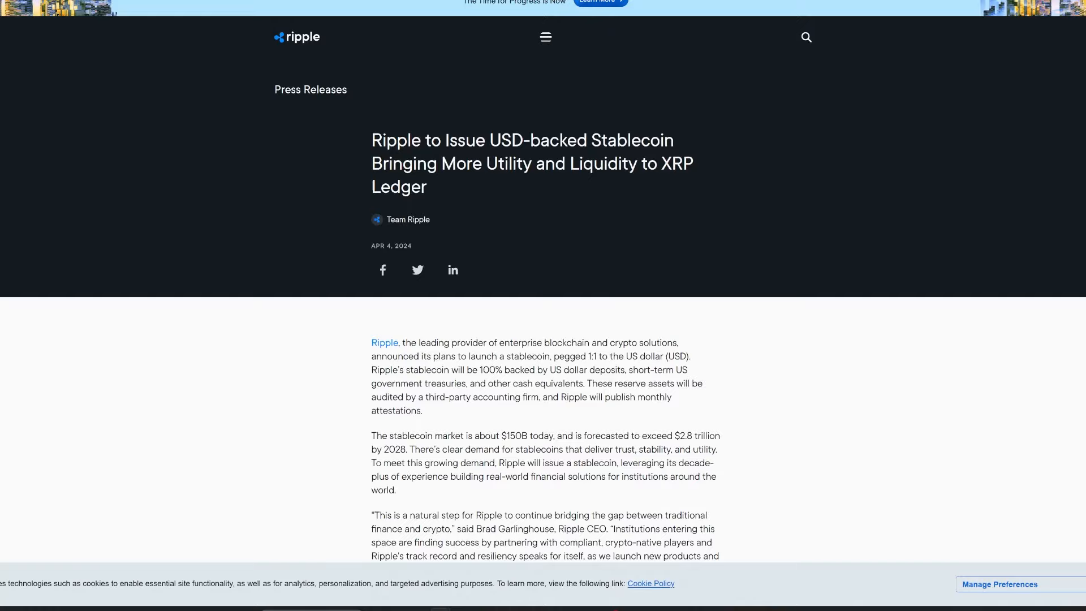
pyautogui.scroll(-3)
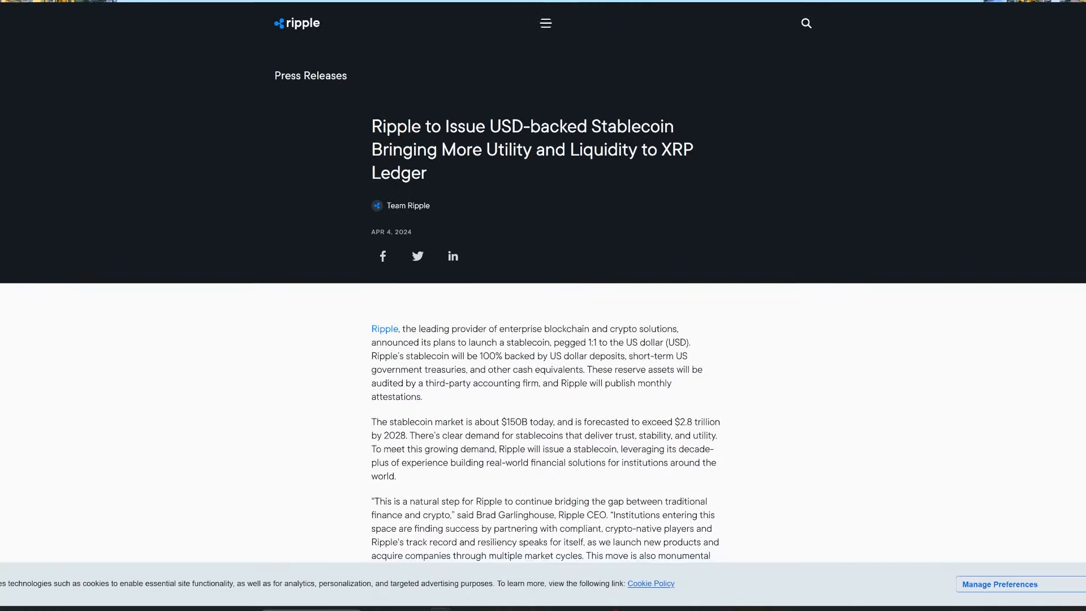
pyautogui.scroll(-3)
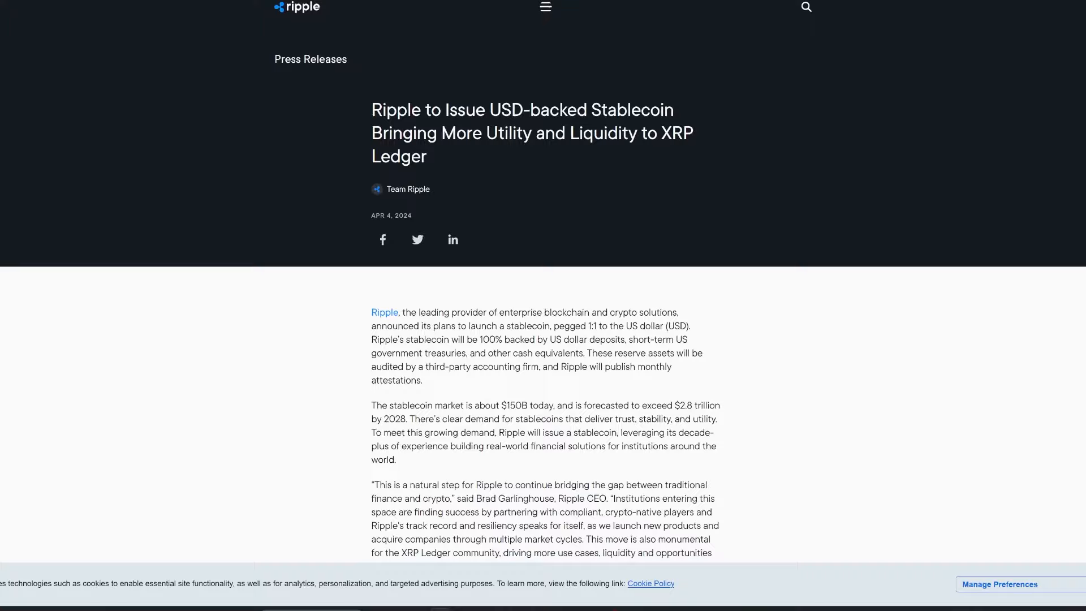
pyautogui.scroll(-3)
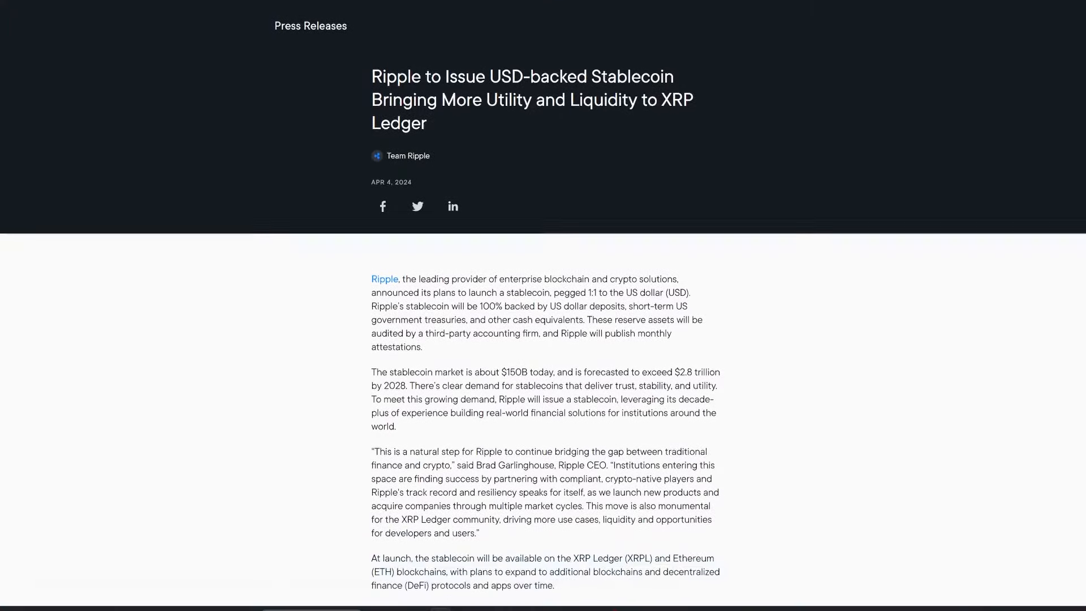
pyautogui.scroll(-3)
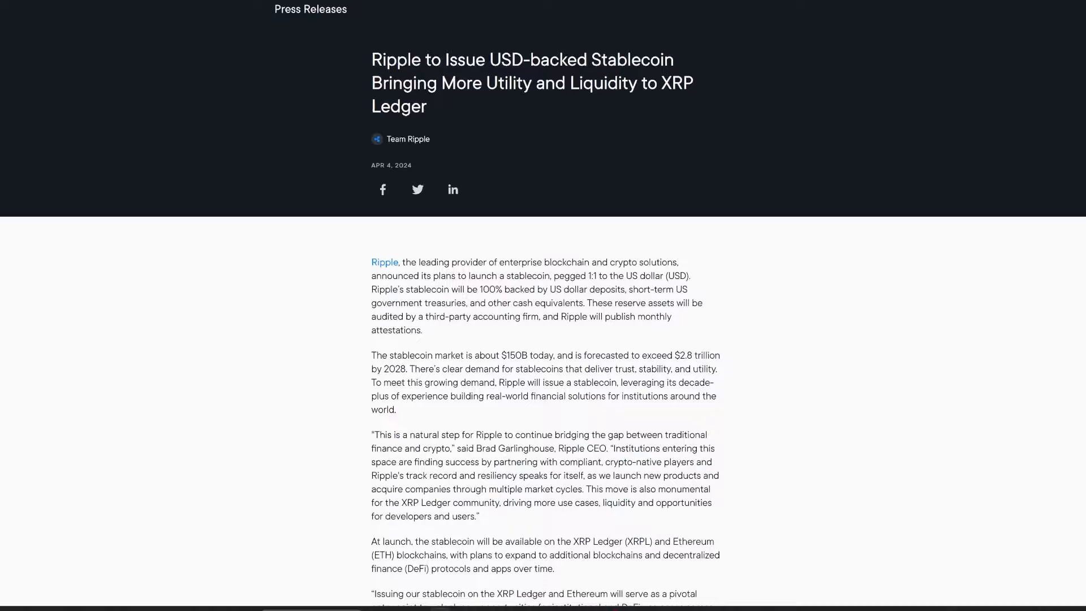
pyautogui.scroll(-3)
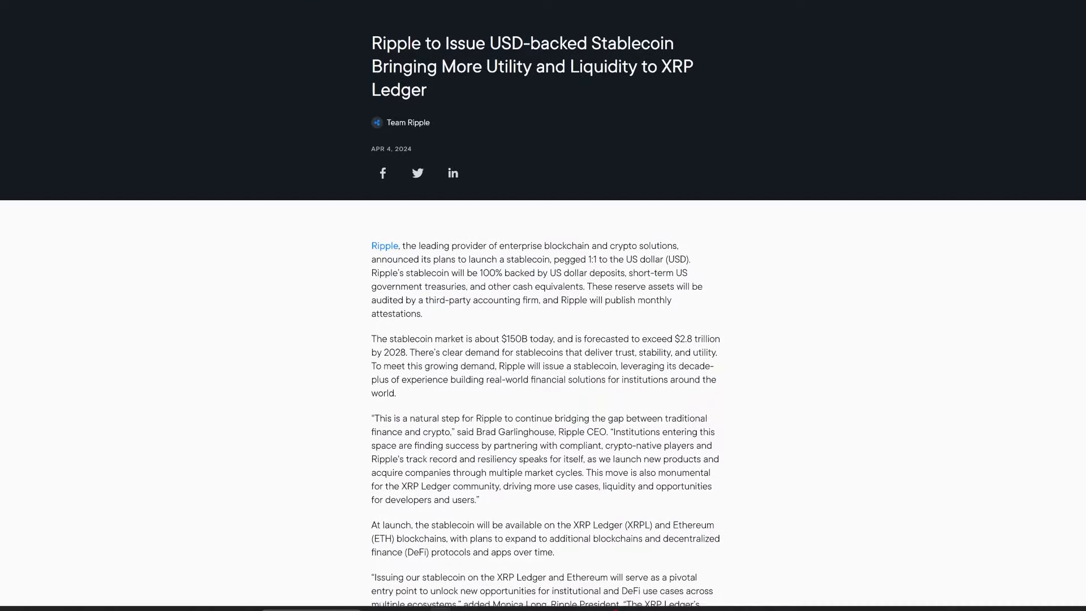
pyautogui.scroll(-3)
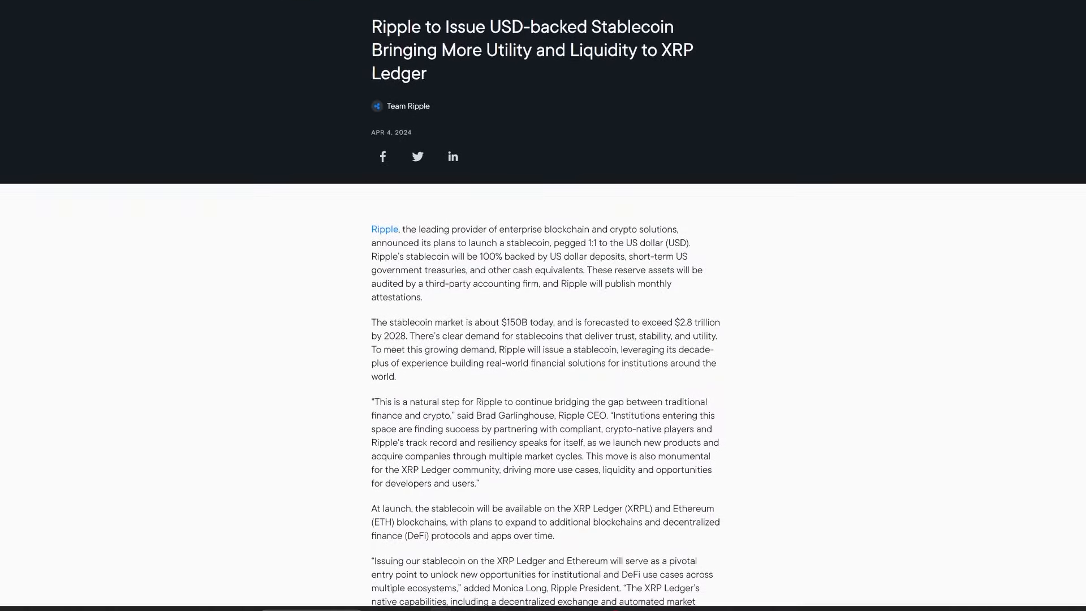
pyautogui.scroll(-3)
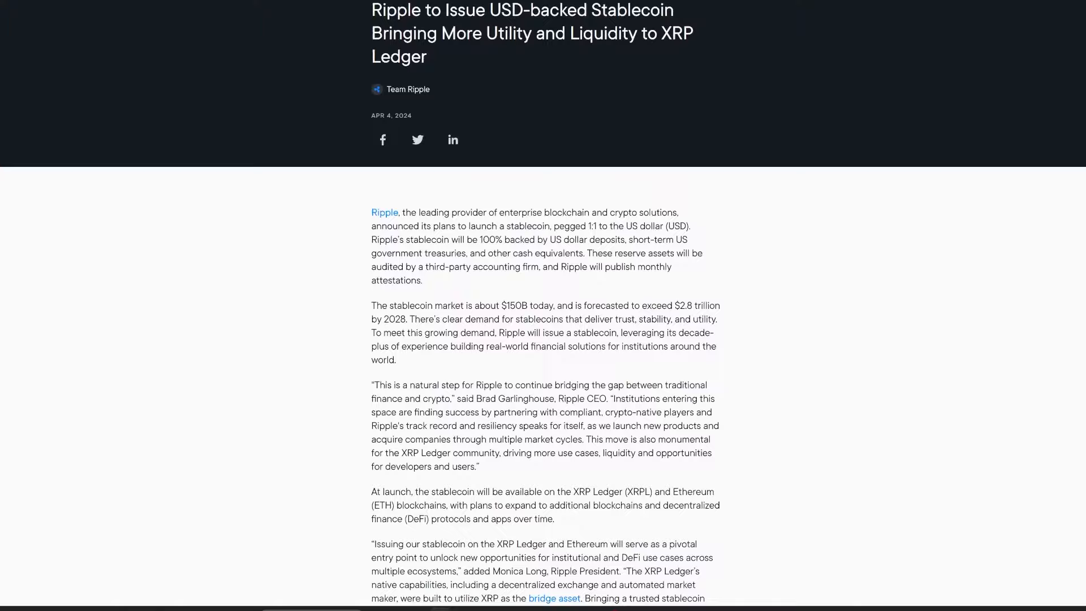
pyautogui.scroll(-3)
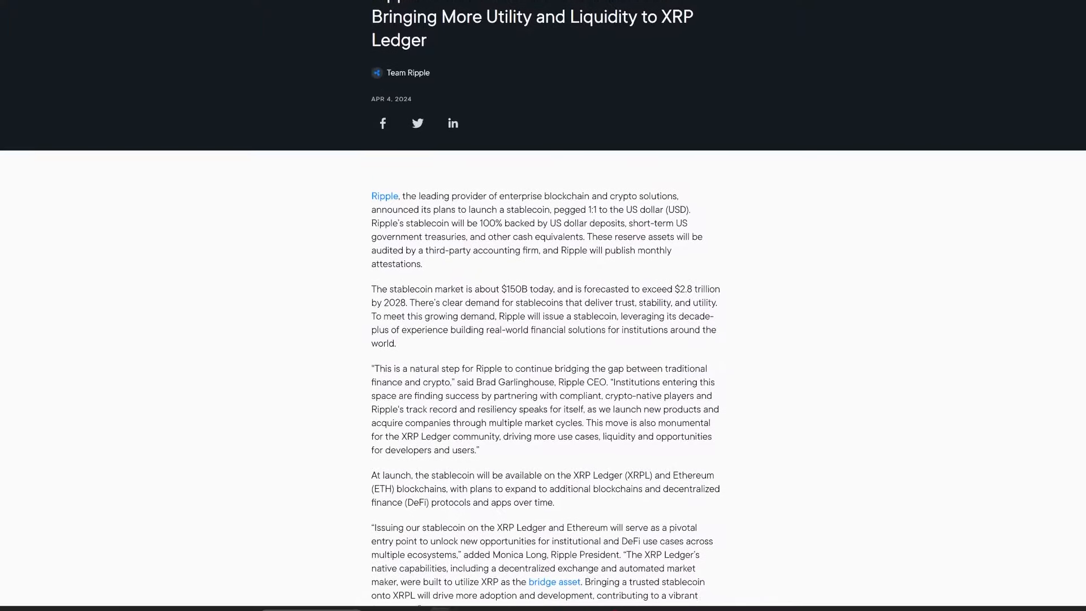
pyautogui.scroll(-3)
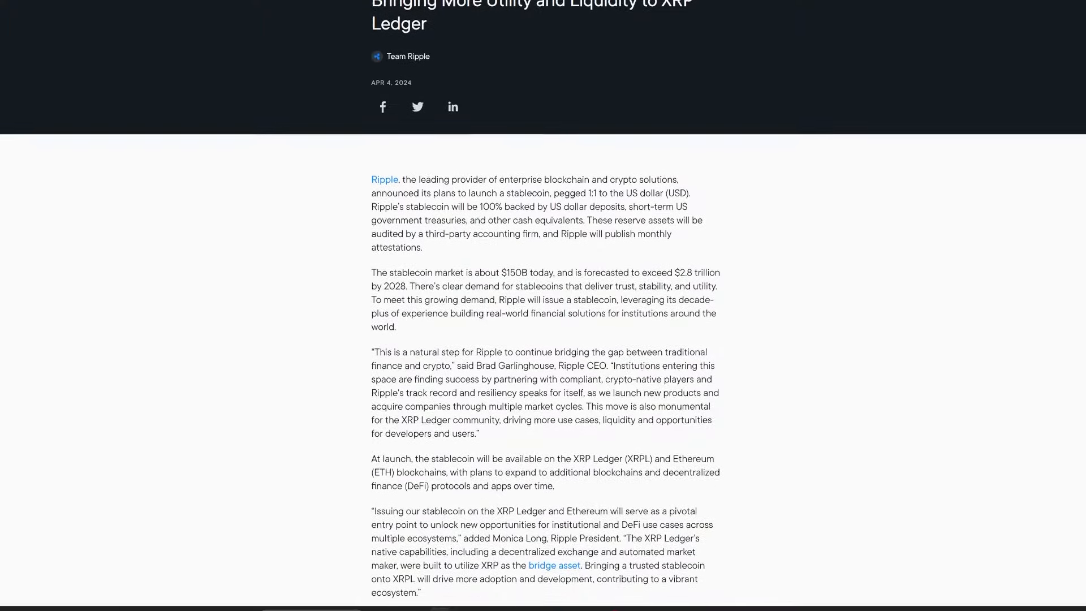
pyautogui.scroll(-3)
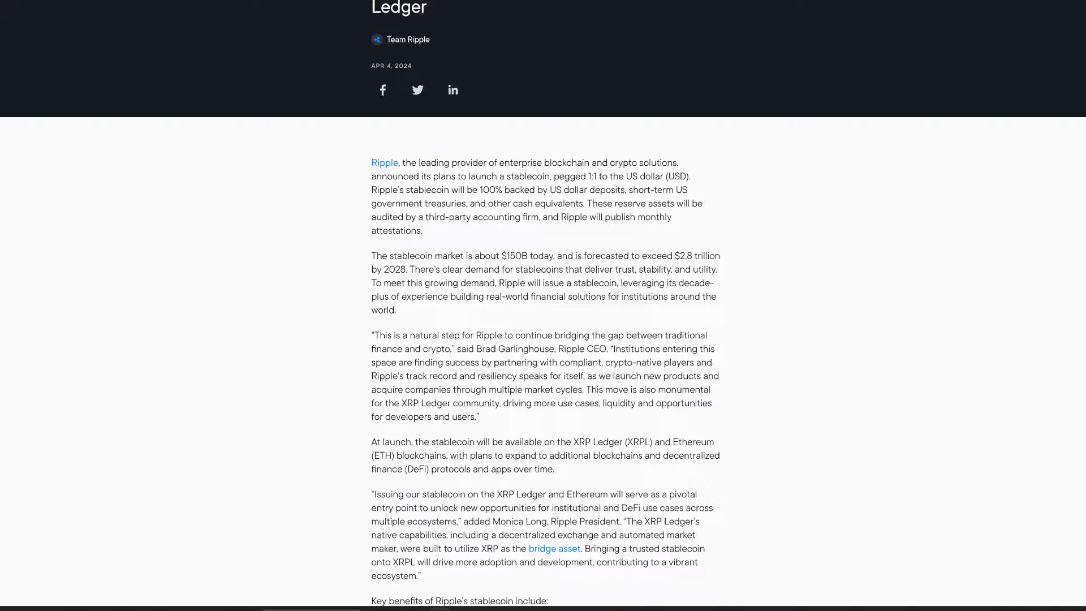
pyautogui.scroll(-3)
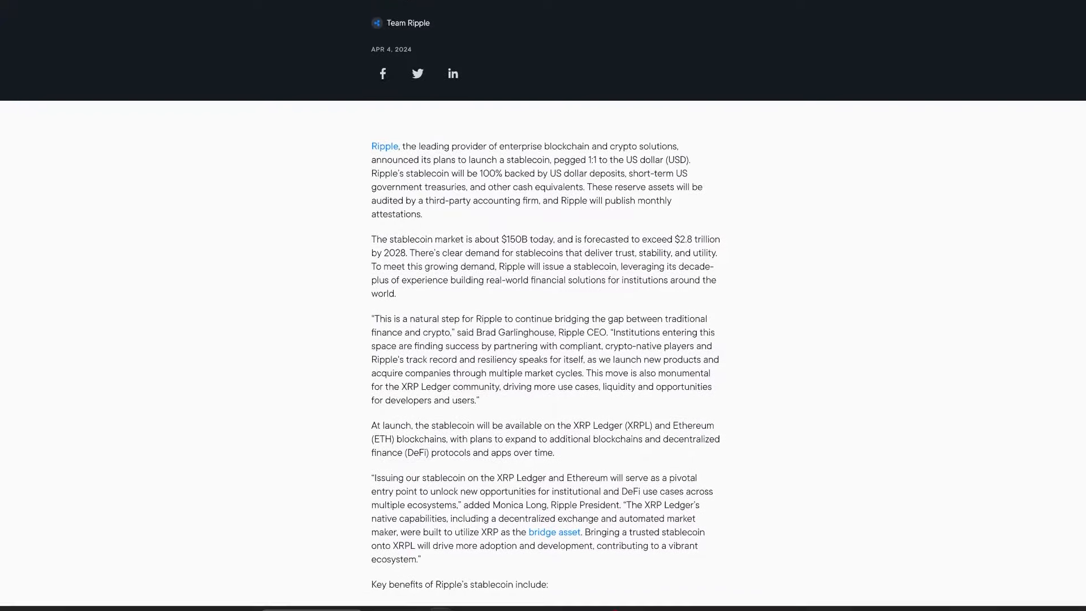
pyautogui.scroll(-3)
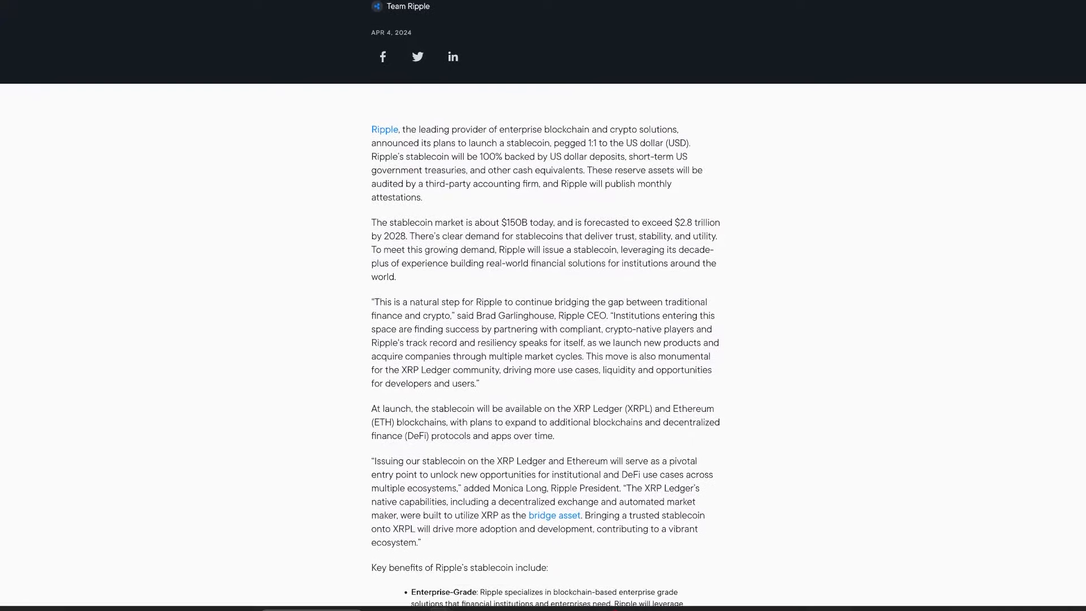
pyautogui.scroll(-3)
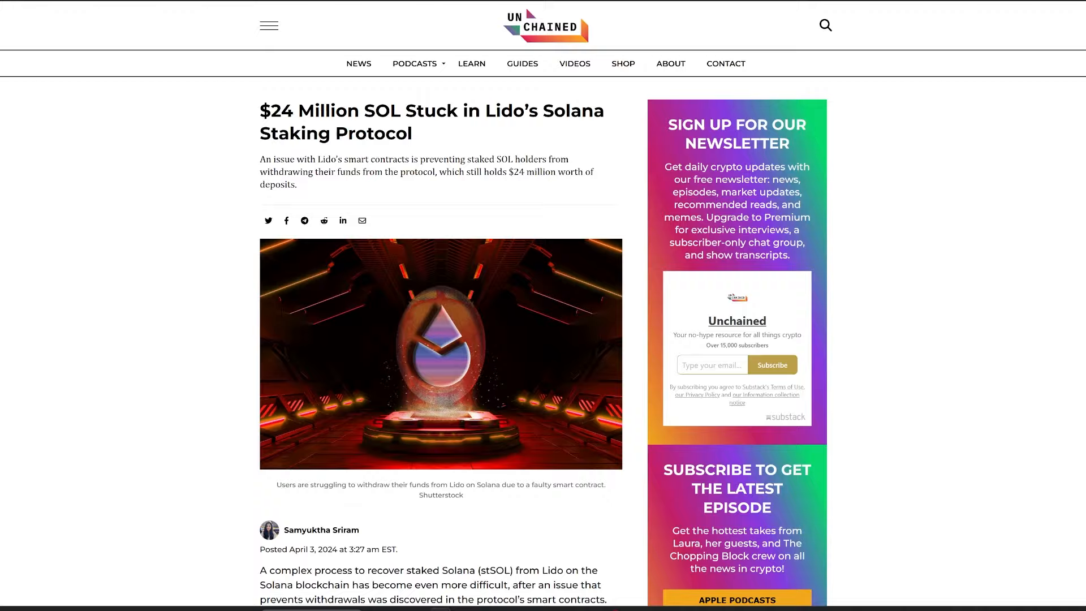
pyautogui.scroll(-3)
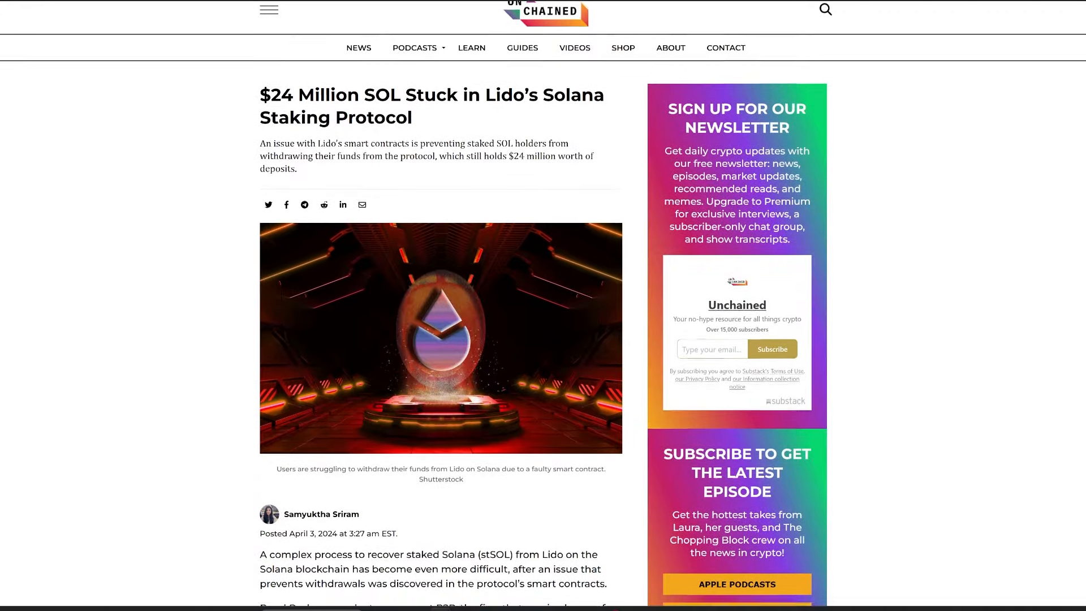
pyautogui.scroll(-3)
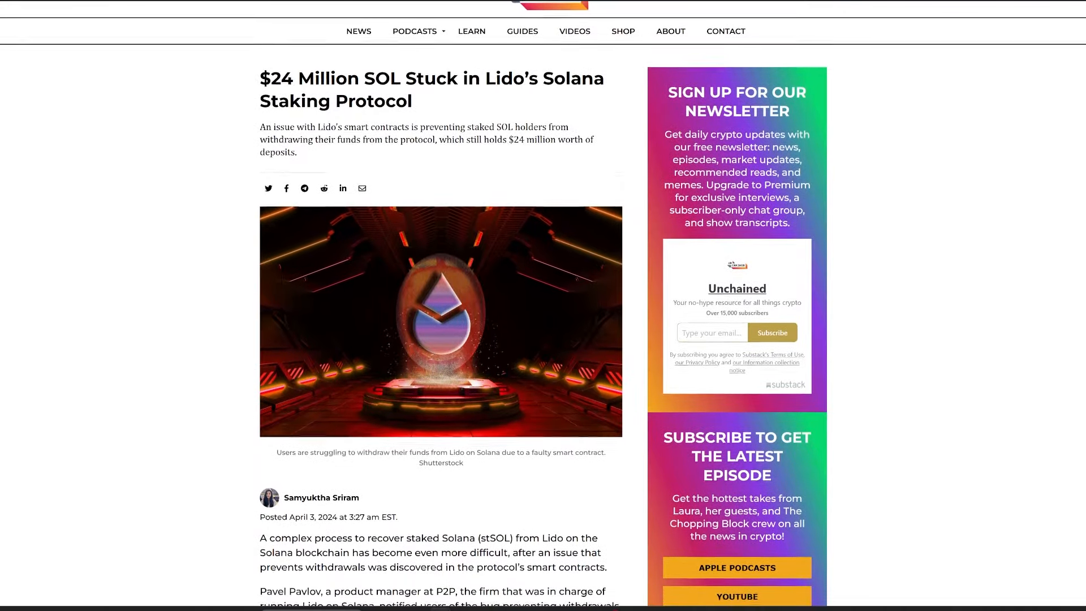
pyautogui.scroll(-3)
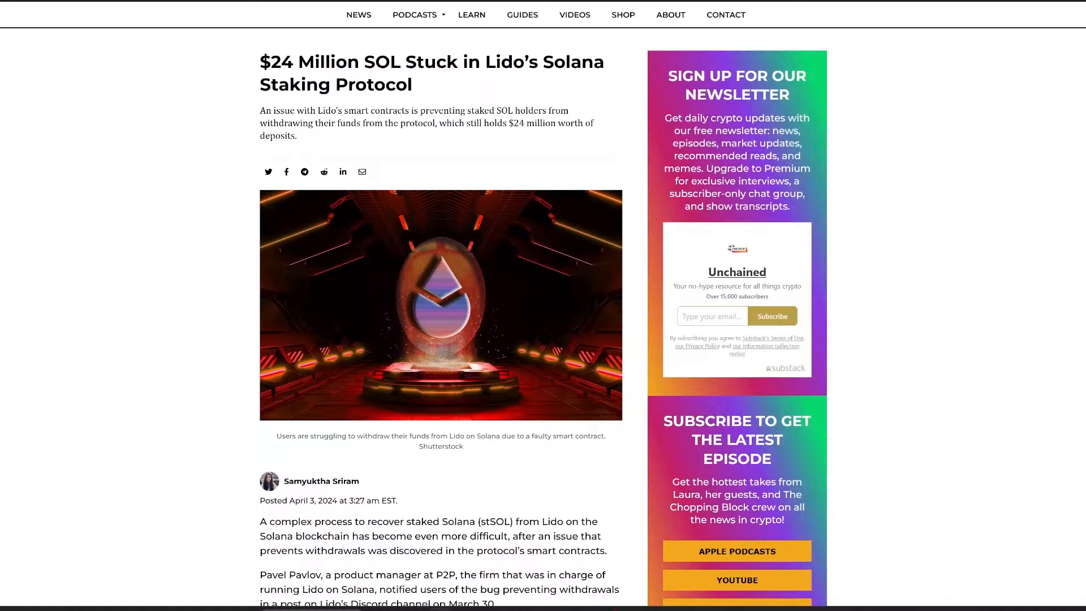
pyautogui.scroll(-3)
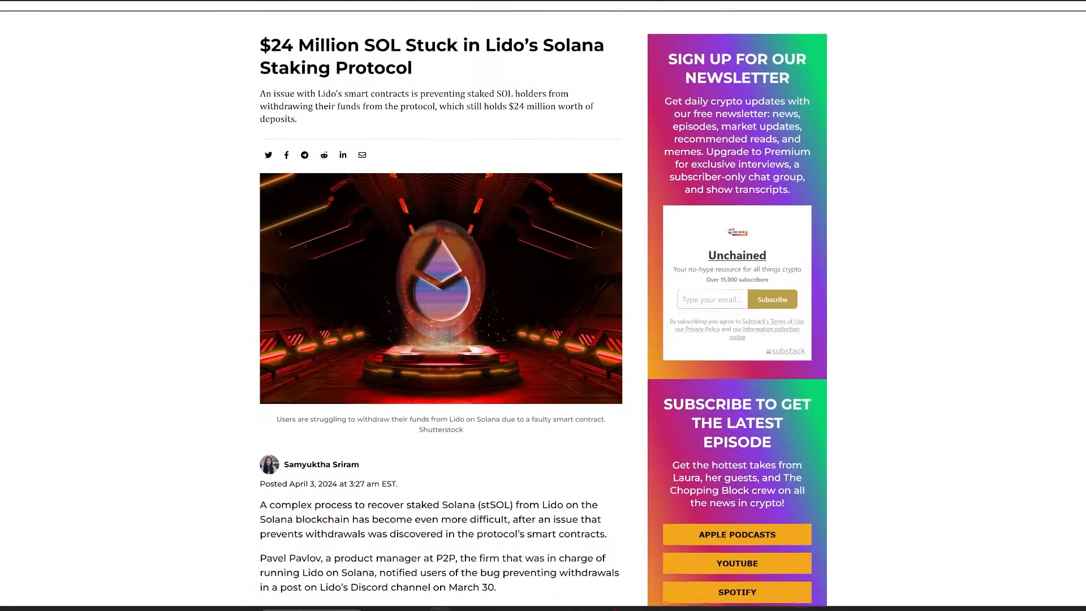
pyautogui.scroll(-3)
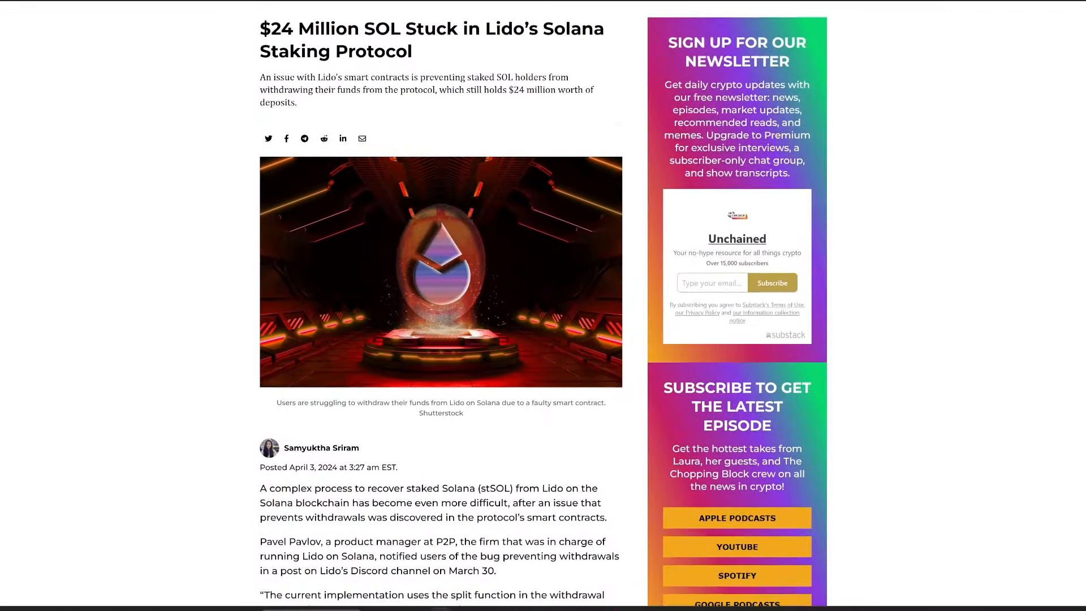
pyautogui.scroll(-3)
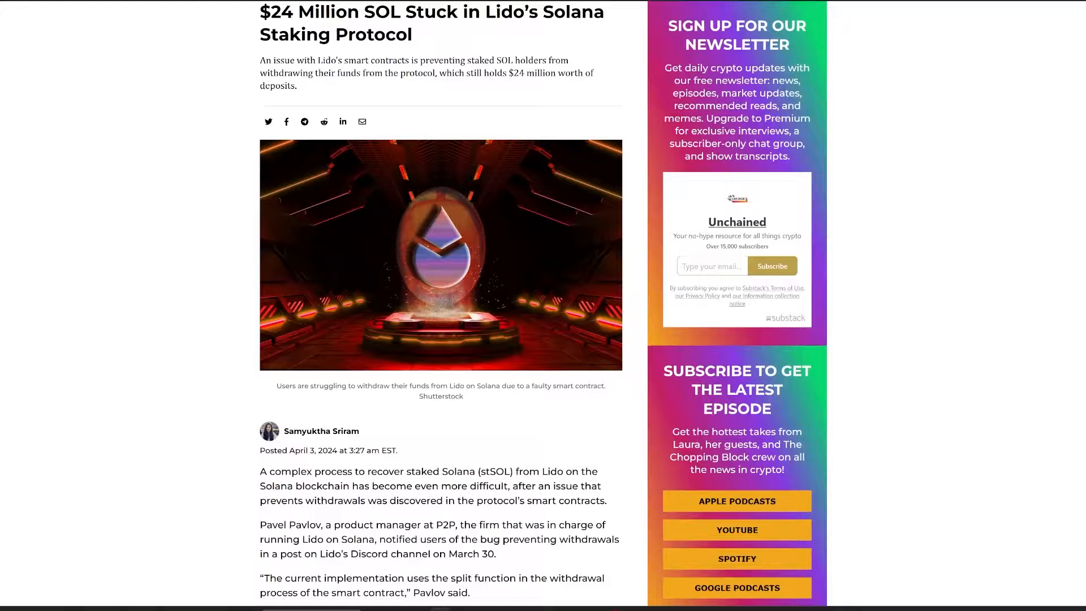
pyautogui.scroll(-3)
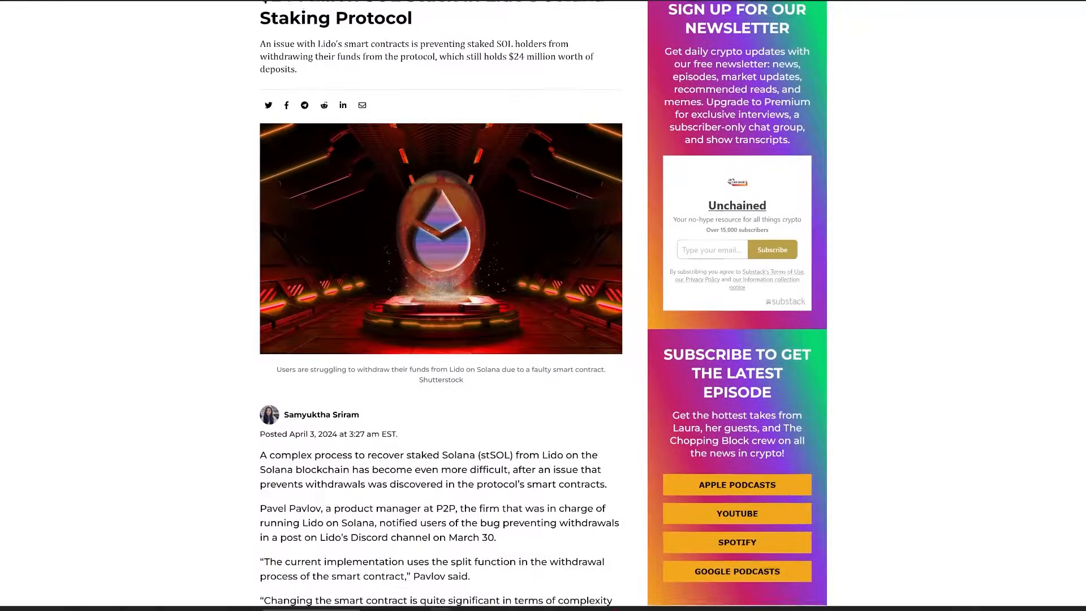
pyautogui.scroll(-3)
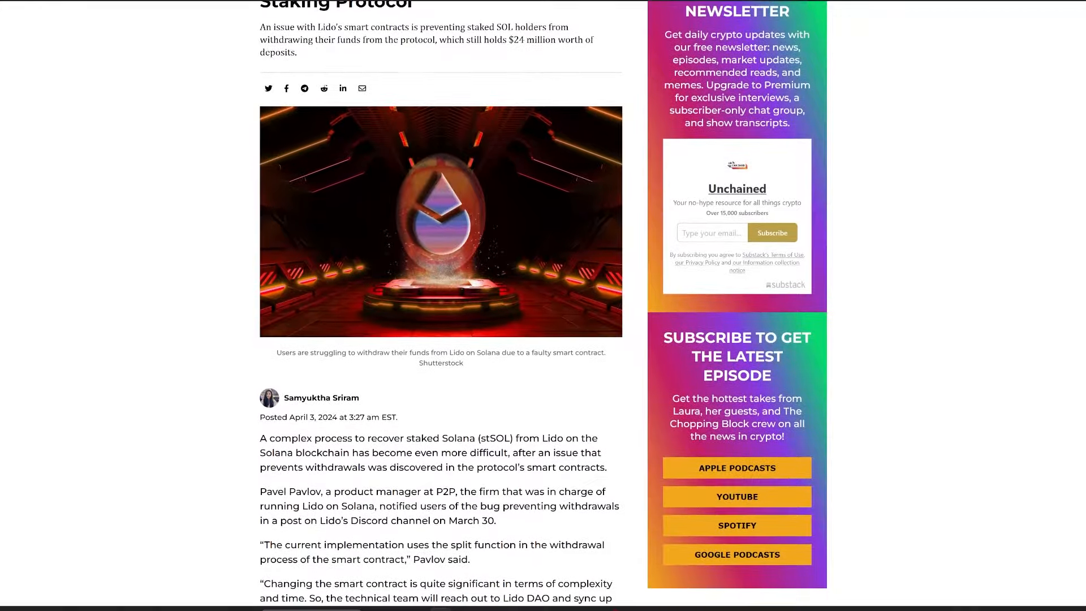
pyautogui.scroll(-3)
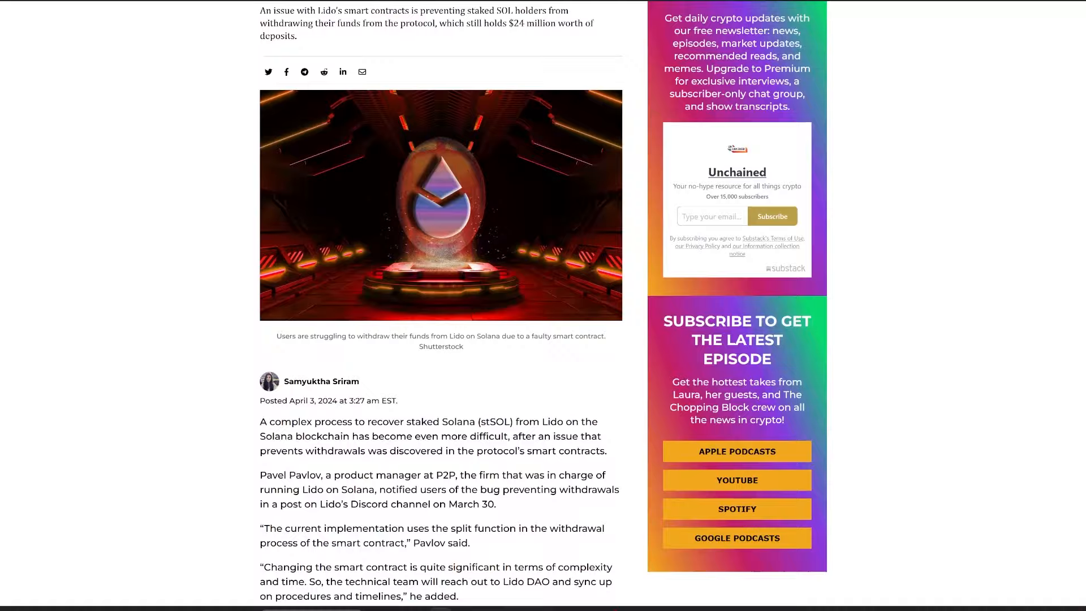
pyautogui.scroll(-3)
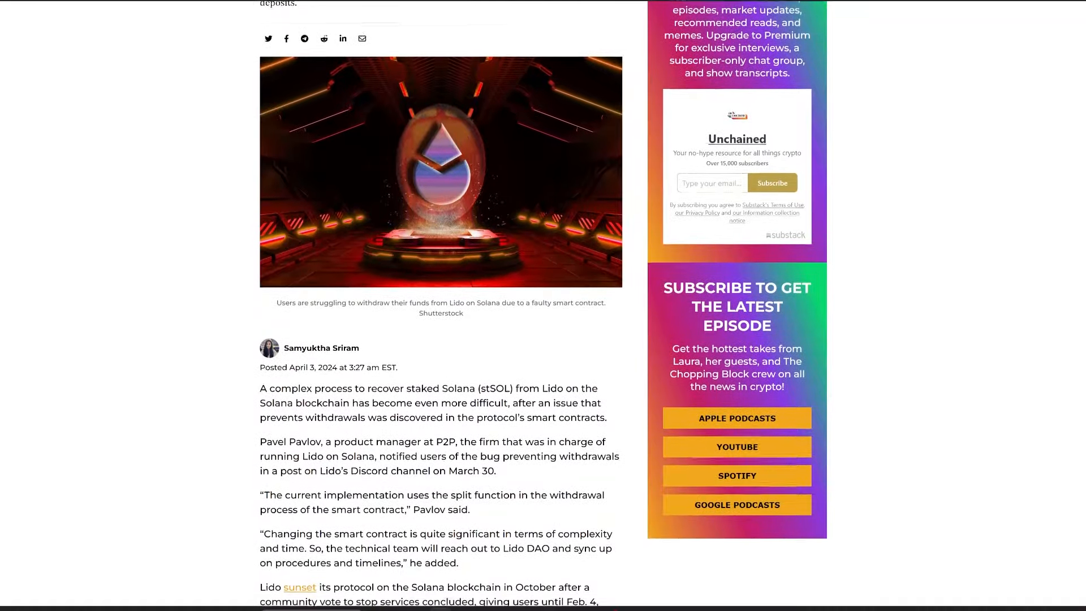
pyautogui.scroll(-3)
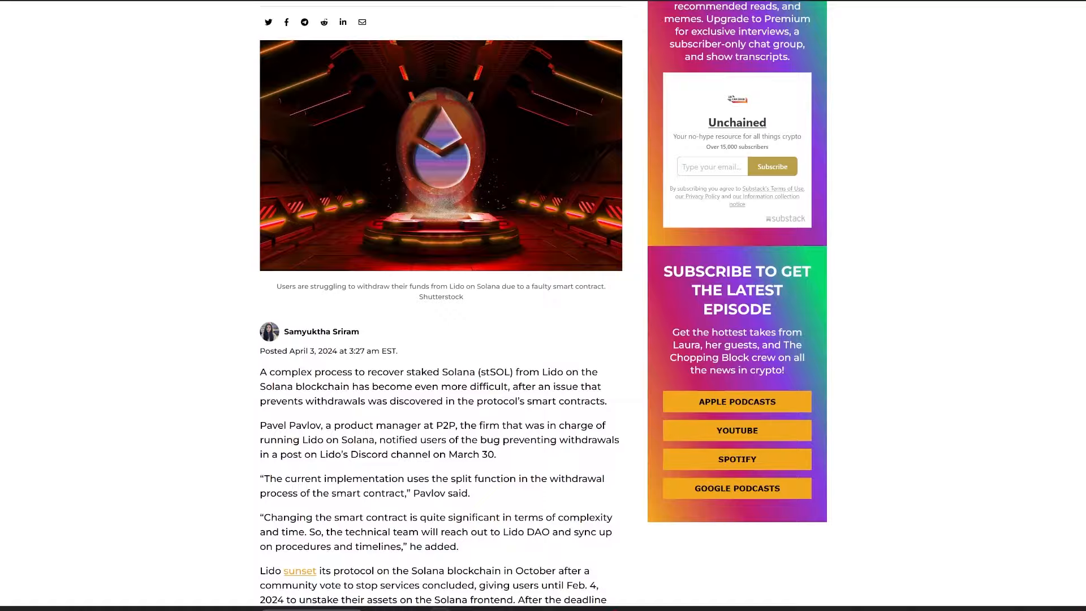
pyautogui.scroll(-3)
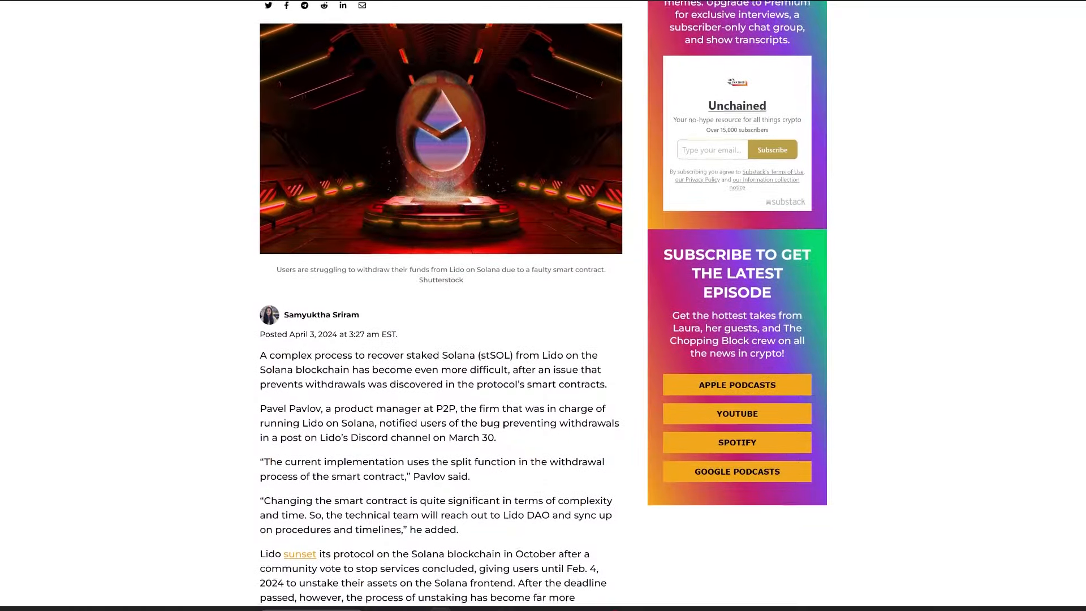
pyautogui.scroll(-3)
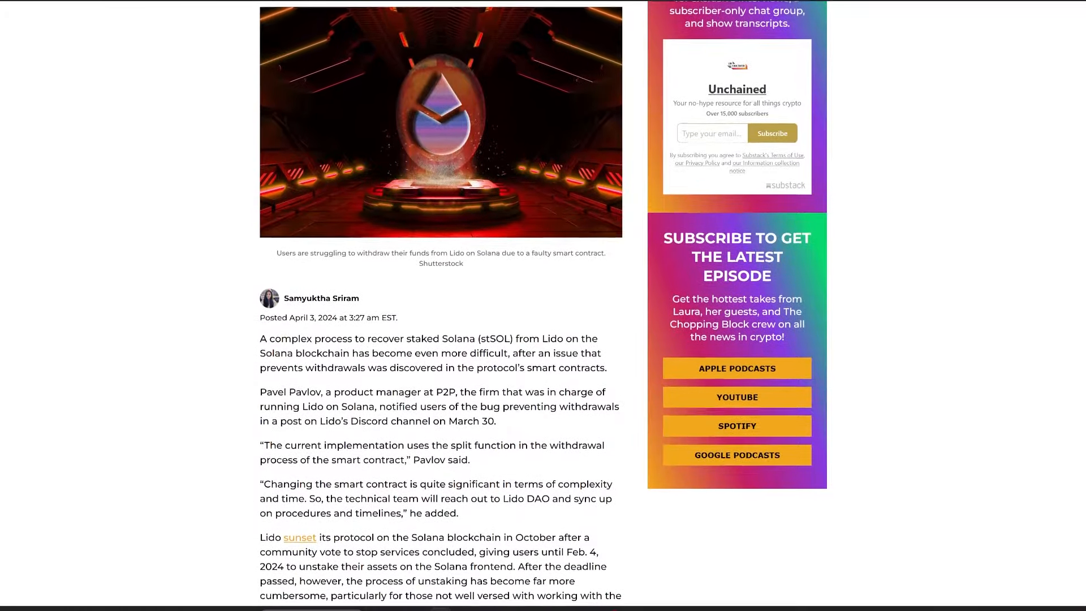
pyautogui.scroll(-3)
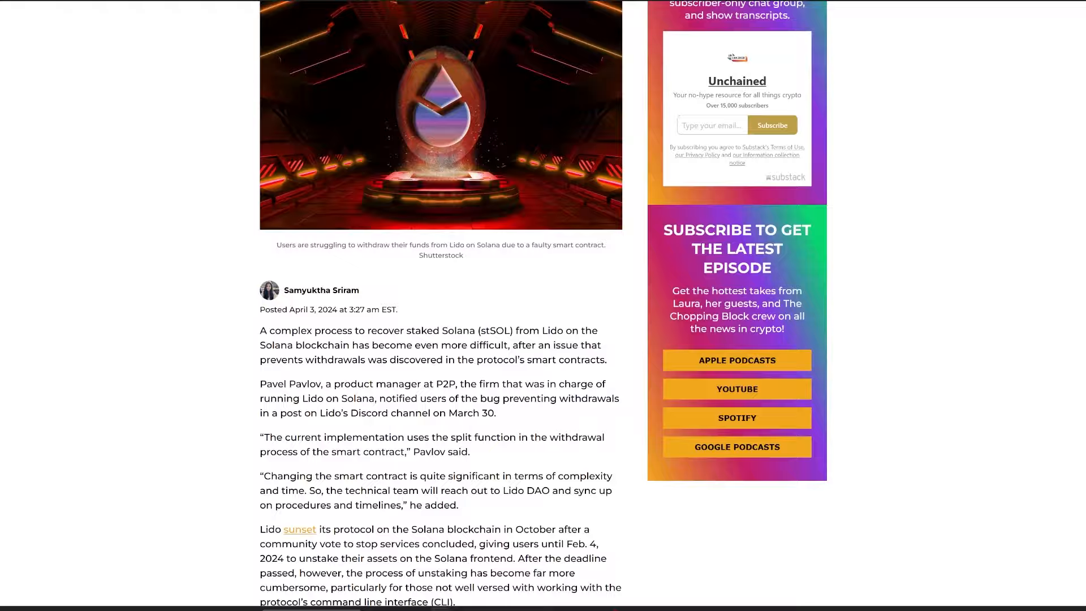
pyautogui.scroll(-3)
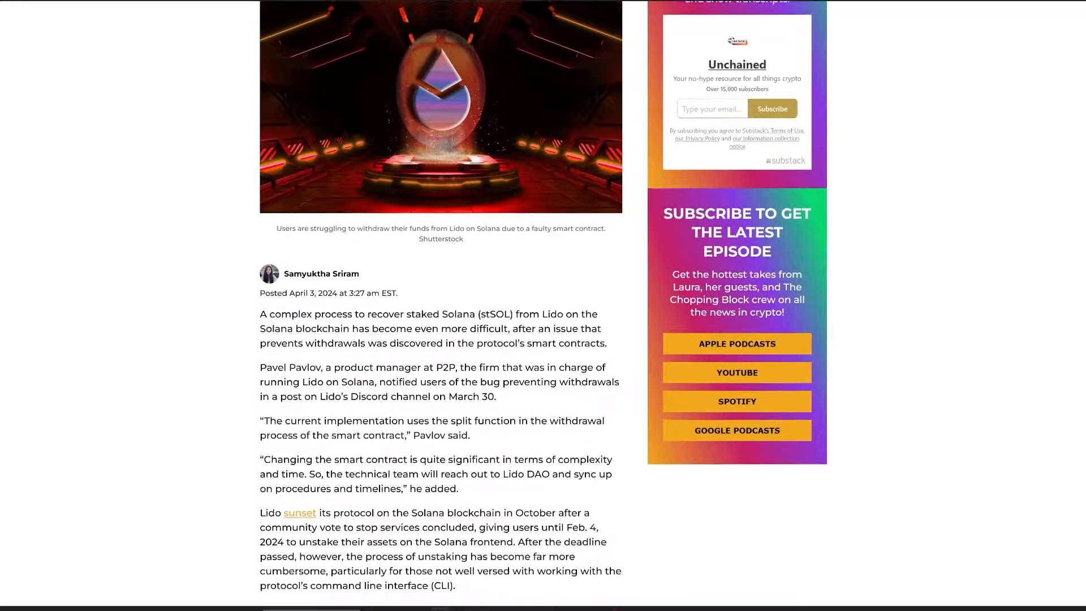
pyautogui.scroll(-3)
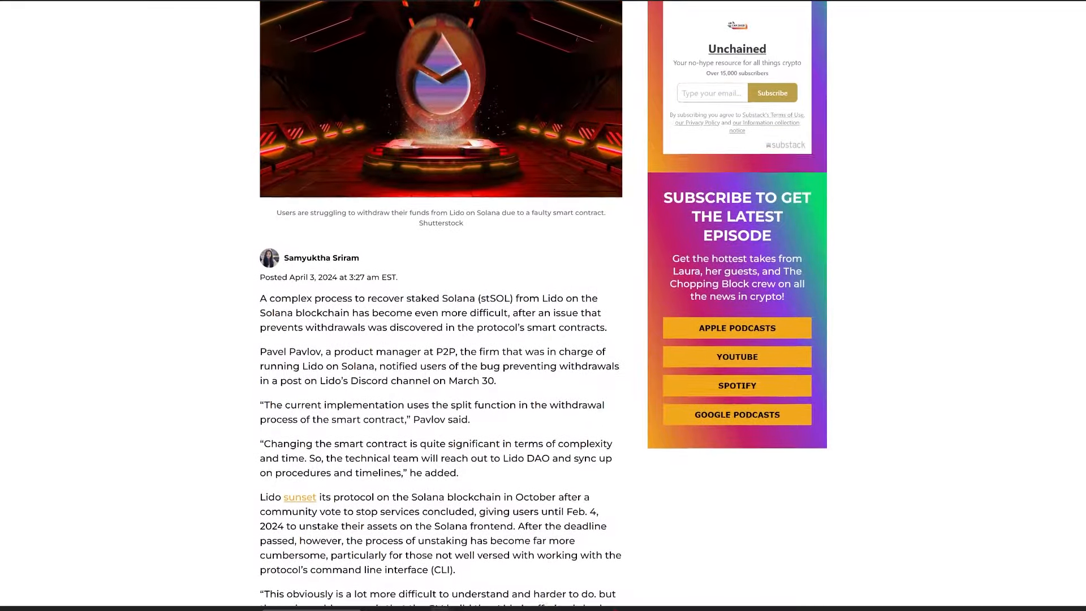
pyautogui.scroll(-3)
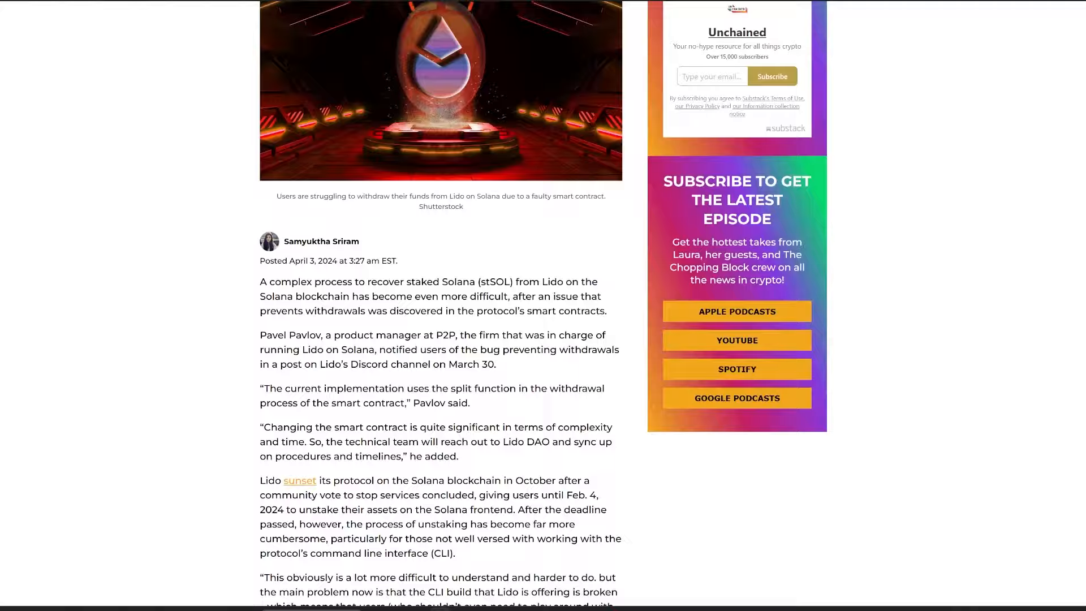
pyautogui.scroll(-3)
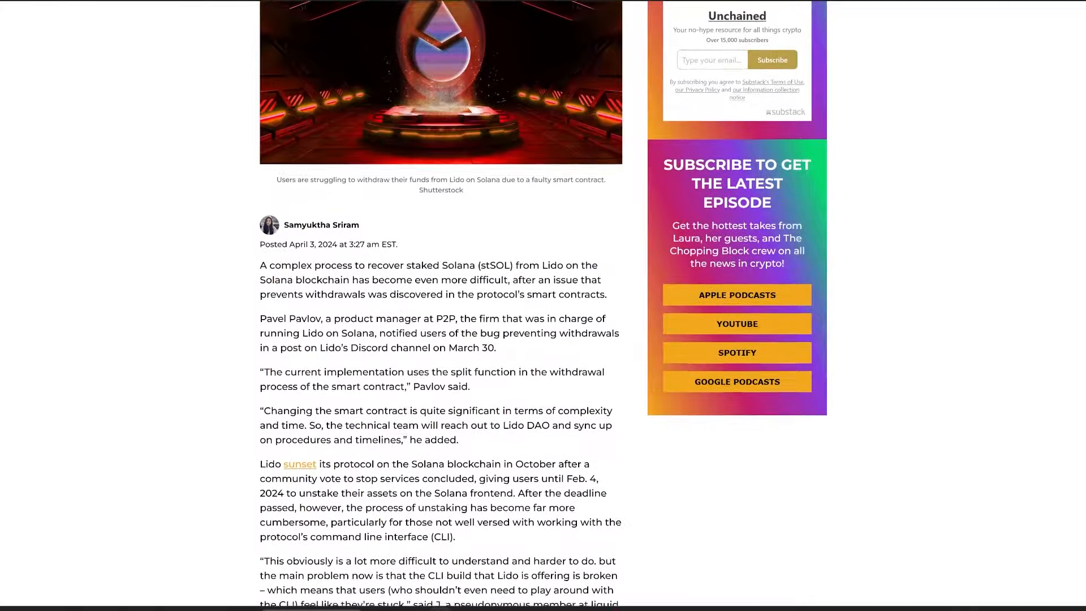
pyautogui.scroll(-3)
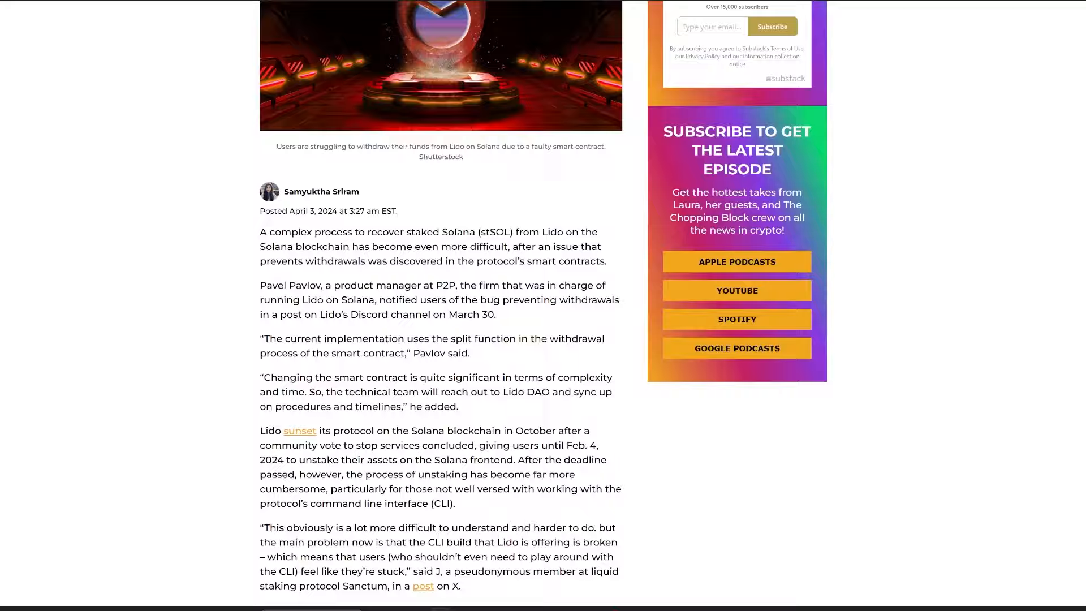
pyautogui.scroll(-3)
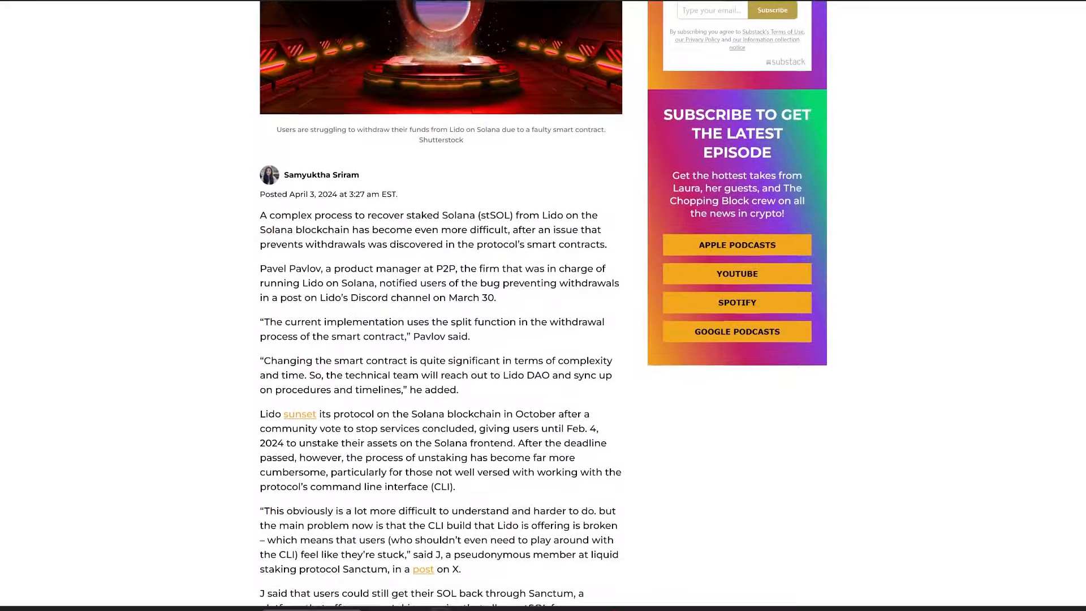
pyautogui.scroll(-3)
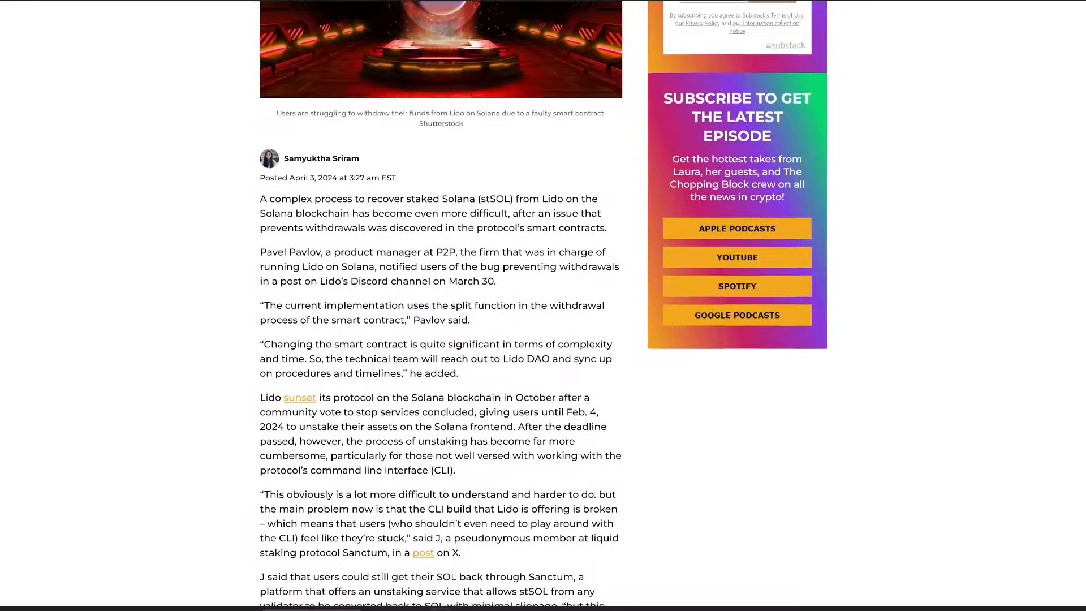
pyautogui.scroll(-3)
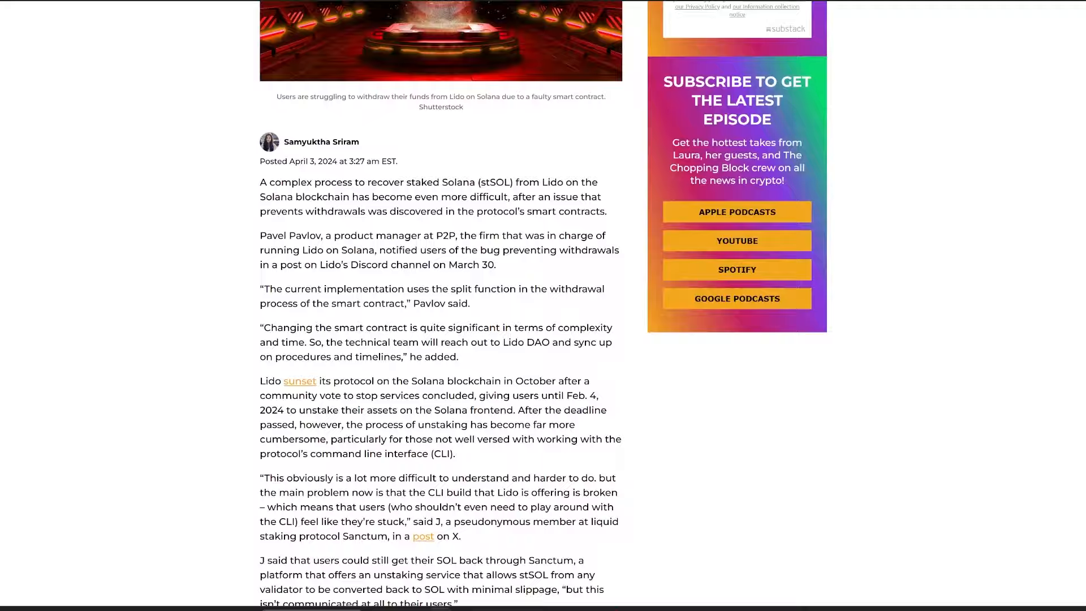
pyautogui.scroll(-3)
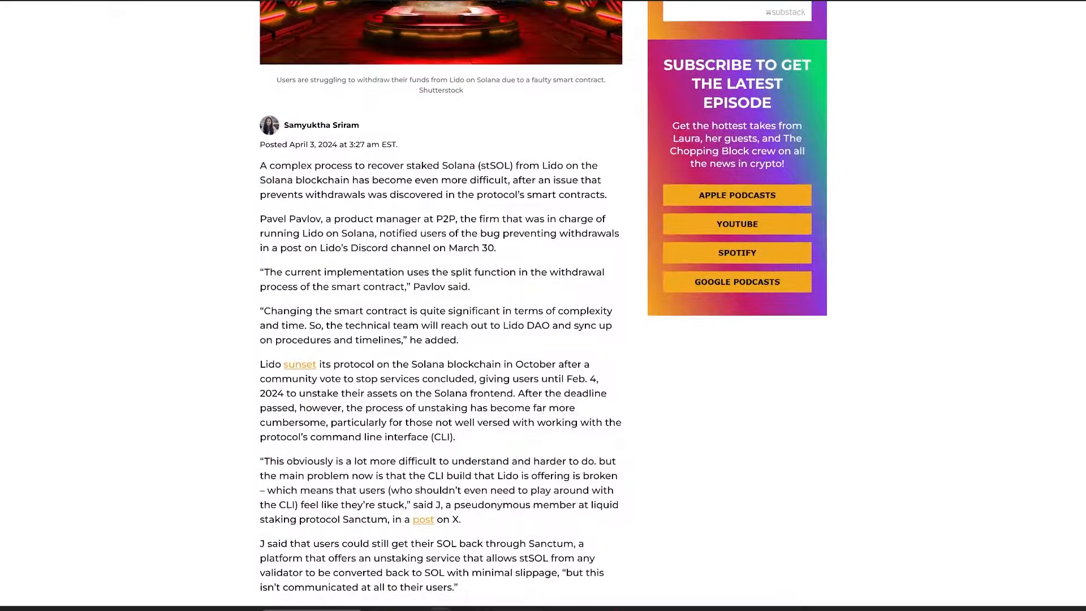
pyautogui.scroll(-3)
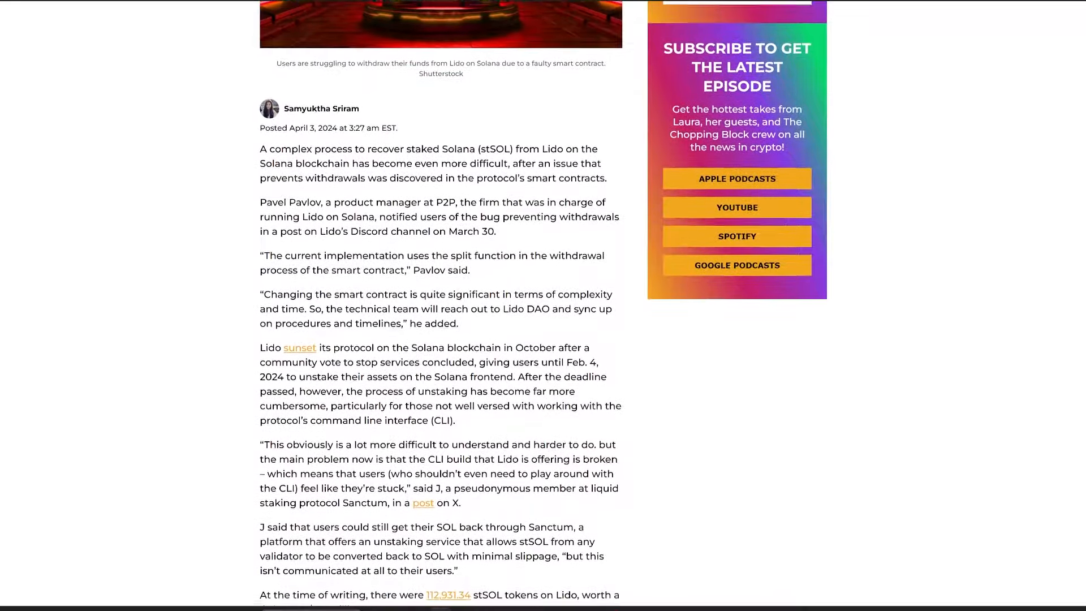
pyautogui.scroll(-3)
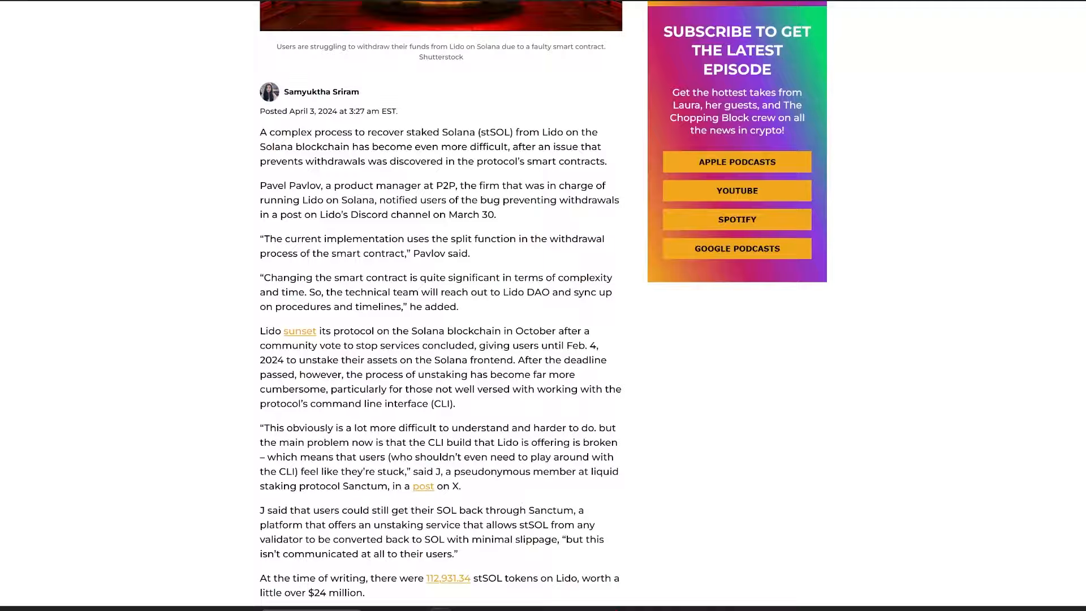
pyautogui.scroll(-3)
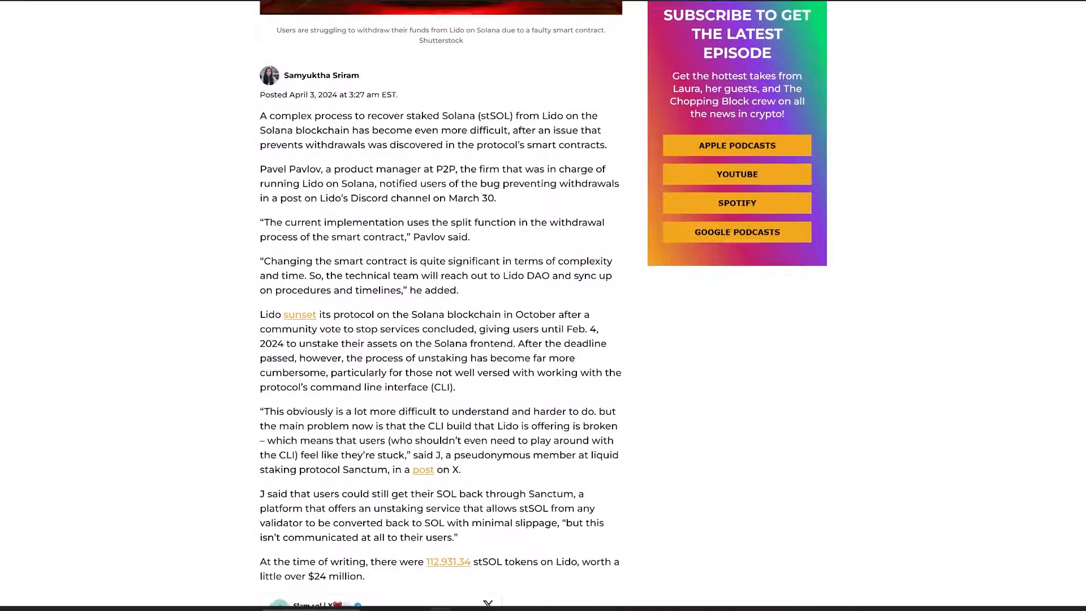
pyautogui.scroll(-3)
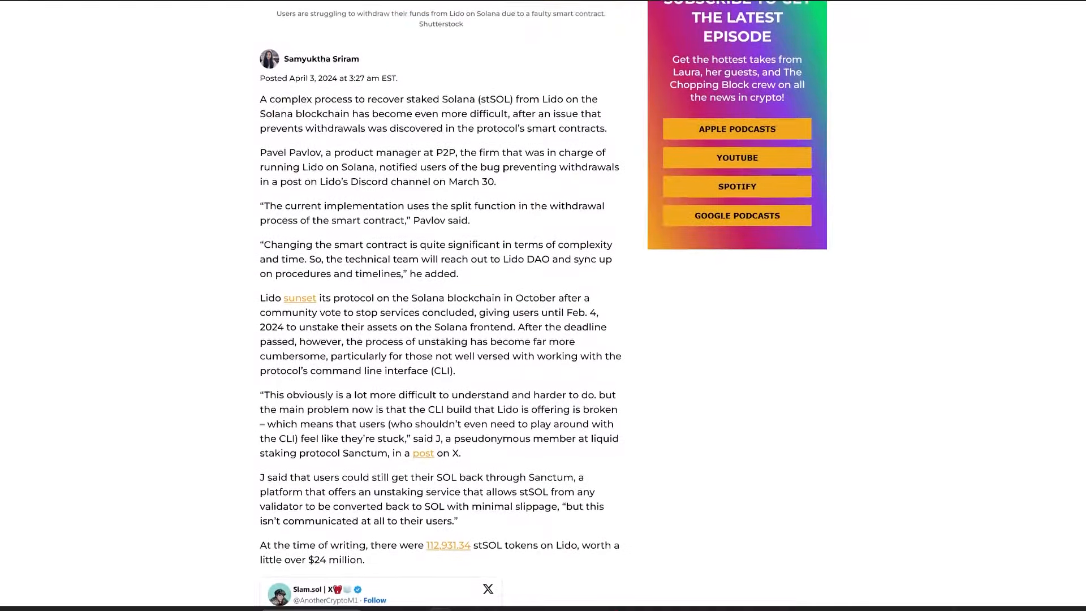
pyautogui.scroll(-3)
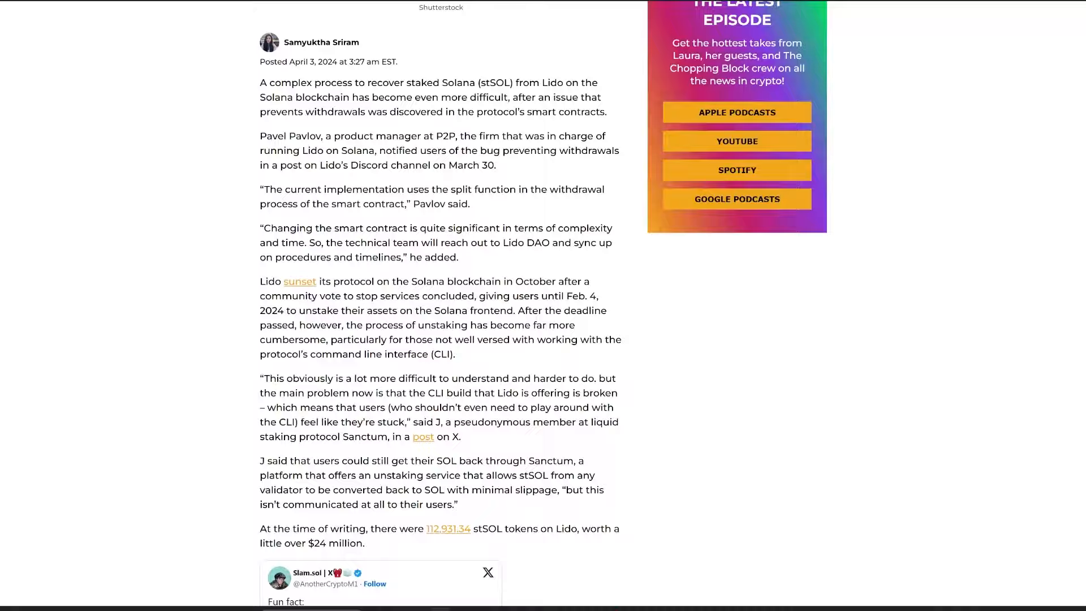
pyautogui.scroll(-3)
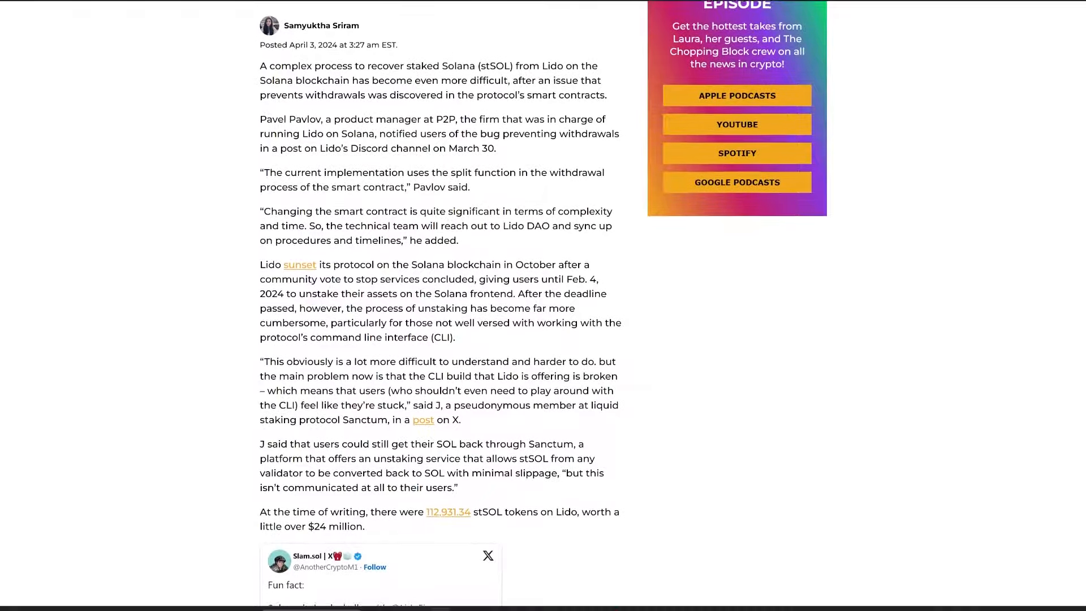
pyautogui.scroll(-3)
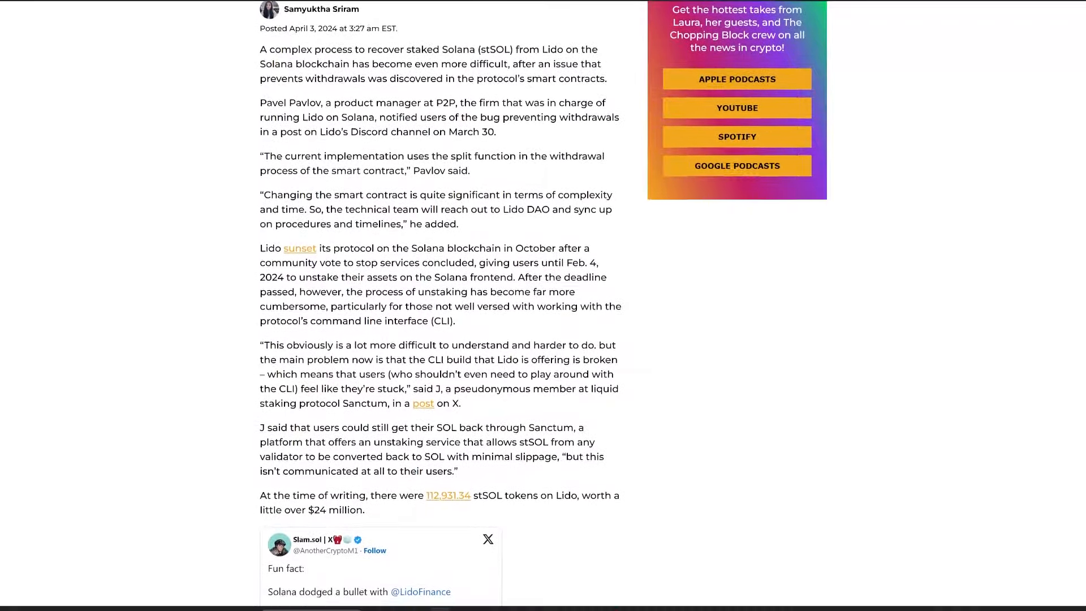
pyautogui.scroll(-3)
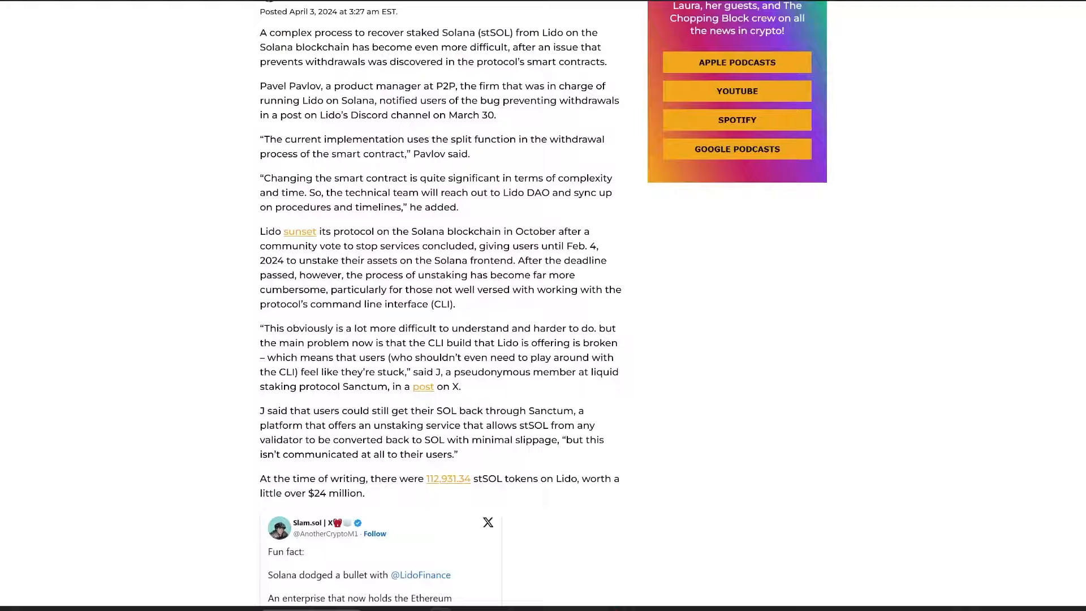
pyautogui.scroll(-3)
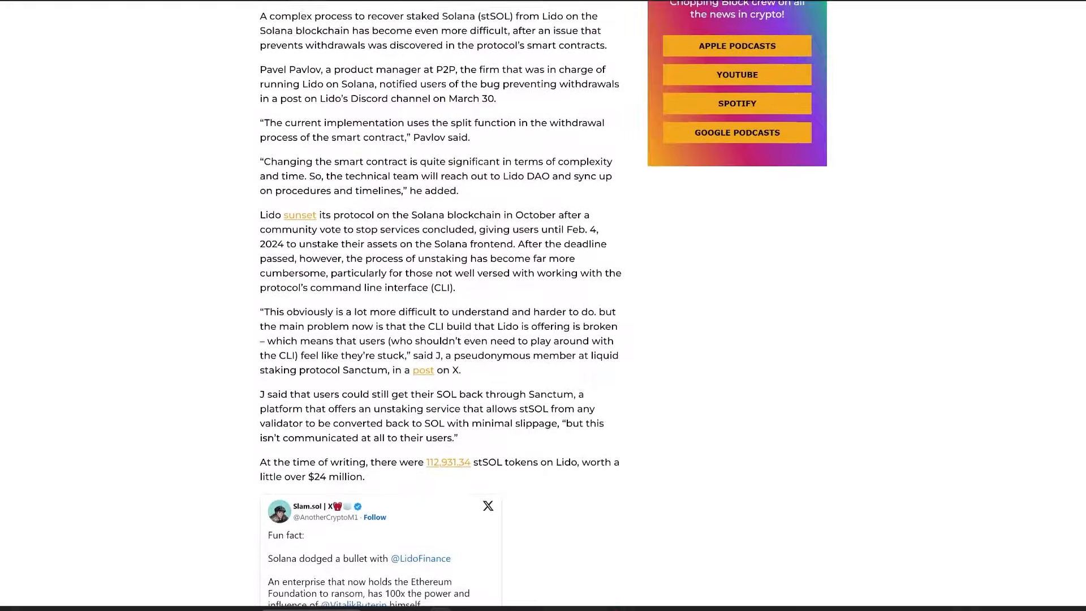
pyautogui.scroll(-3)
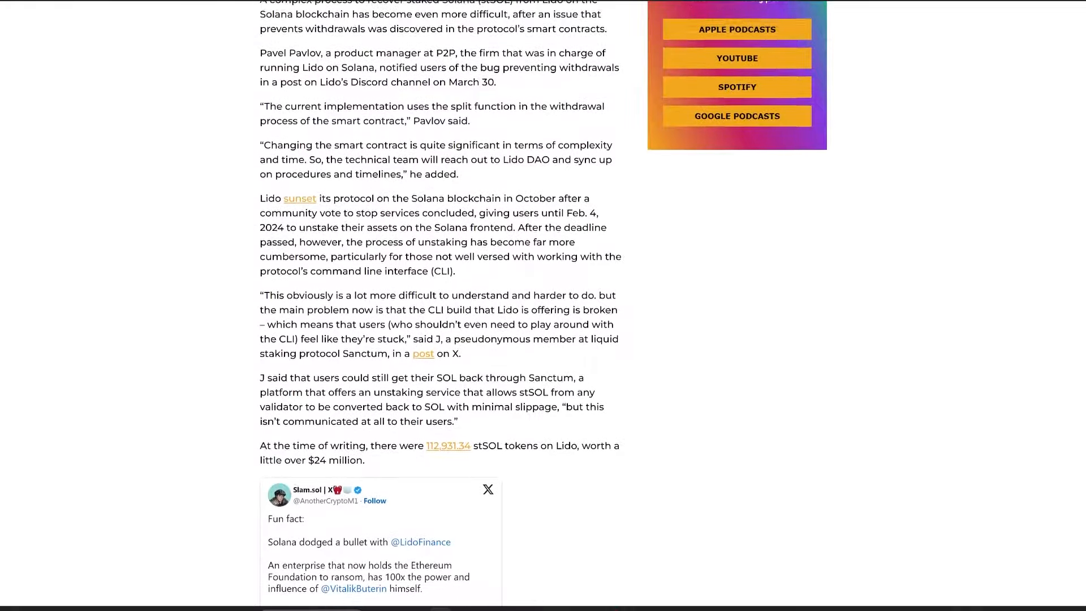
pyautogui.scroll(-3)
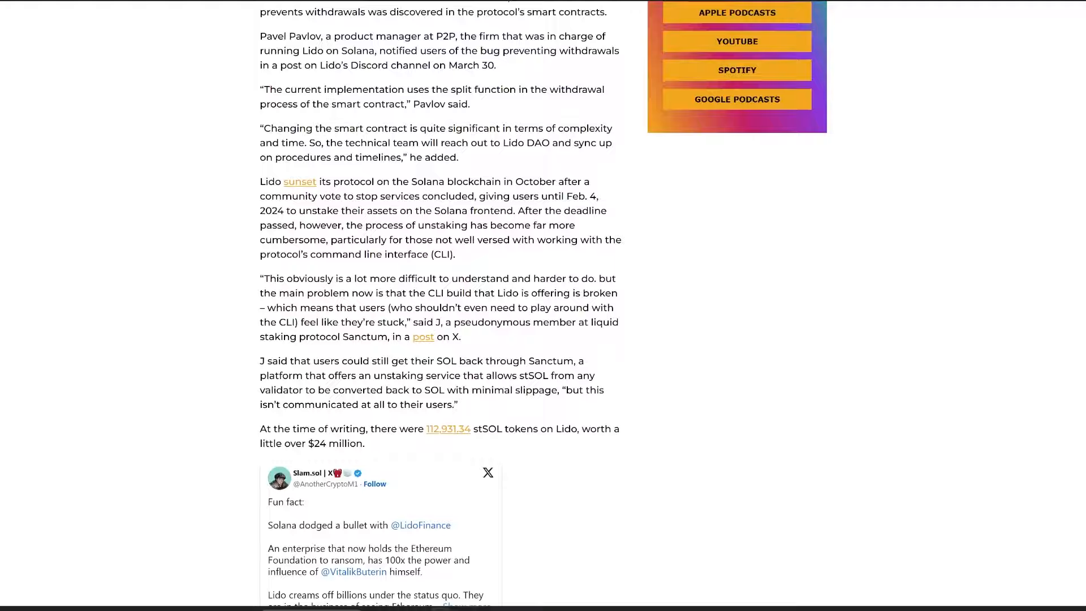
pyautogui.scroll(-3)
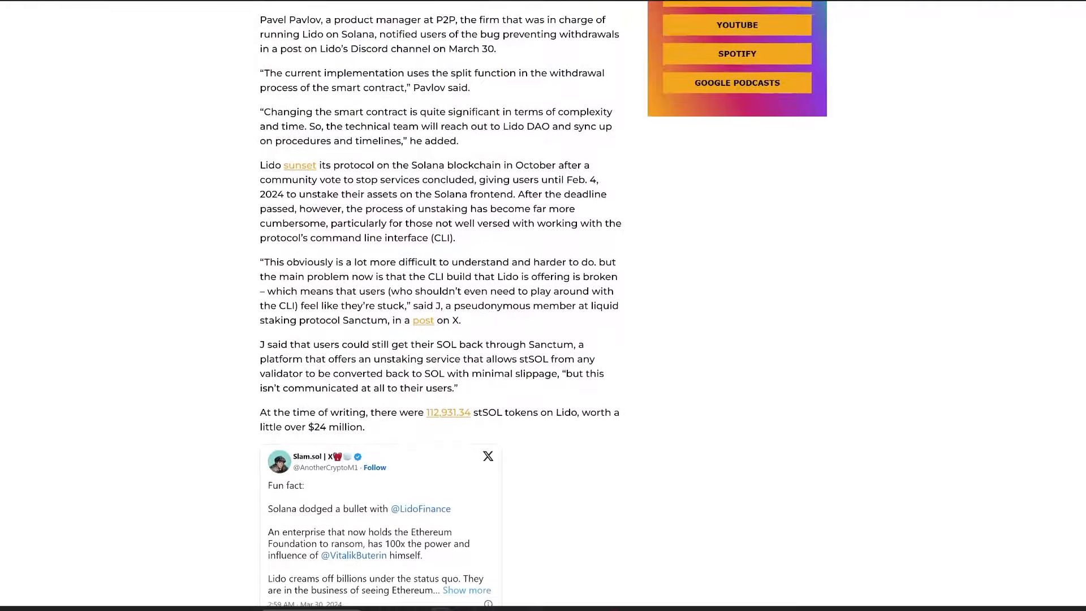
pyautogui.scroll(-3)
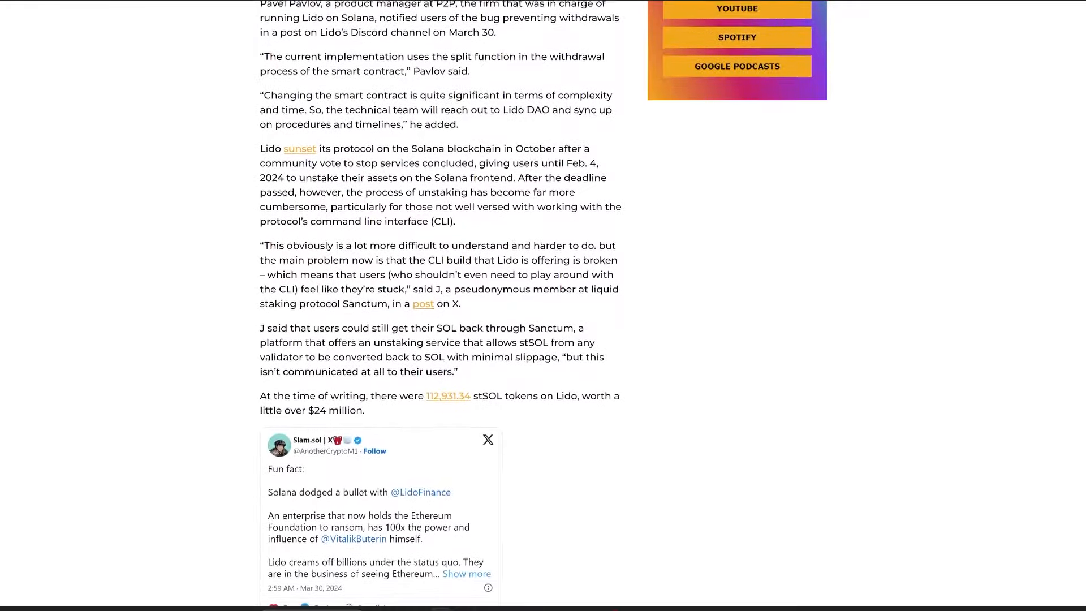
pyautogui.scroll(-3)
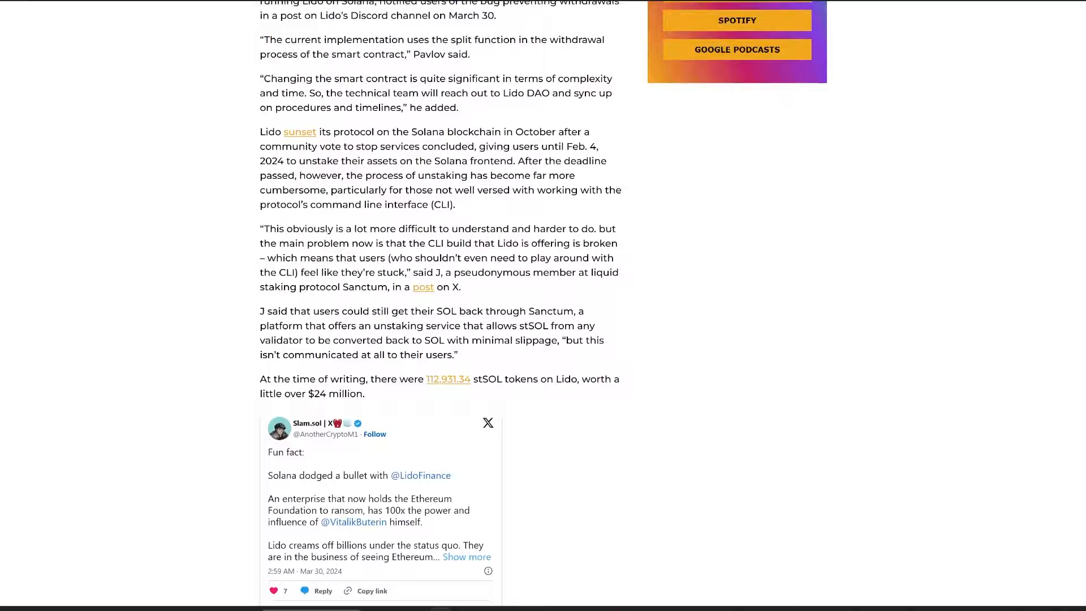
pyautogui.scroll(-3)
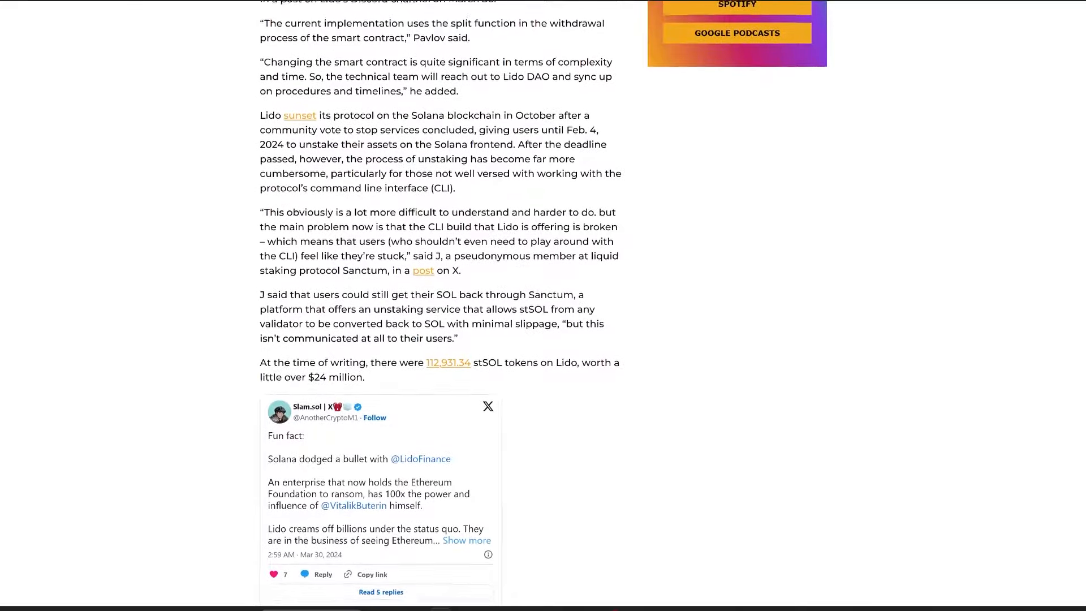
pyautogui.scroll(-3)
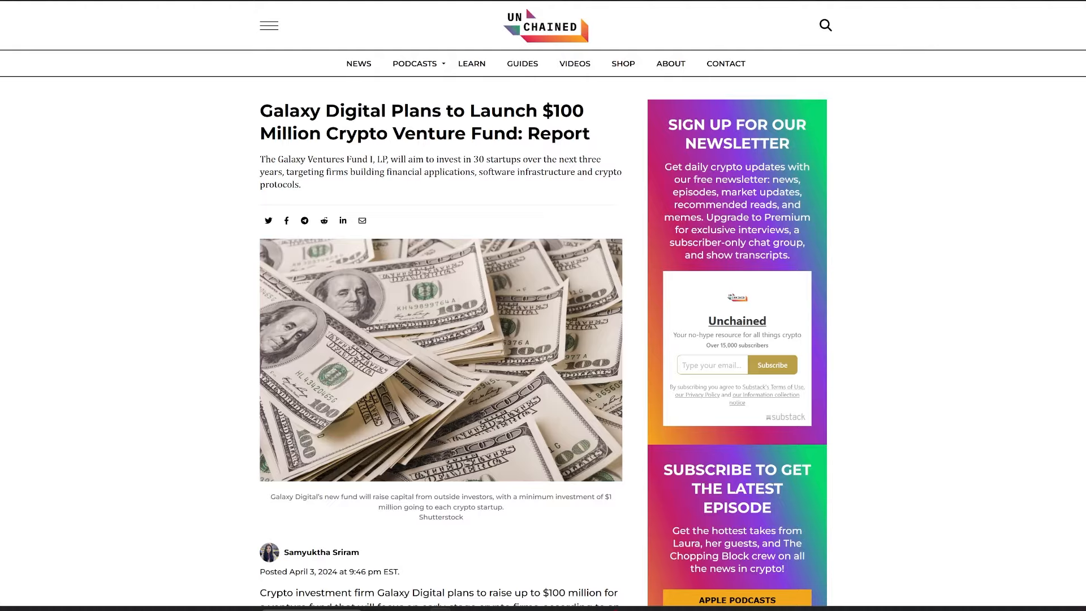
pyautogui.scroll(-3)
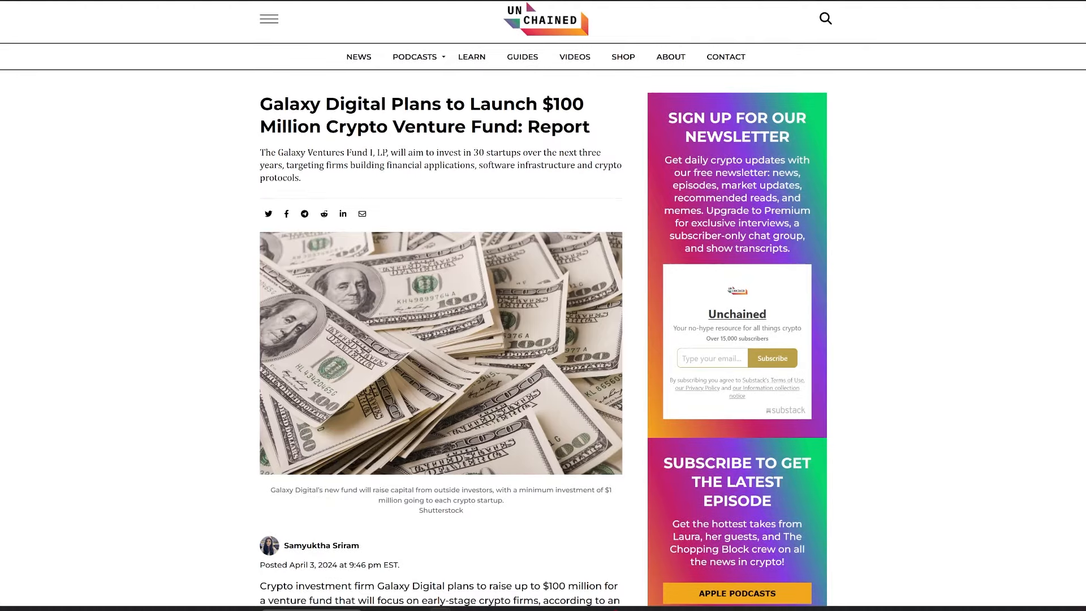
pyautogui.scroll(-3)
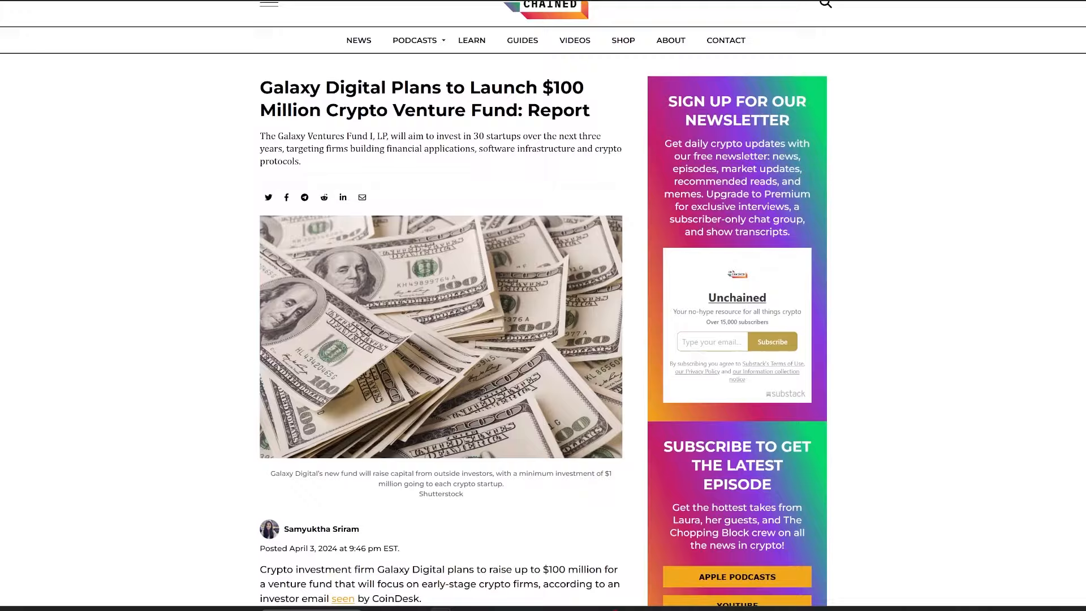
pyautogui.scroll(-3)
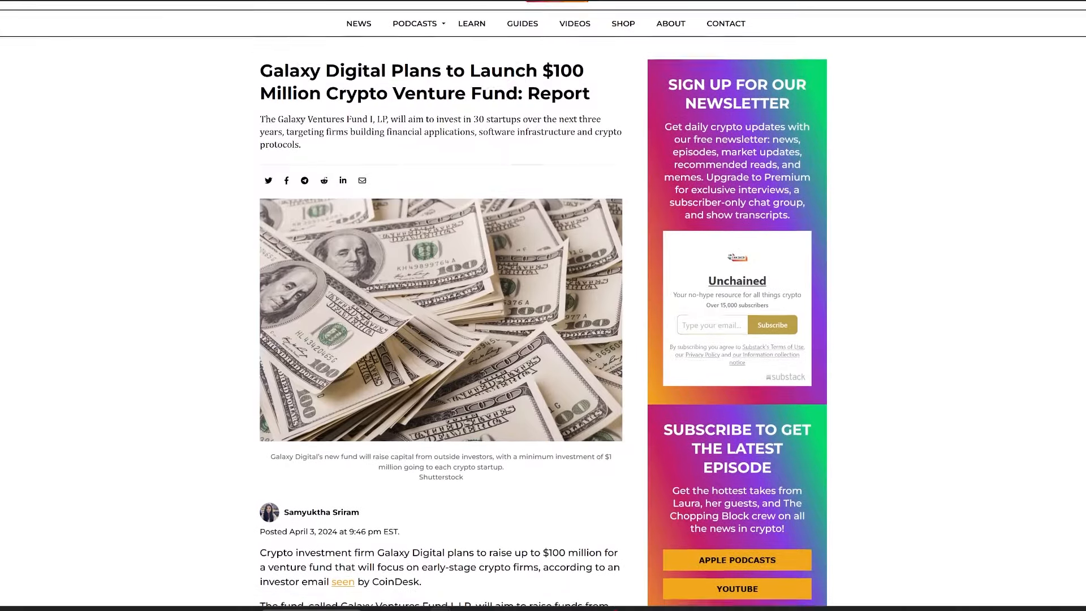
pyautogui.scroll(-3)
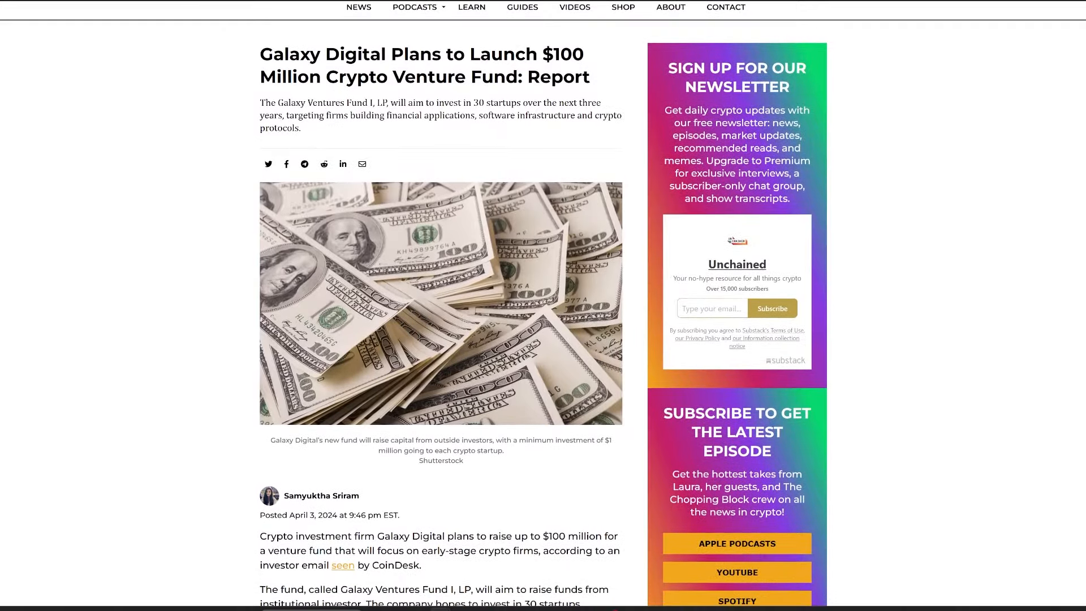
pyautogui.scroll(-3)
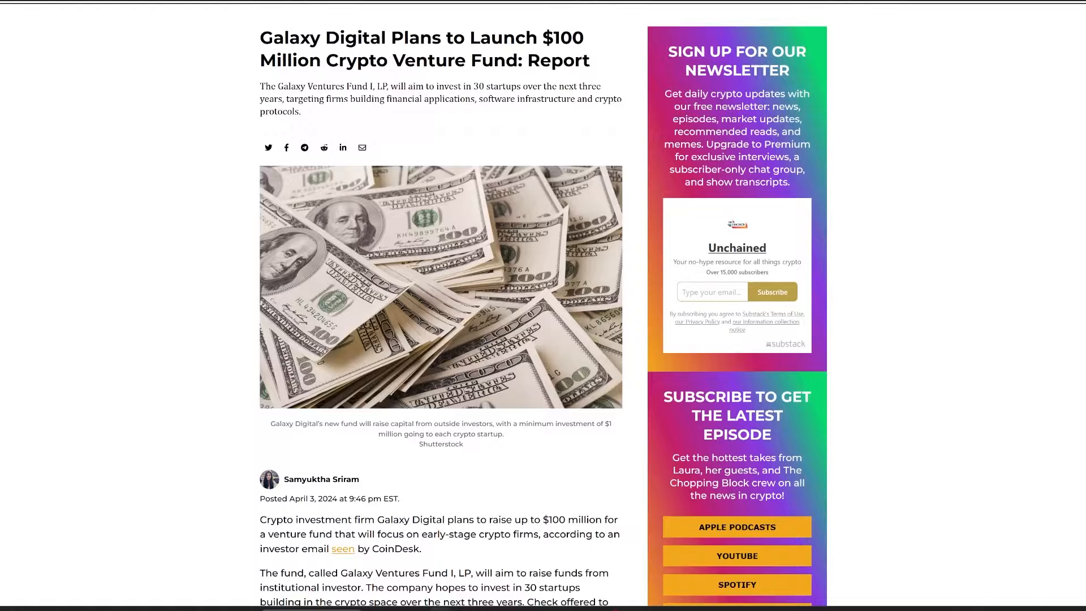
pyautogui.scroll(-3)
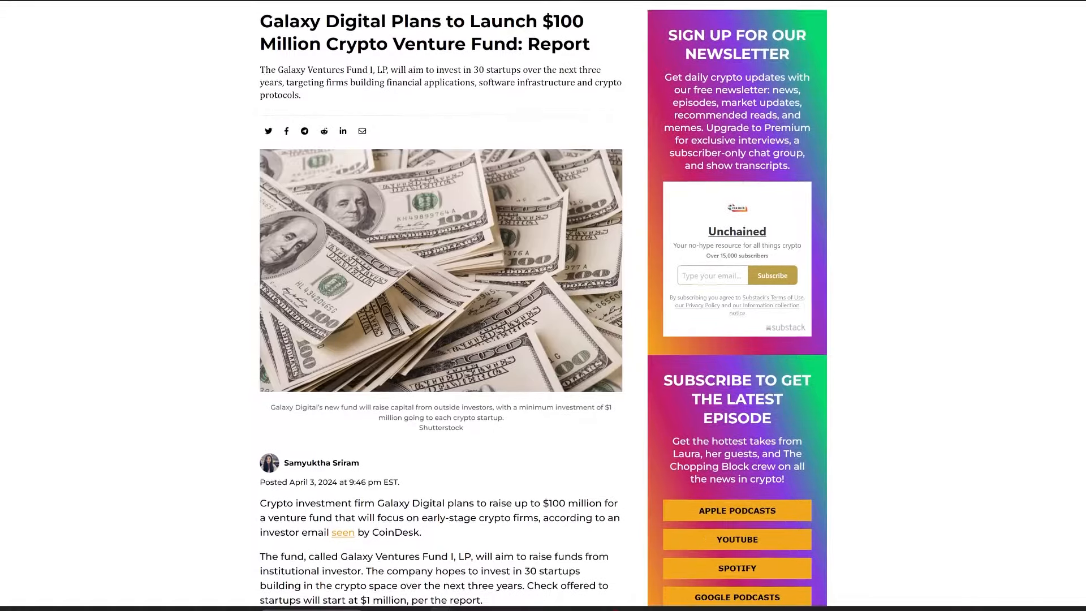
pyautogui.scroll(-3)
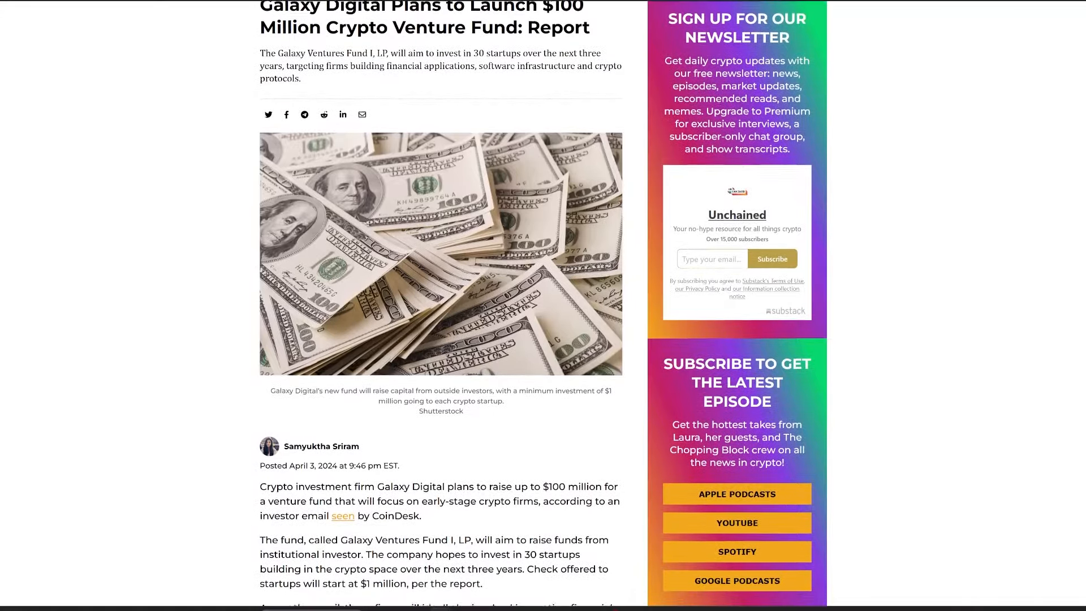
pyautogui.scroll(-3)
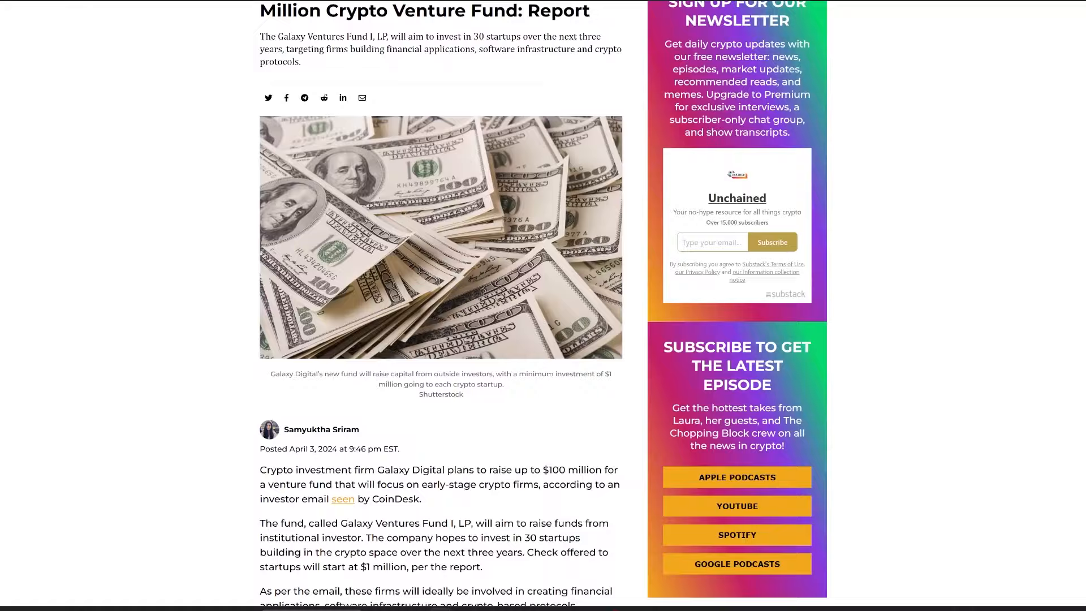
pyautogui.scroll(-3)
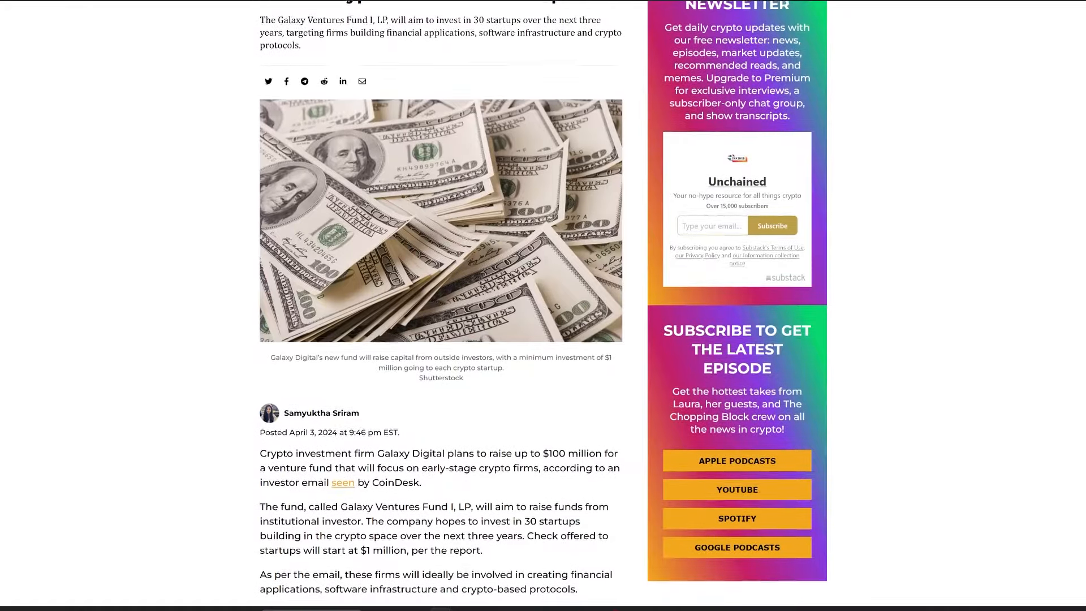
pyautogui.scroll(-3)
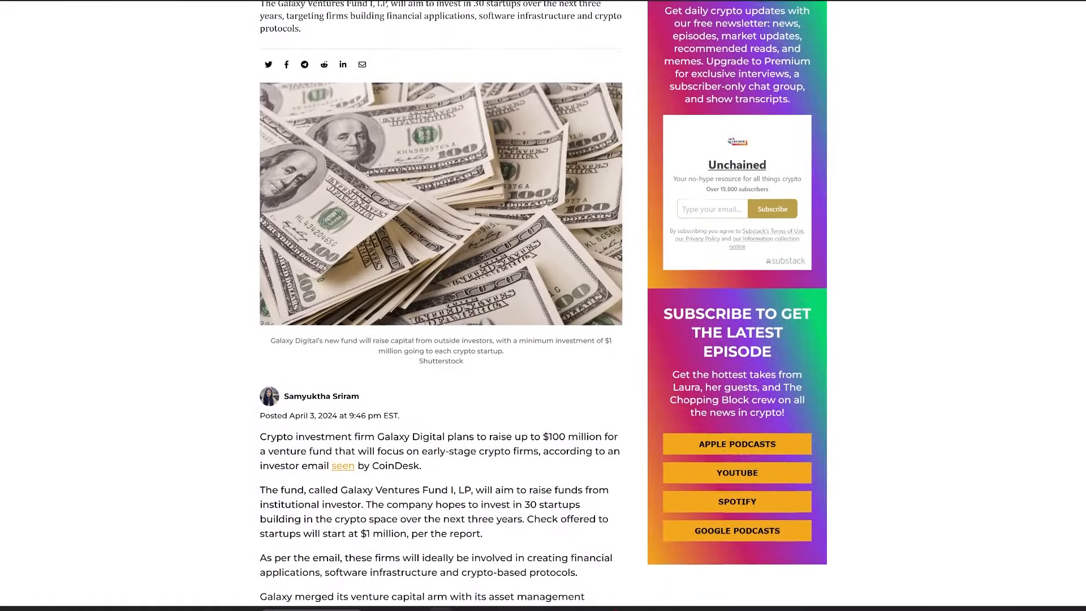
pyautogui.scroll(-3)
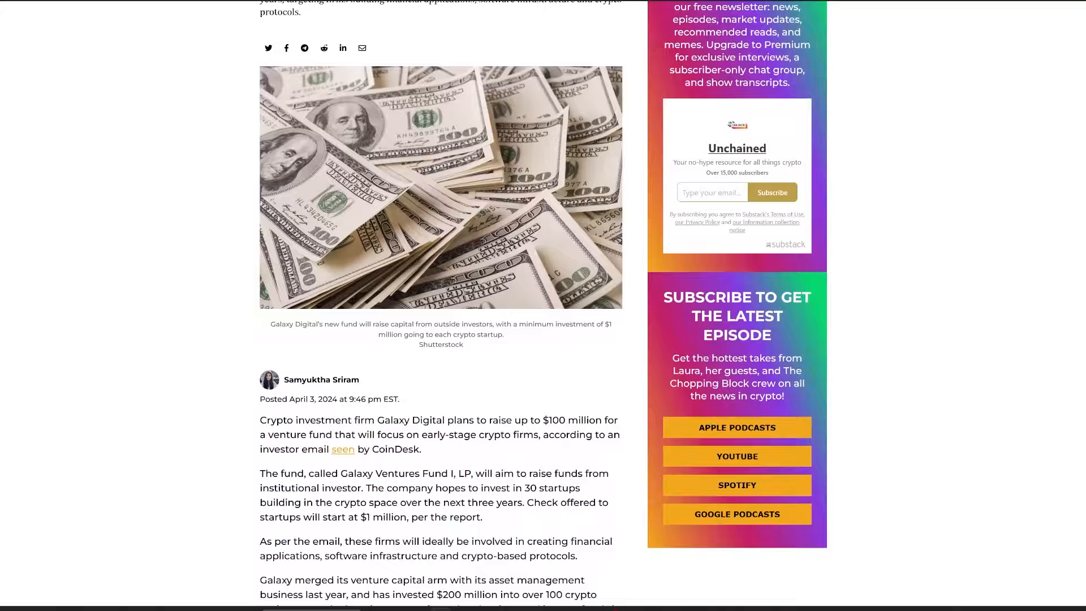
pyautogui.scroll(-3)
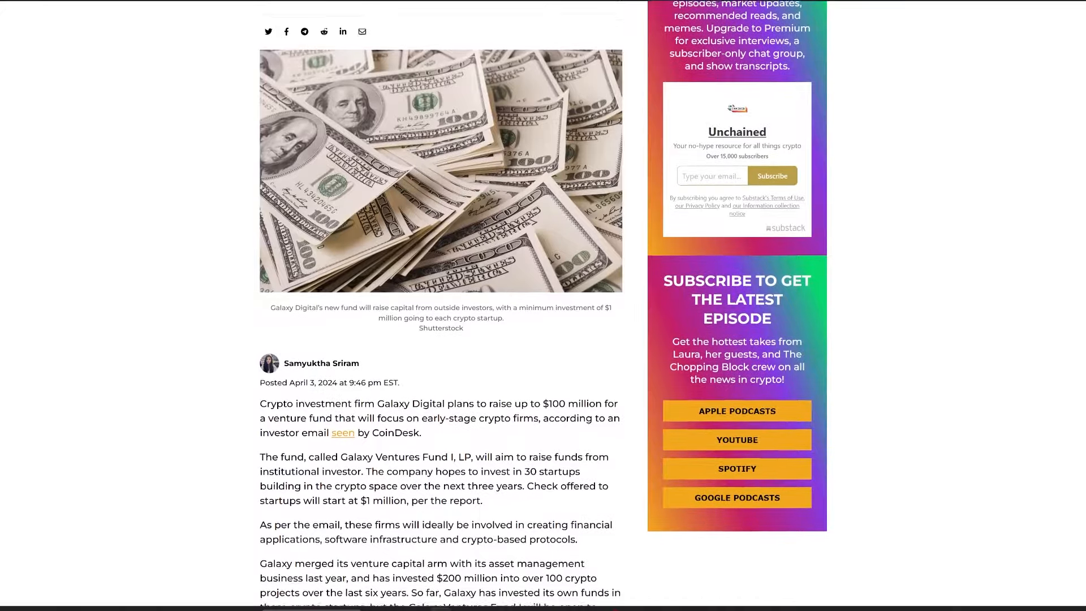
pyautogui.scroll(-3)
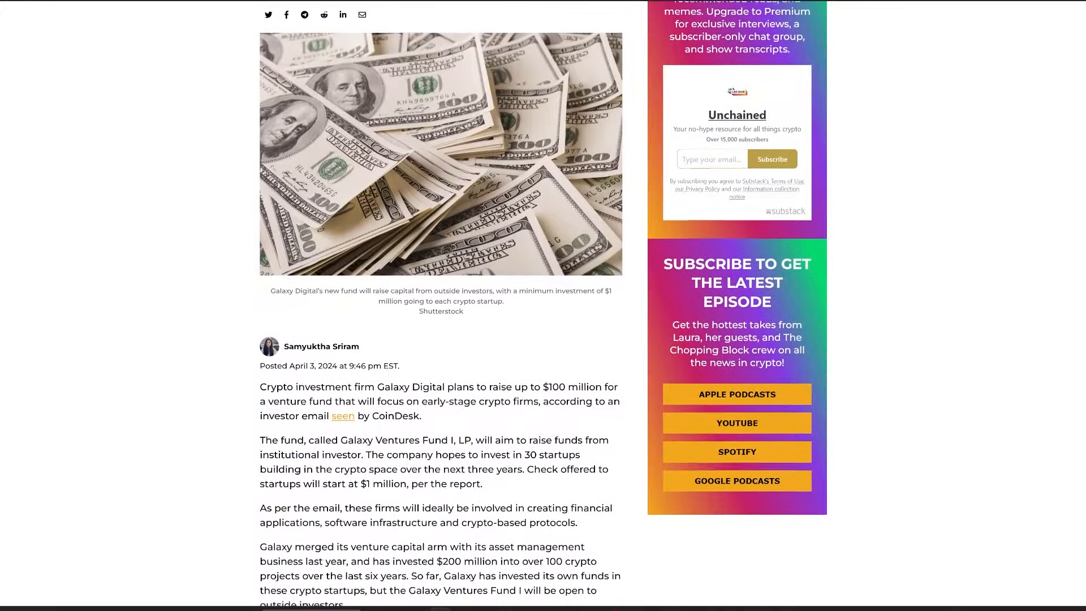
pyautogui.scroll(-3)
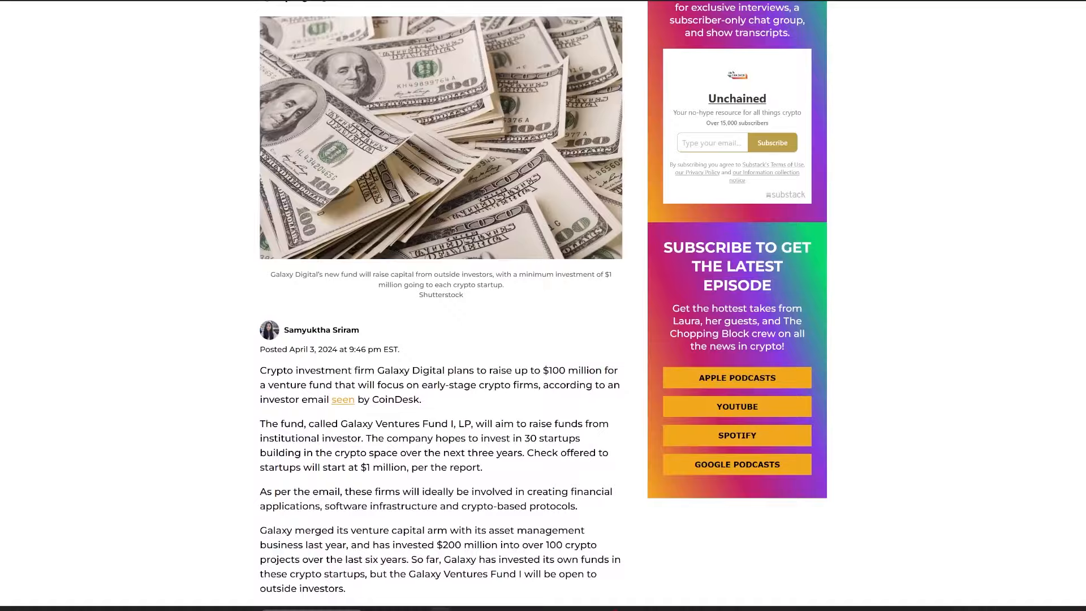
pyautogui.scroll(-3)
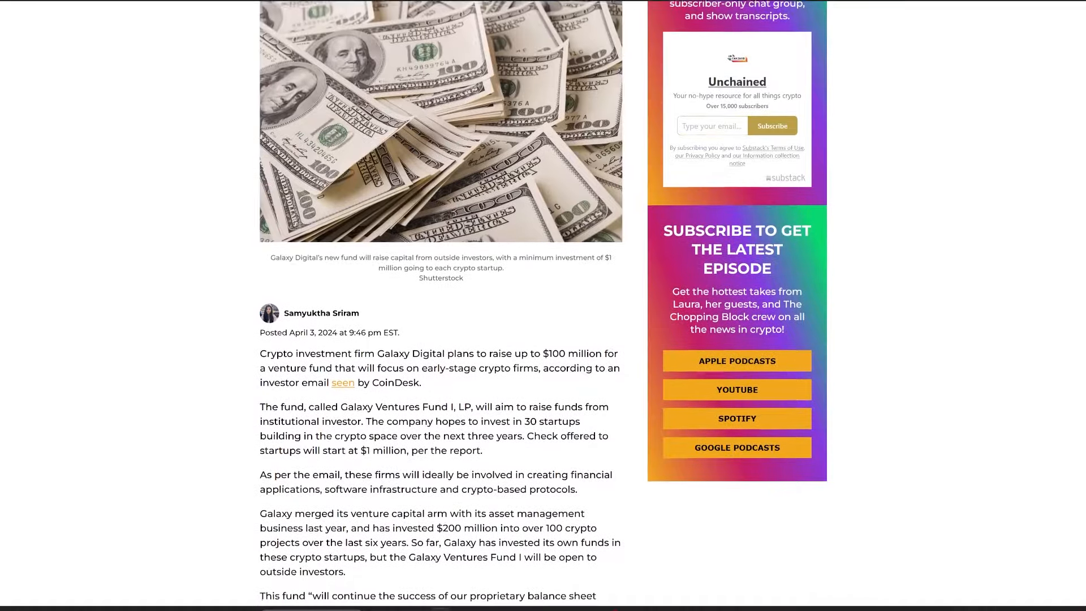
pyautogui.scroll(-3)
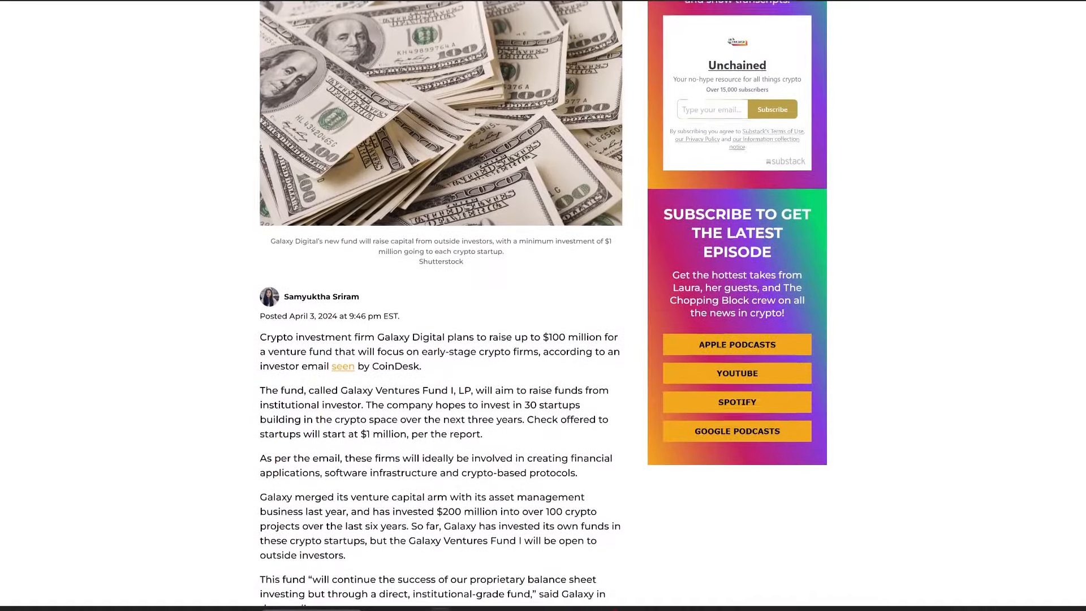
pyautogui.scroll(-3)
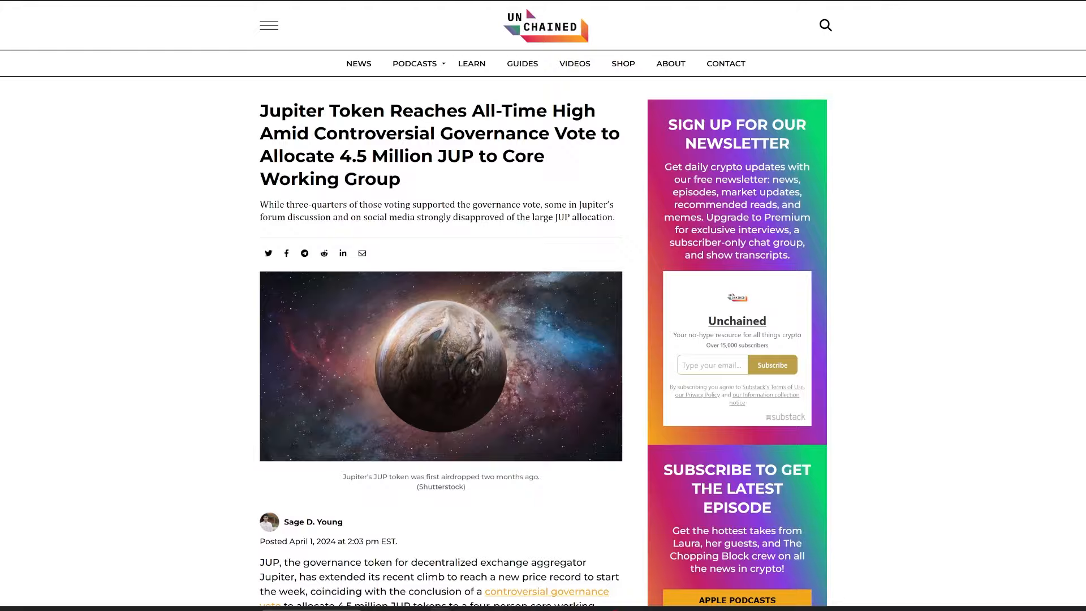
pyautogui.scroll(-3)
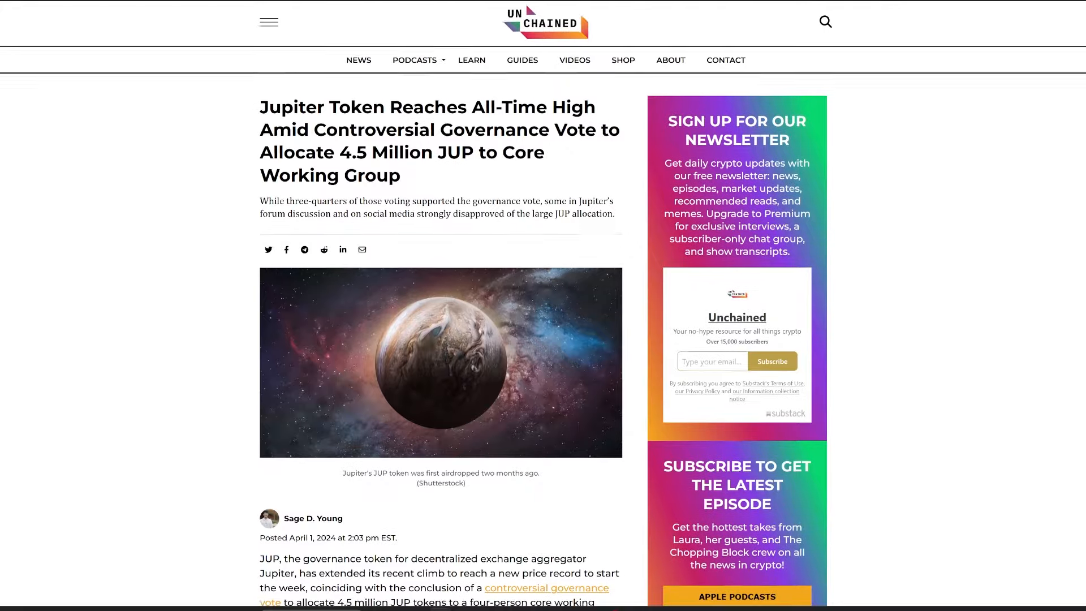
pyautogui.scroll(-3)
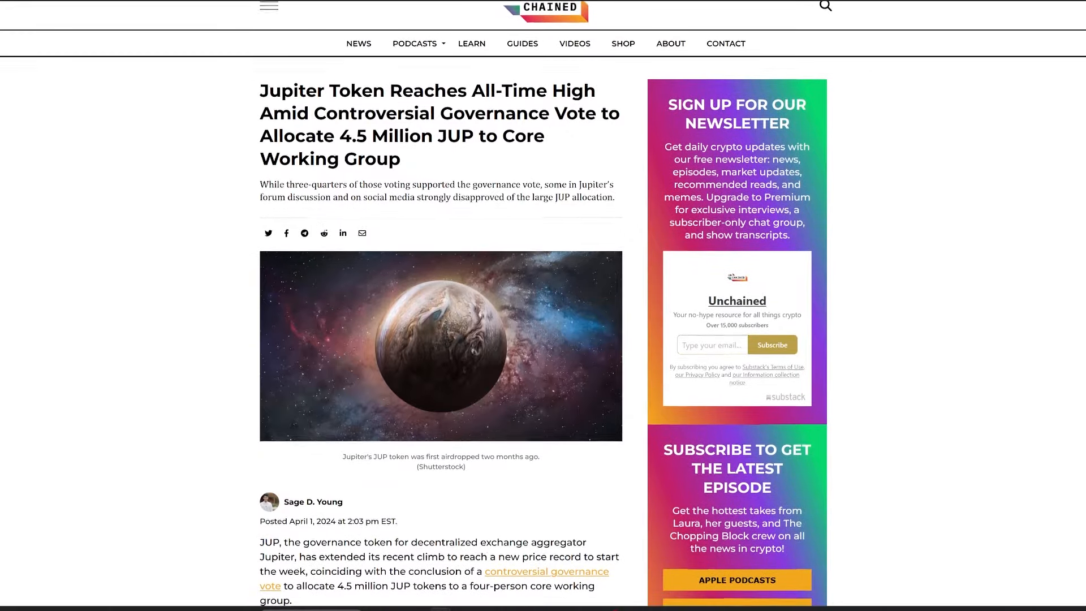
pyautogui.scroll(-3)
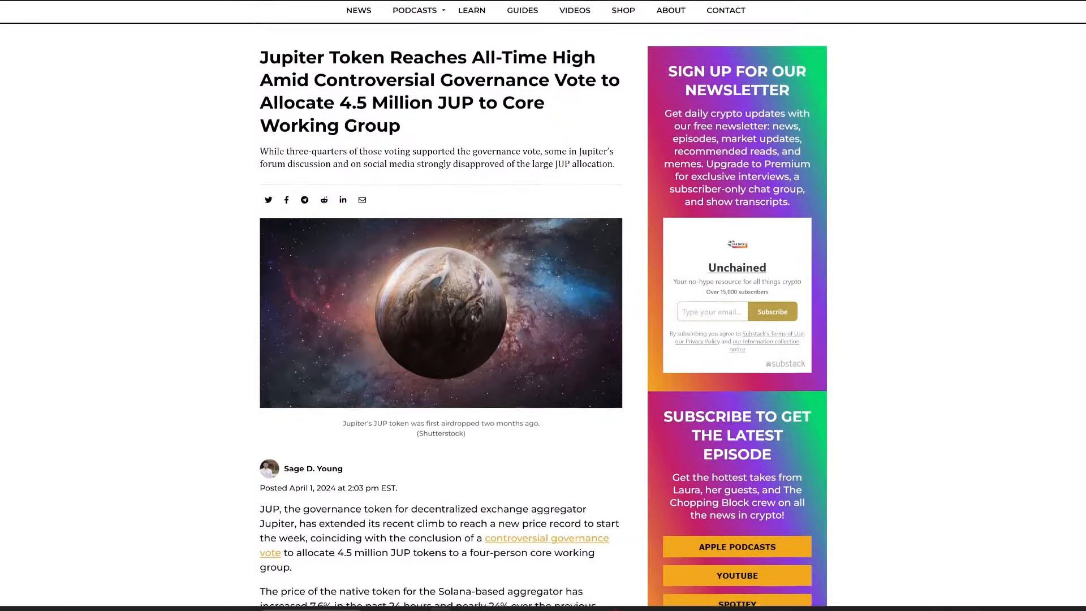
pyautogui.scroll(-3)
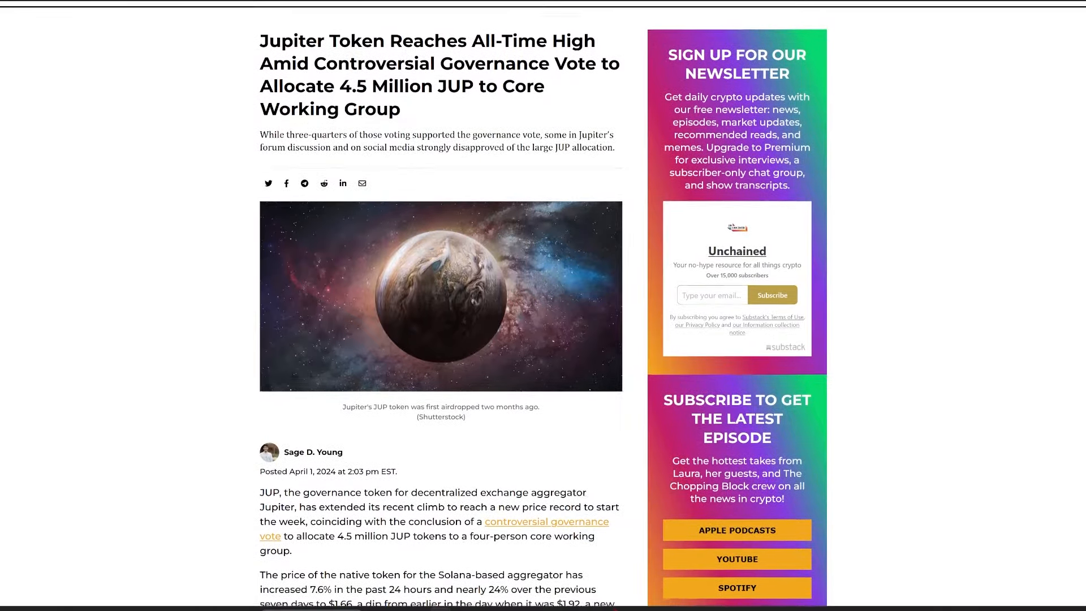
pyautogui.scroll(-3)
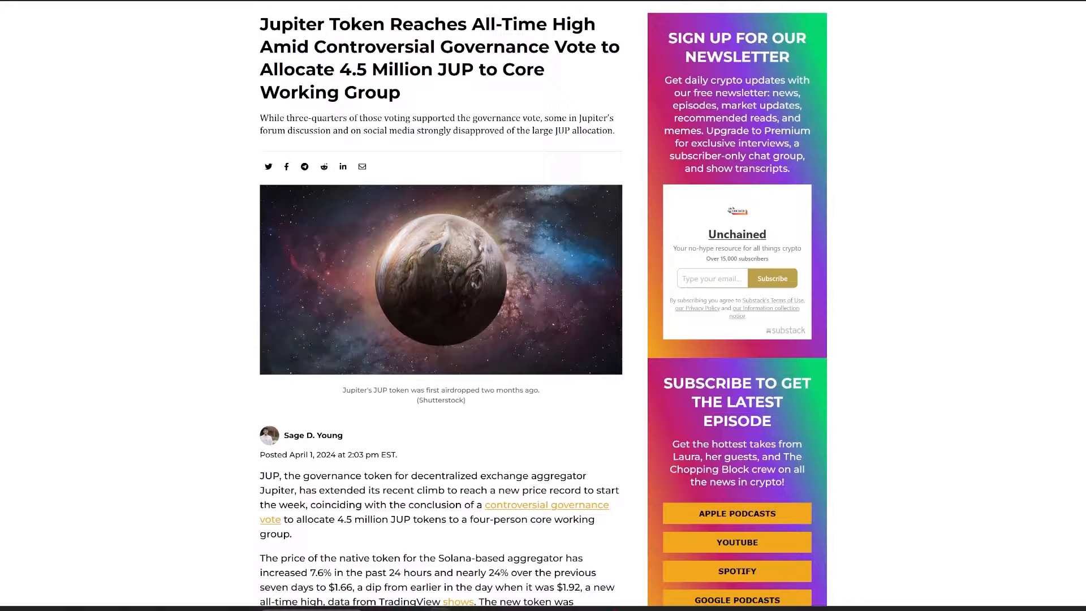
pyautogui.scroll(-3)
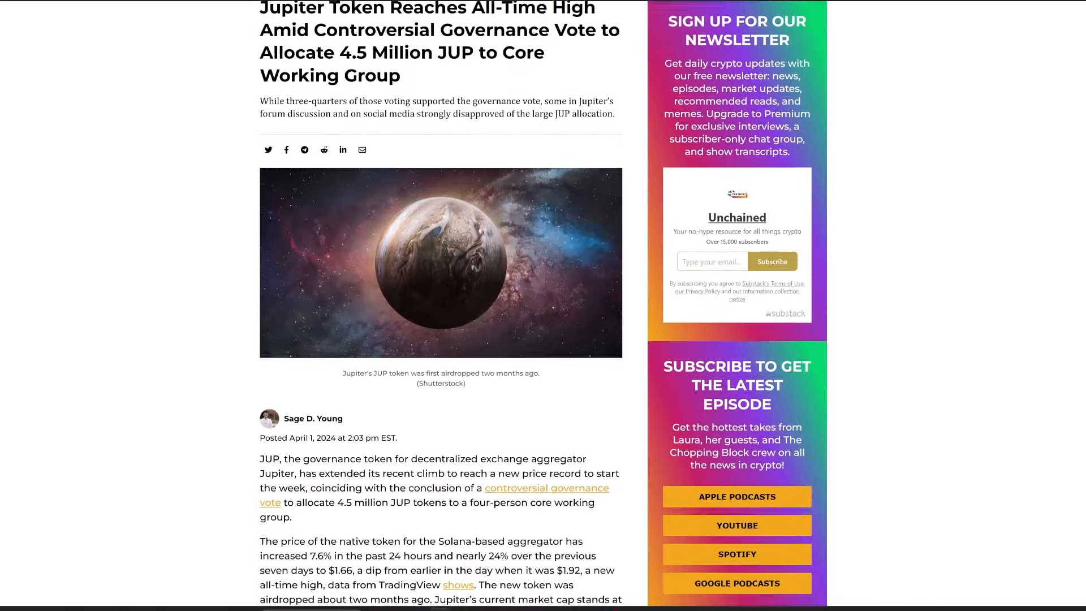
pyautogui.scroll(-3)
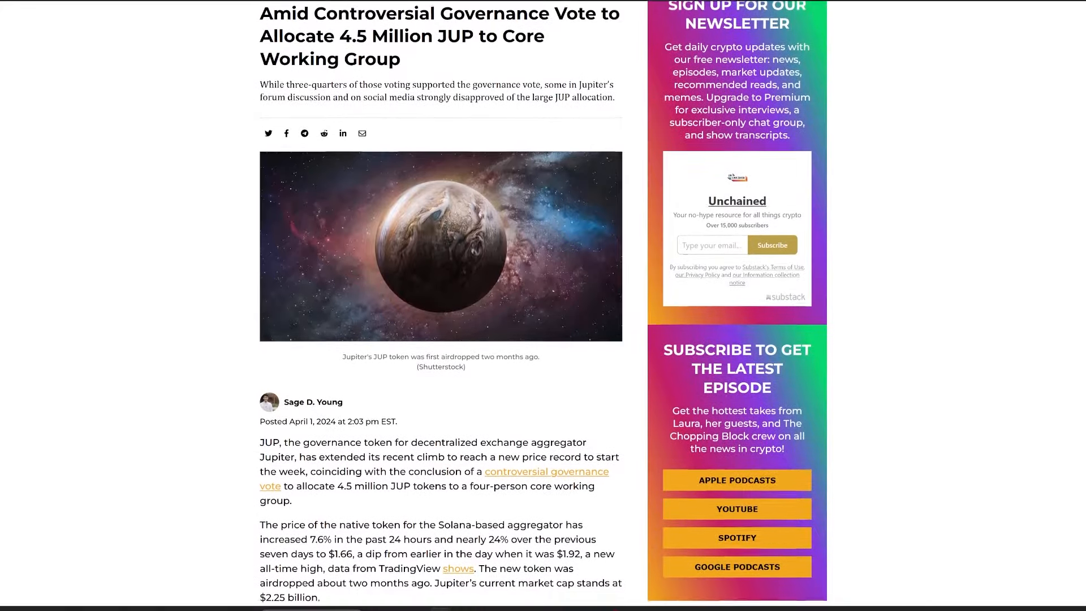
pyautogui.scroll(-3)
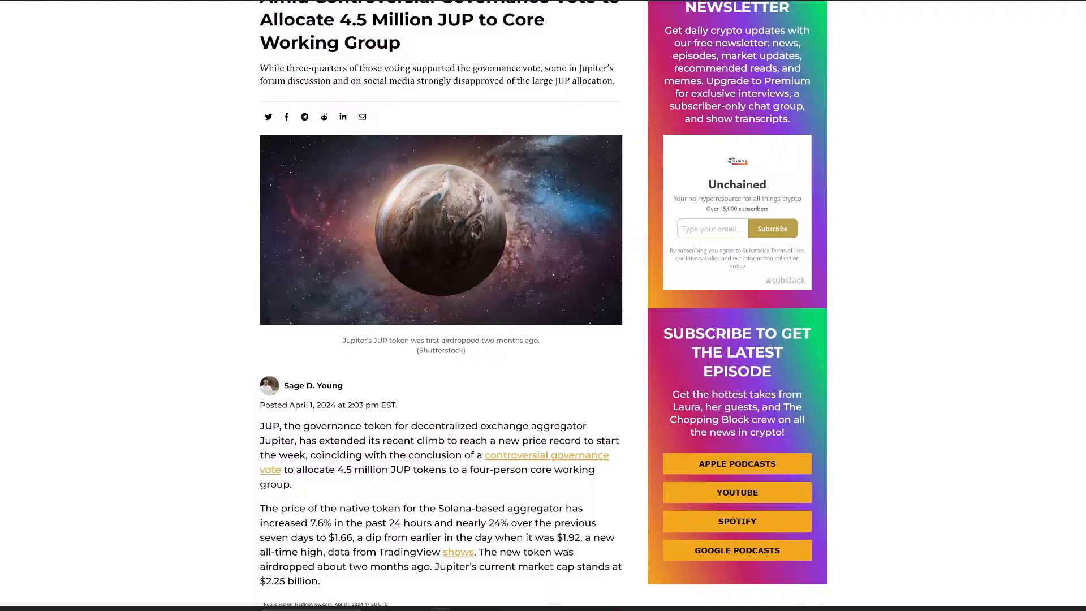
pyautogui.scroll(-3)
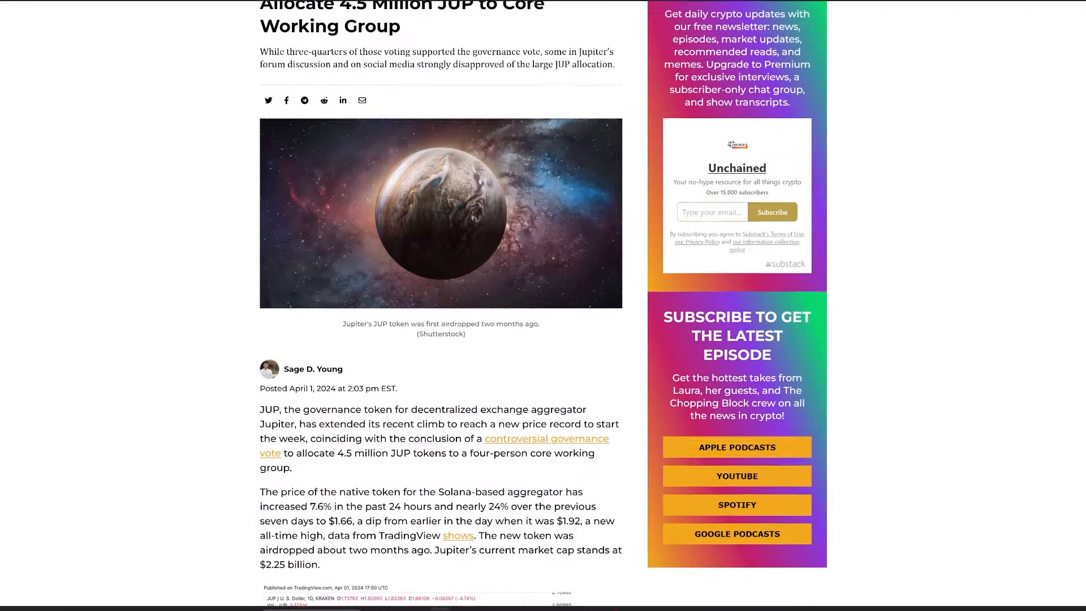
pyautogui.scroll(-3)
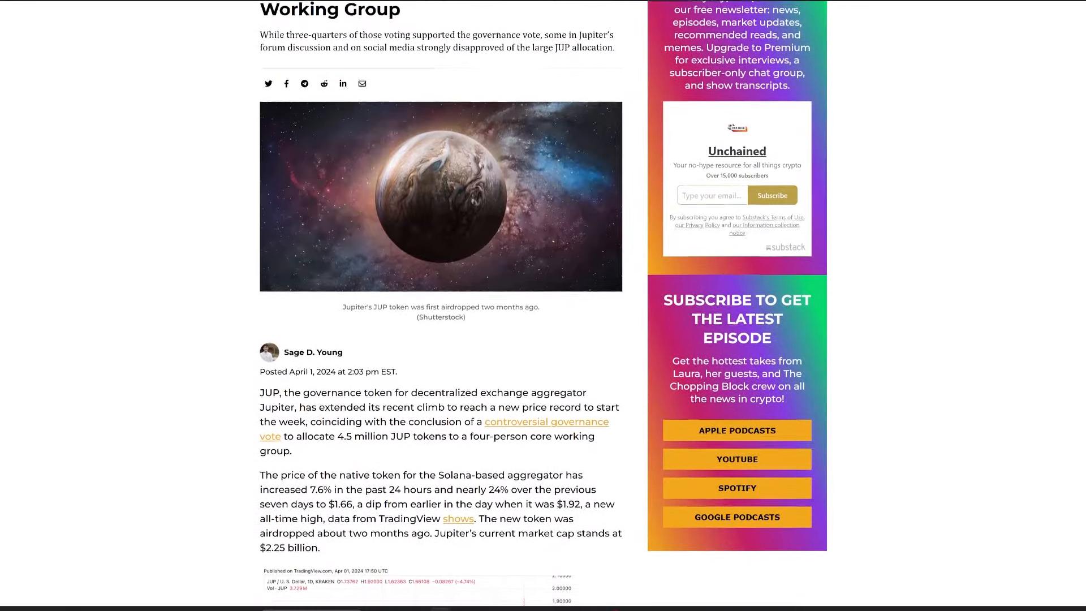
pyautogui.scroll(-3)
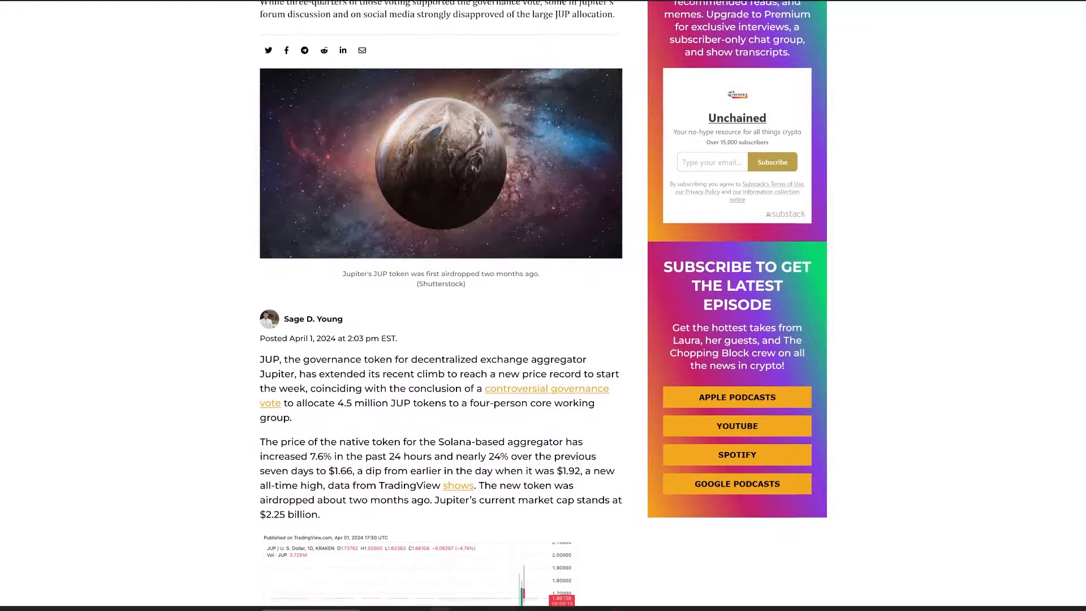
pyautogui.scroll(-3)
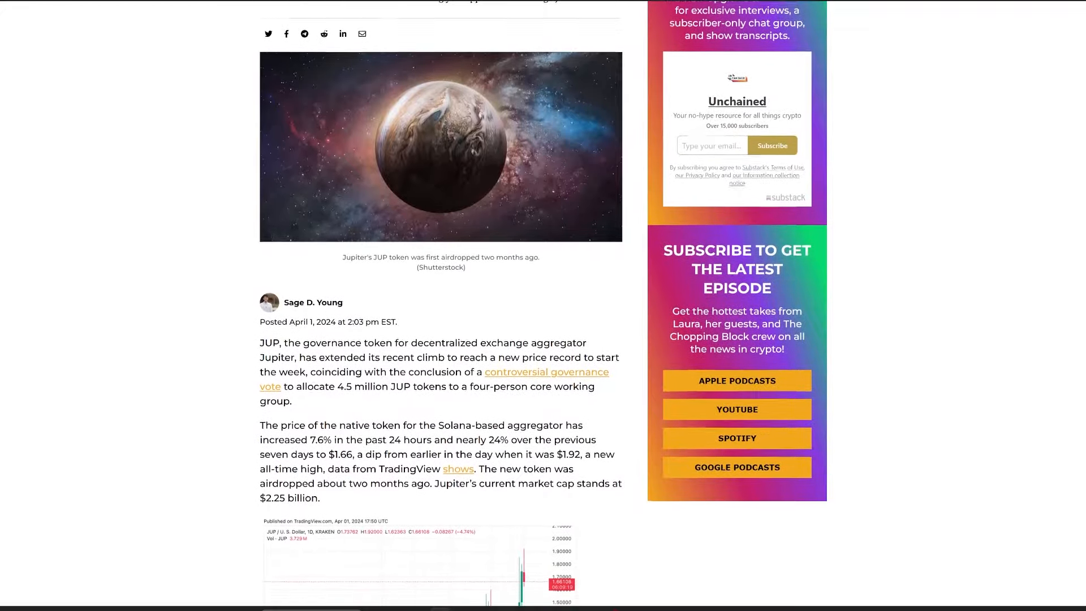
pyautogui.scroll(-3)
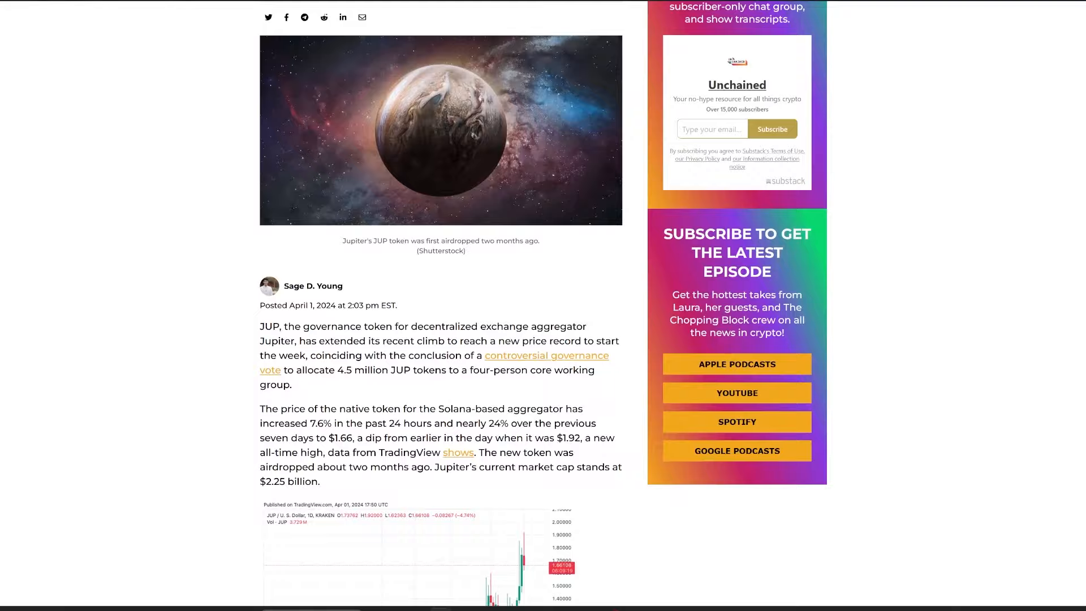
pyautogui.scroll(-3)
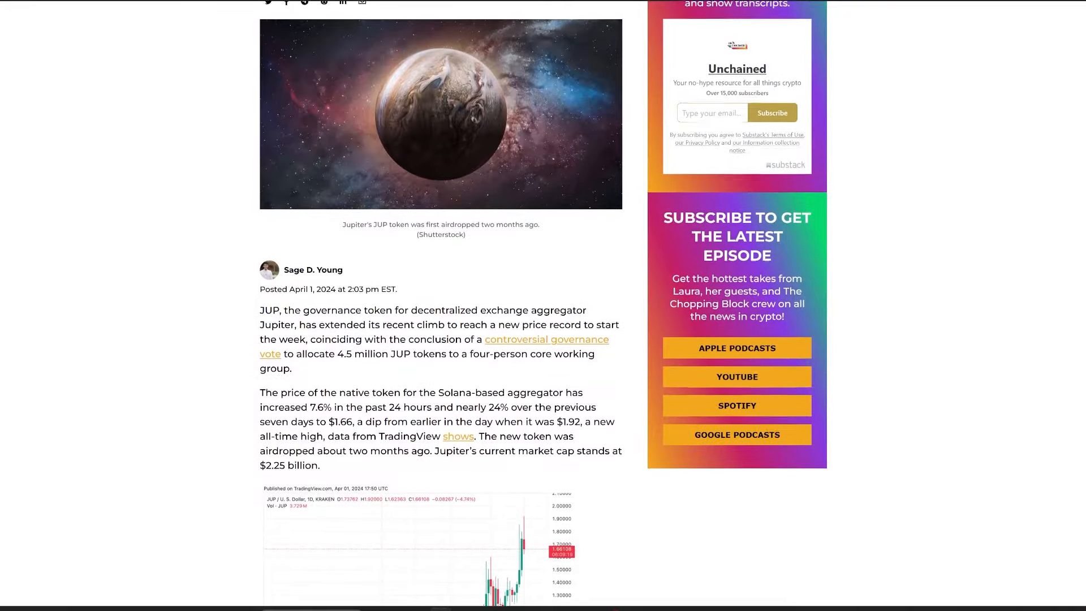
pyautogui.scroll(-3)
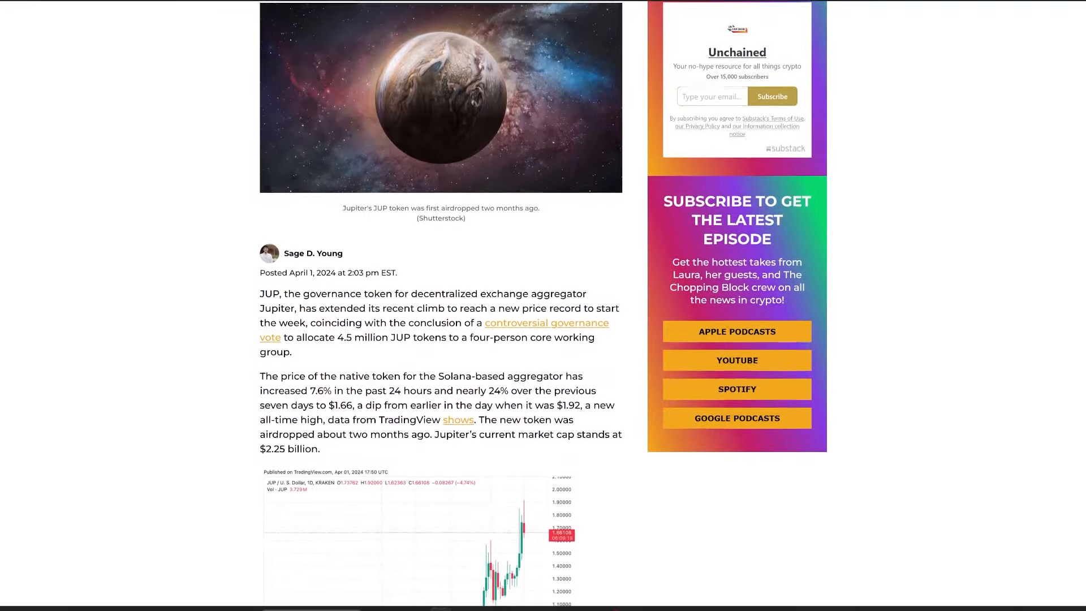
pyautogui.scroll(-3)
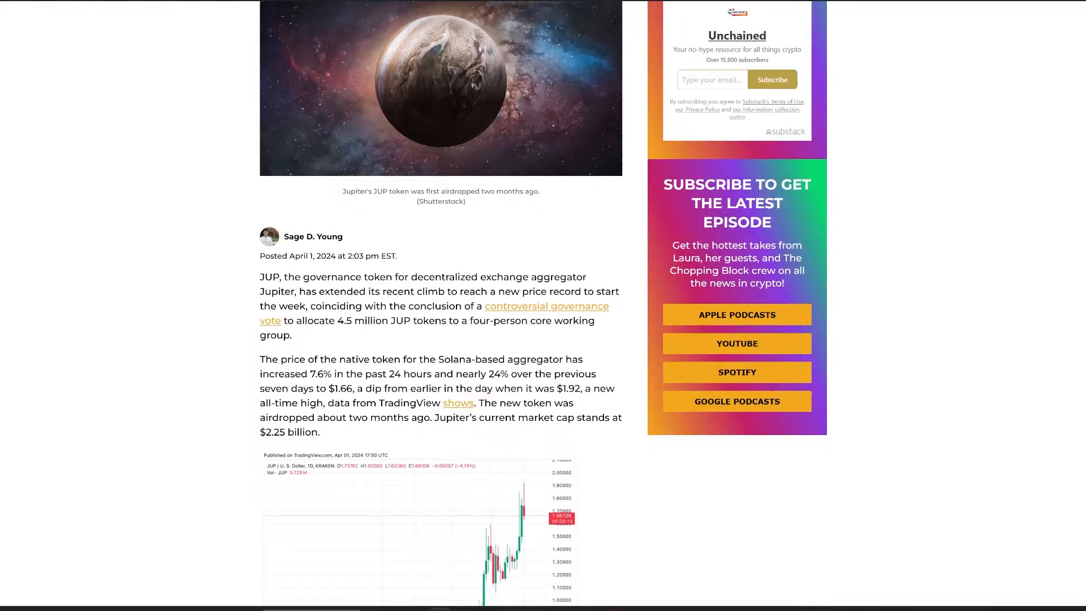
pyautogui.scroll(-3)
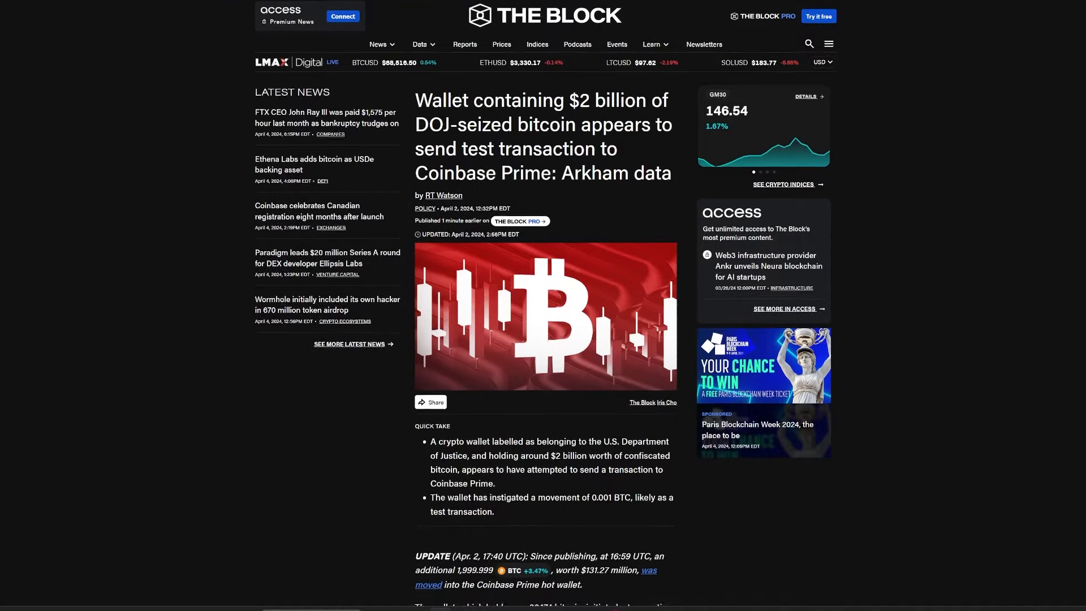
pyautogui.scroll(-3)
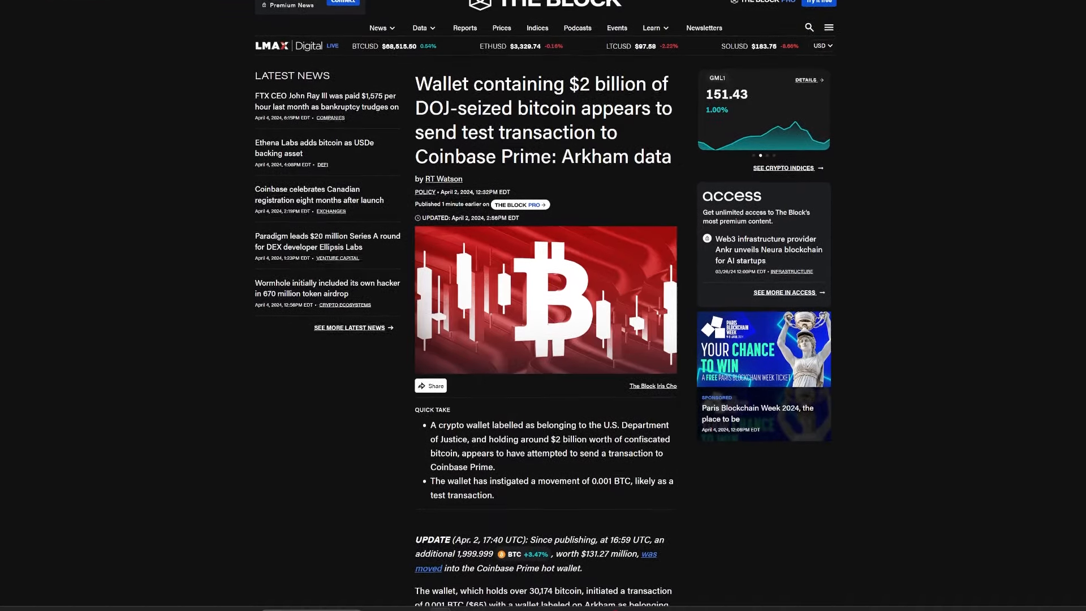
pyautogui.scroll(-3)
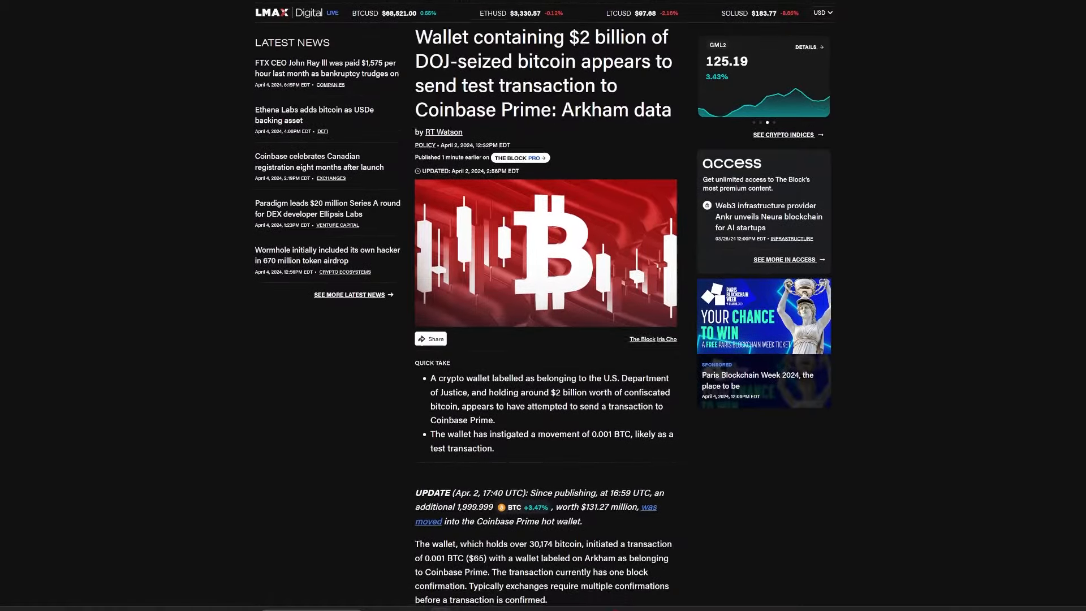
pyautogui.scroll(-3)
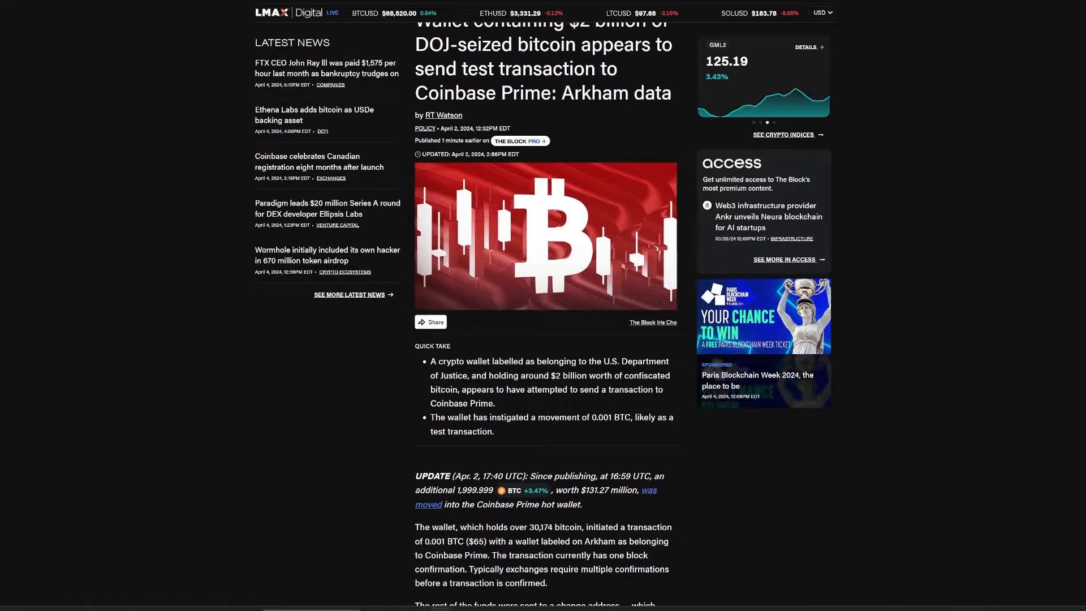
pyautogui.scroll(-3)
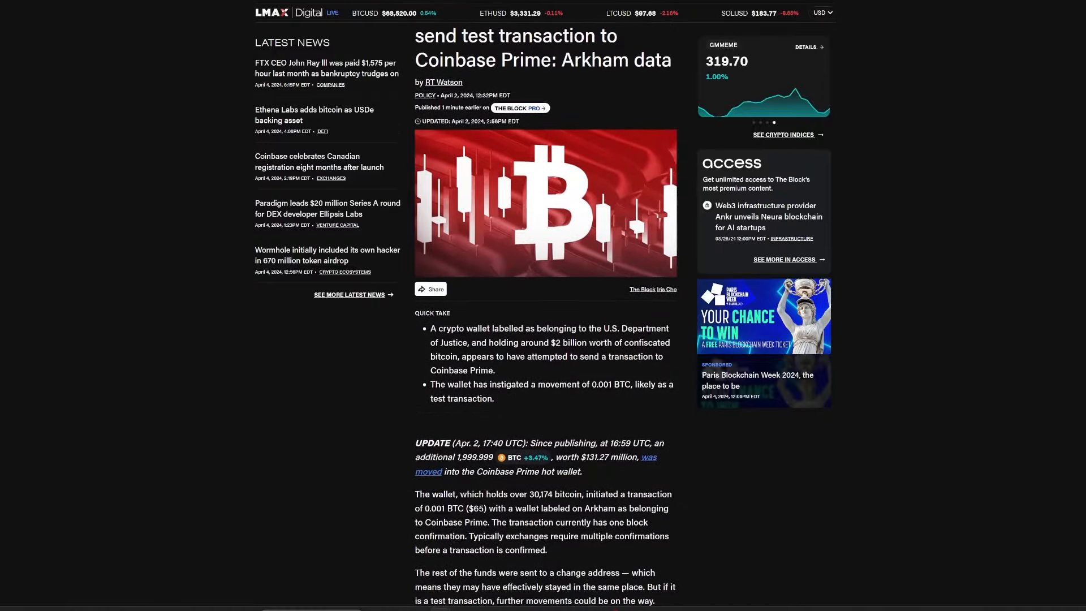
pyautogui.scroll(-3)
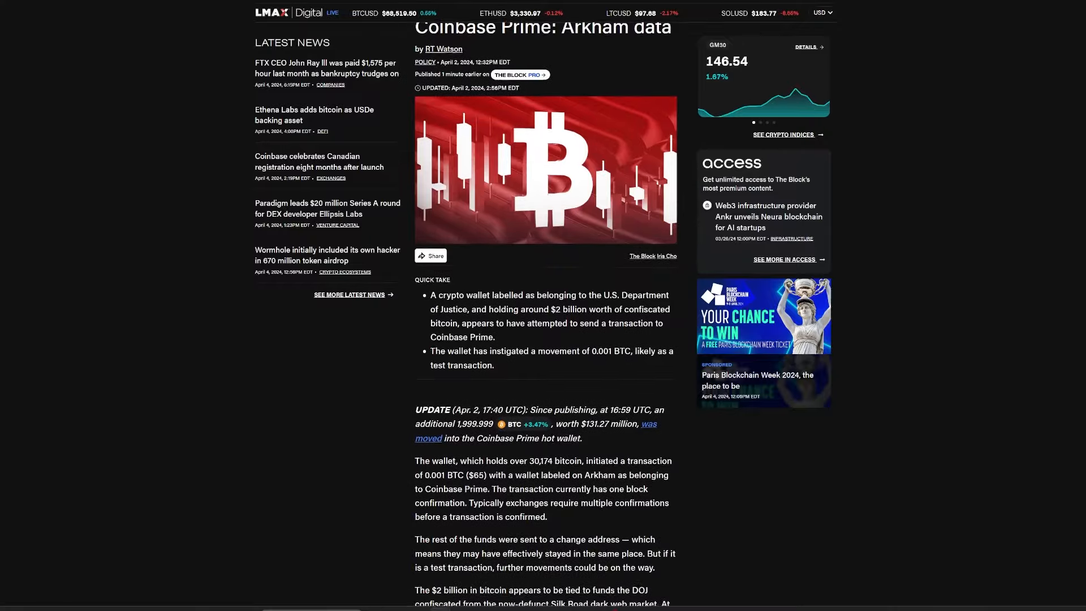
pyautogui.scroll(-3)
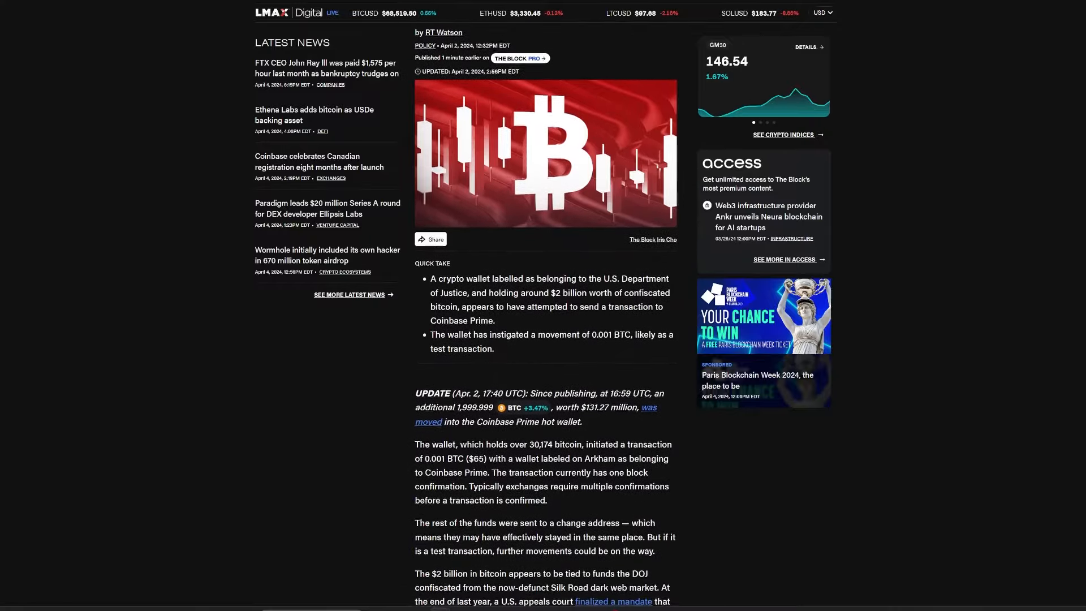
pyautogui.scroll(-3)
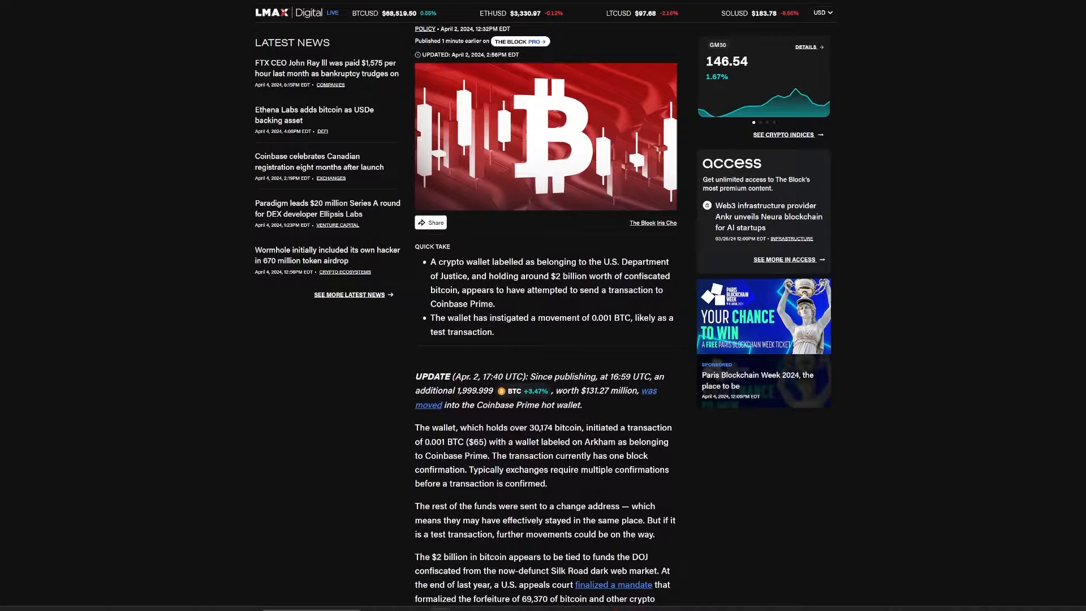
pyautogui.scroll(-3)
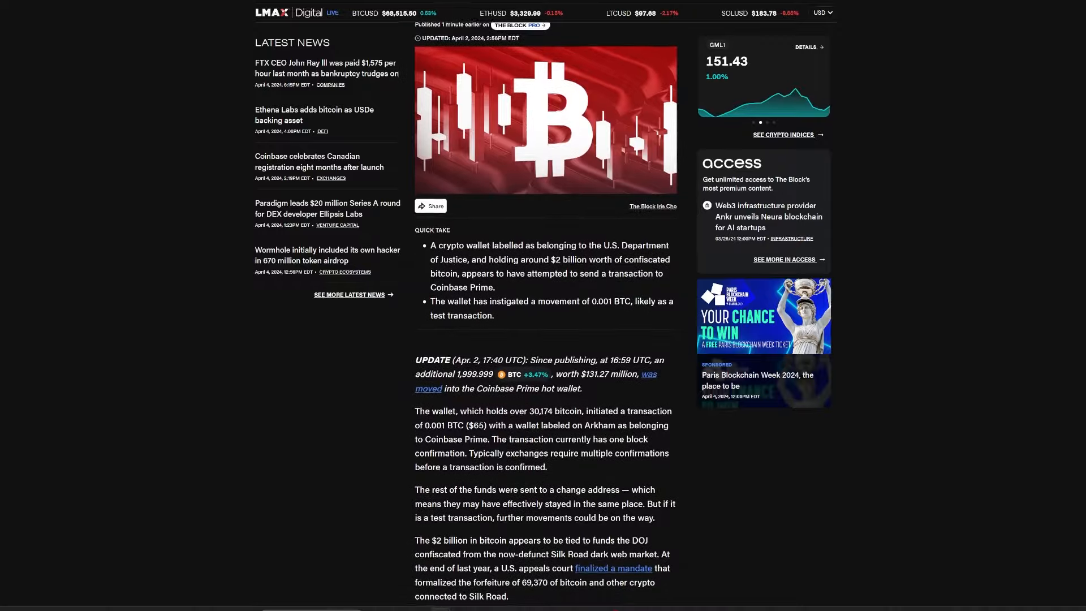
pyautogui.scroll(-3)
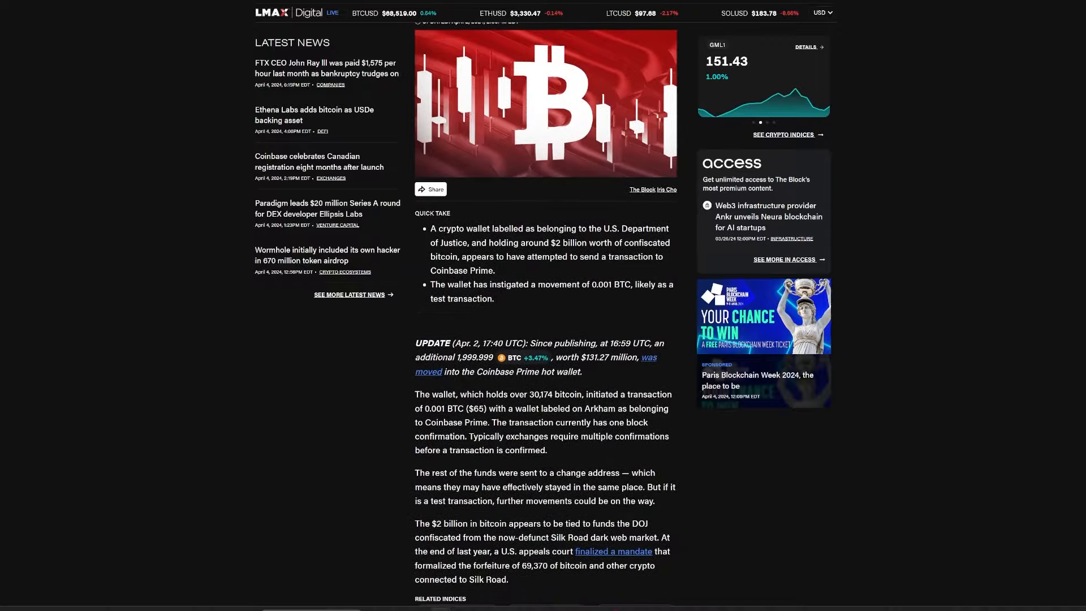
pyautogui.scroll(-3)
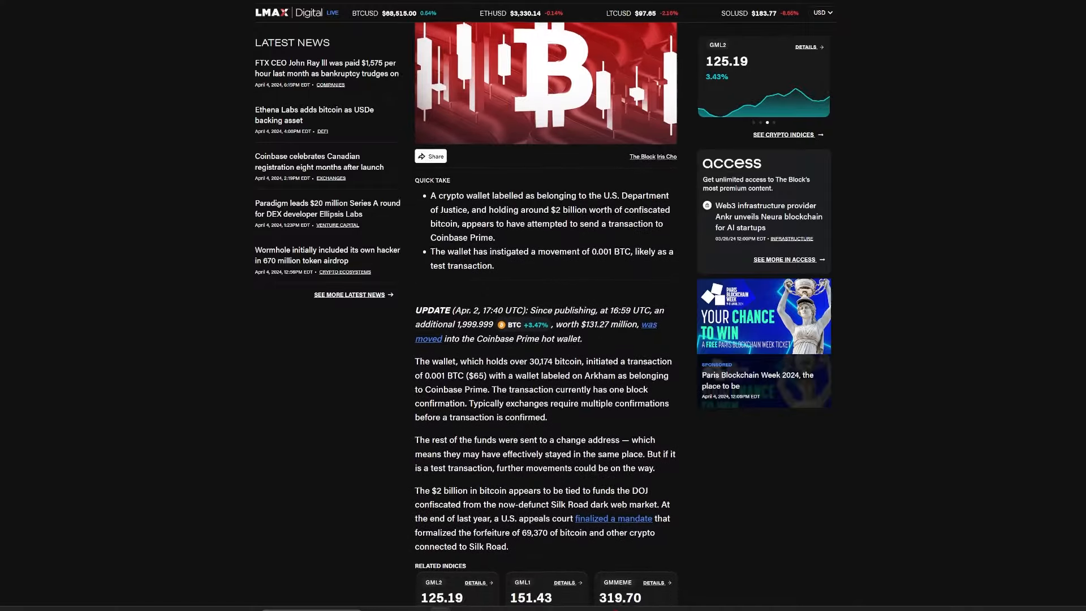
pyautogui.scroll(-3)
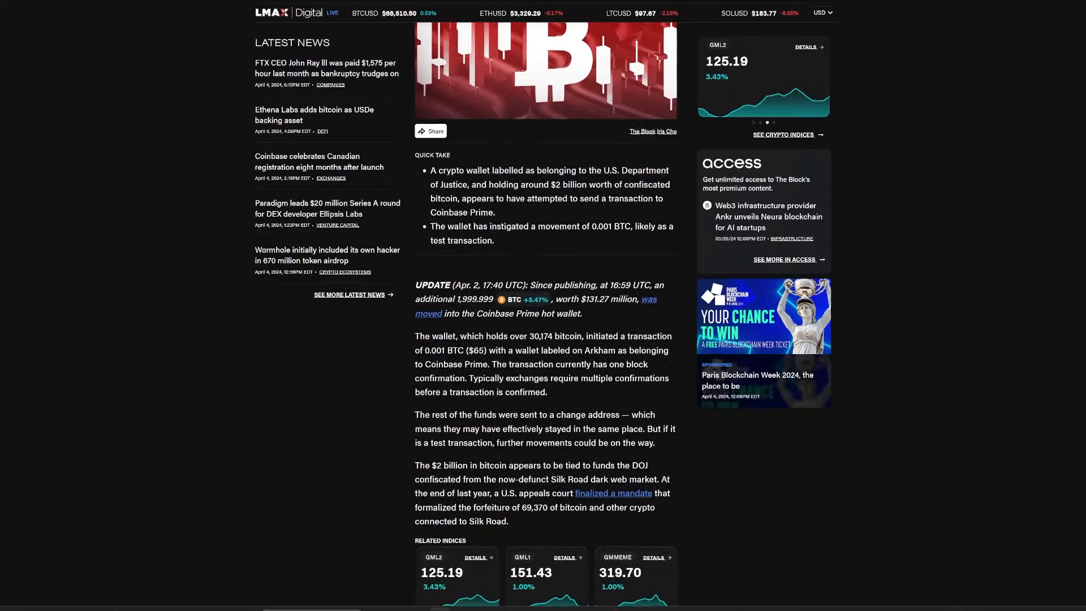
pyautogui.scroll(-3)
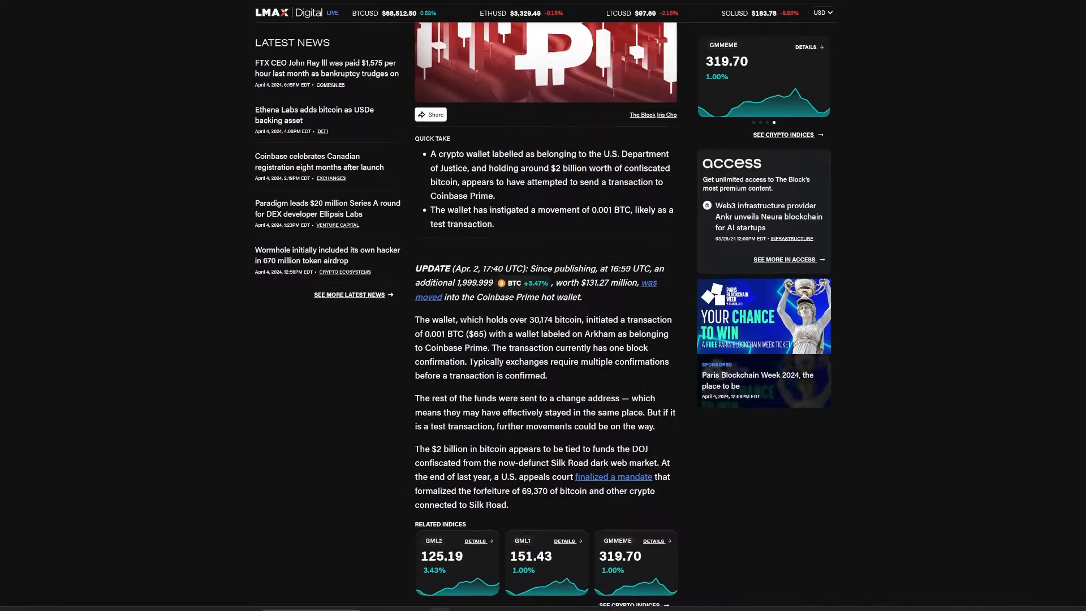
pyautogui.scroll(-3)
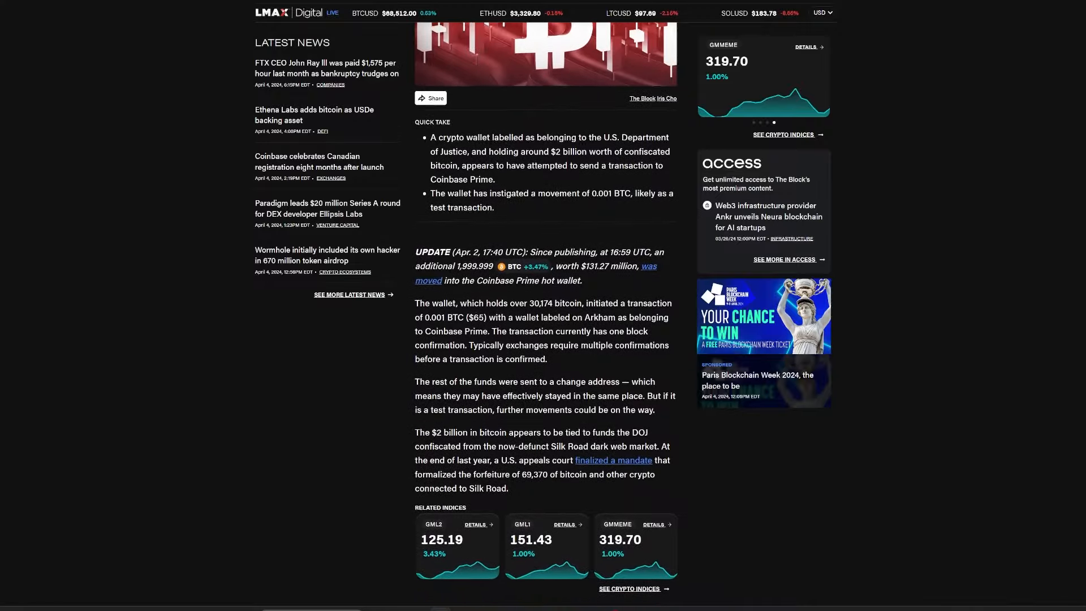
pyautogui.scroll(-3)
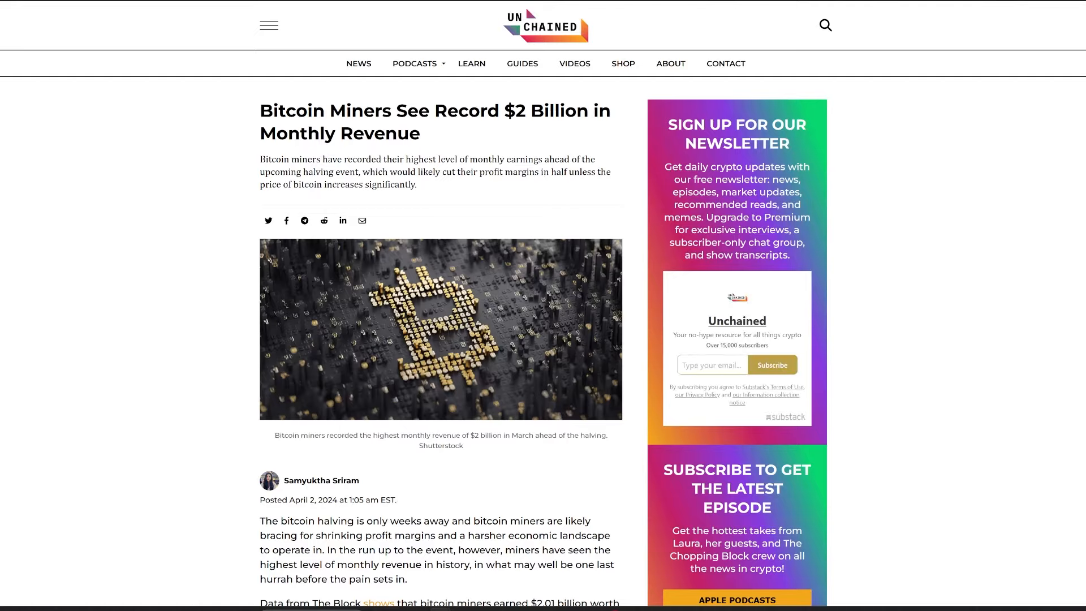
pyautogui.scroll(-3)
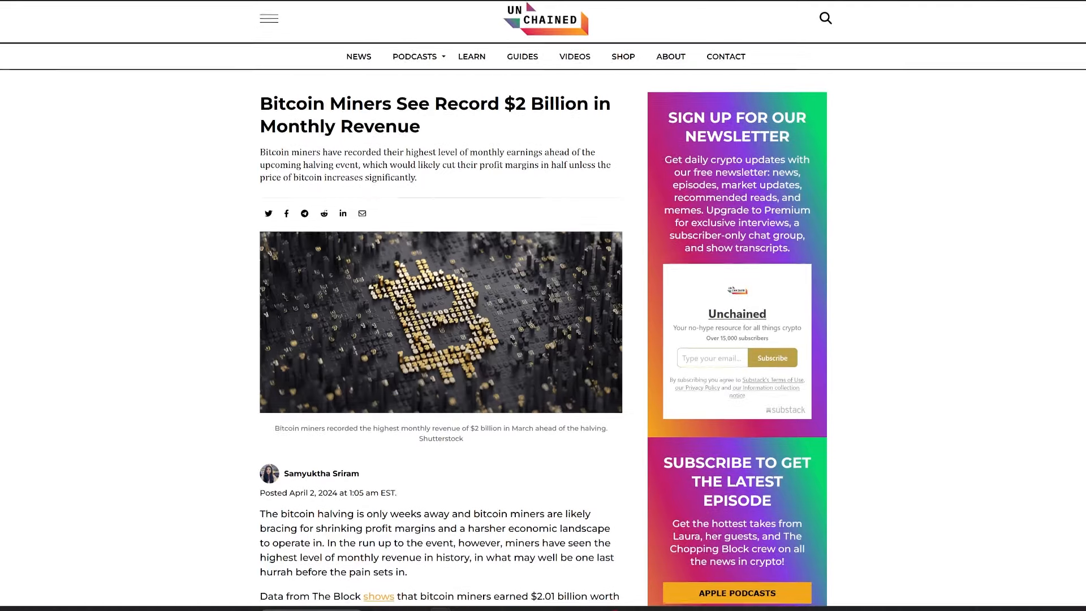
pyautogui.scroll(-3)
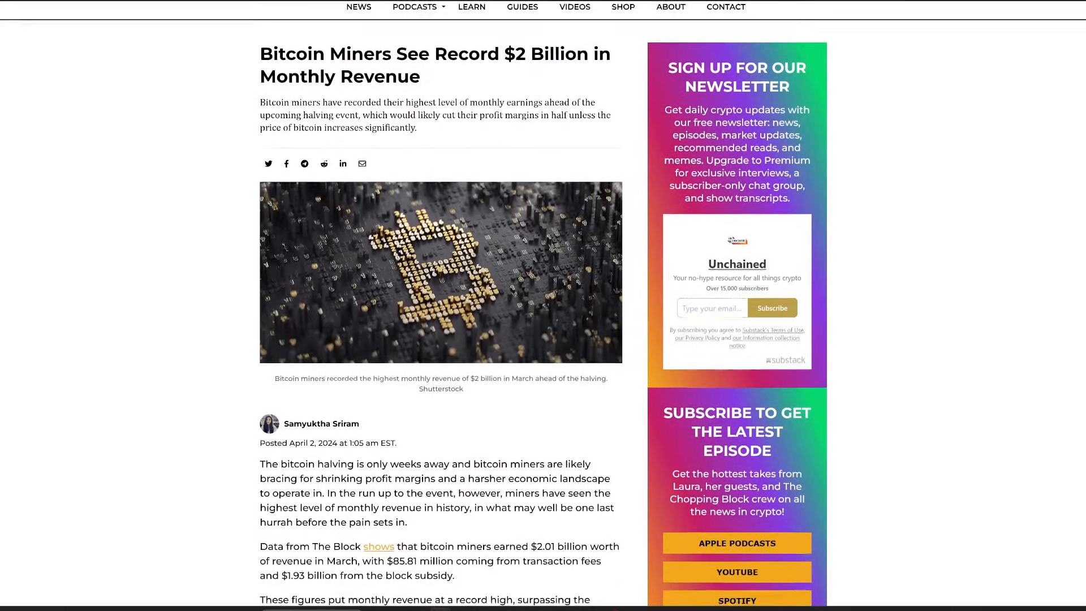
pyautogui.scroll(-3)
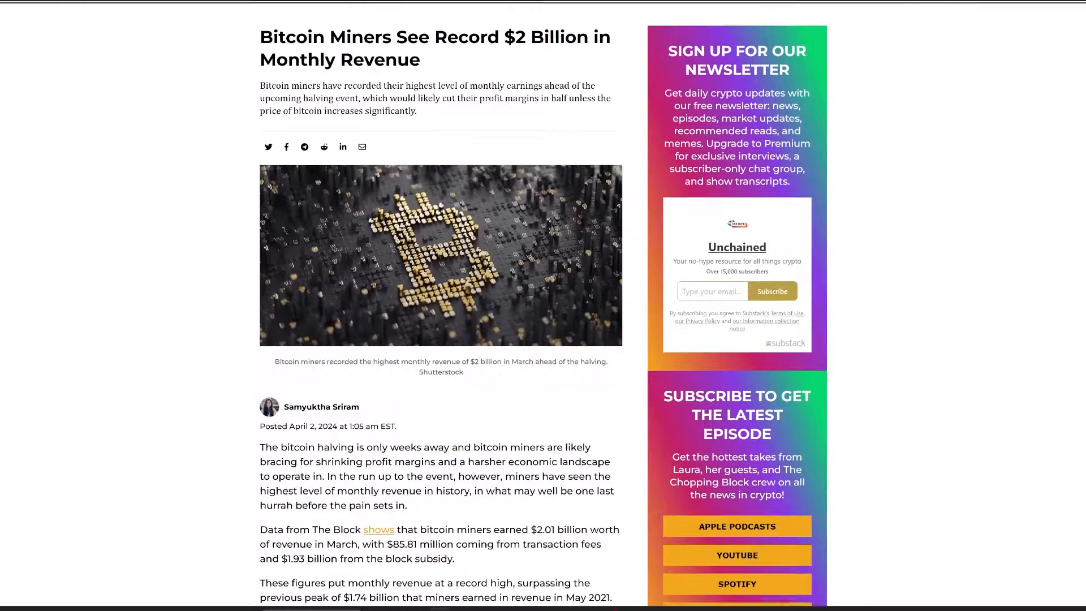
pyautogui.scroll(-3)
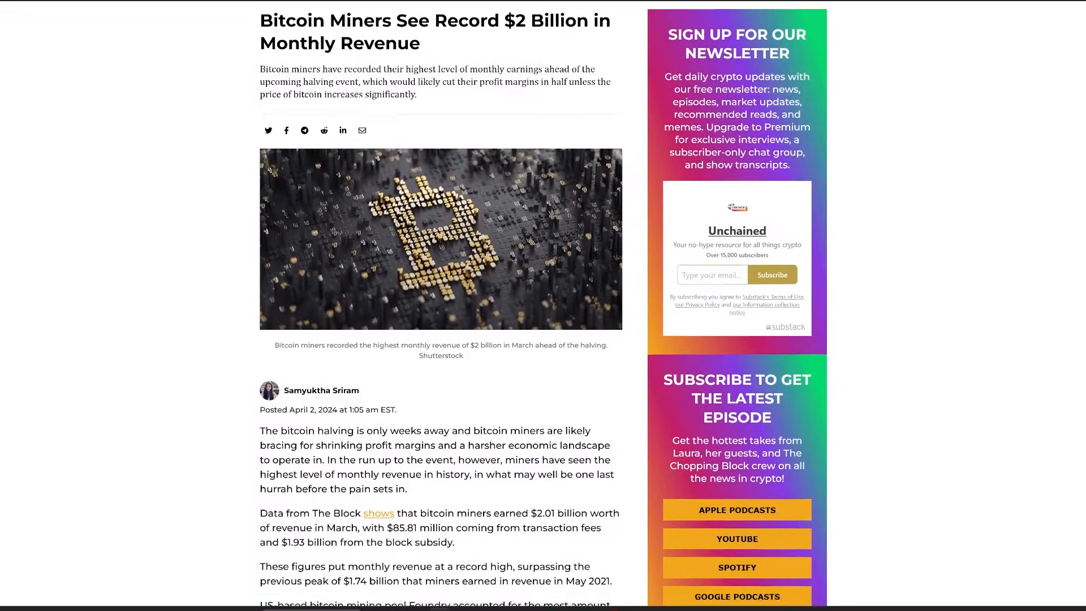
pyautogui.scroll(-3)
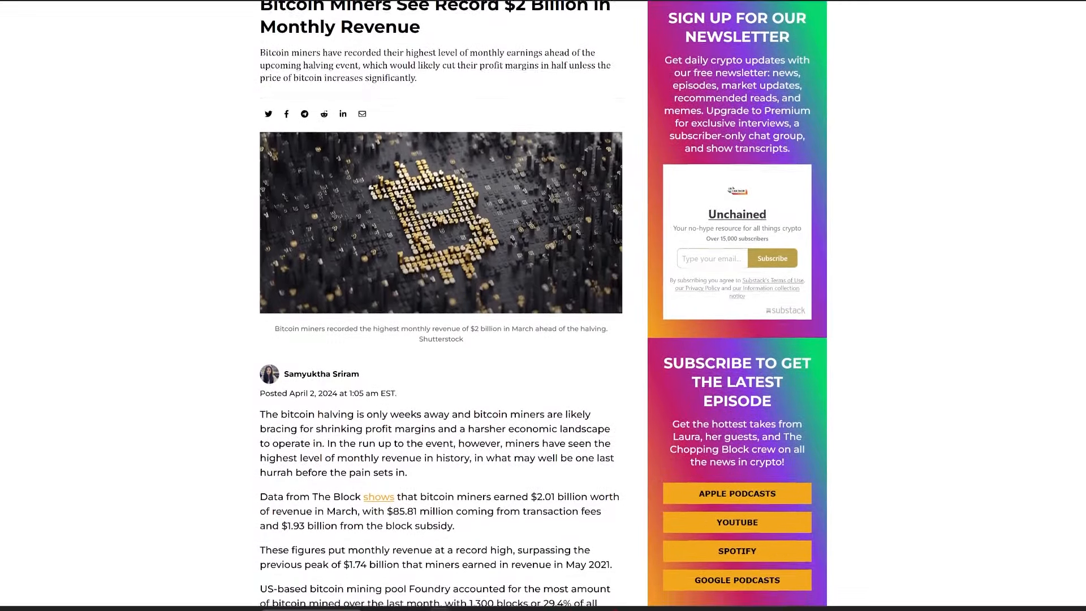
pyautogui.scroll(-3)
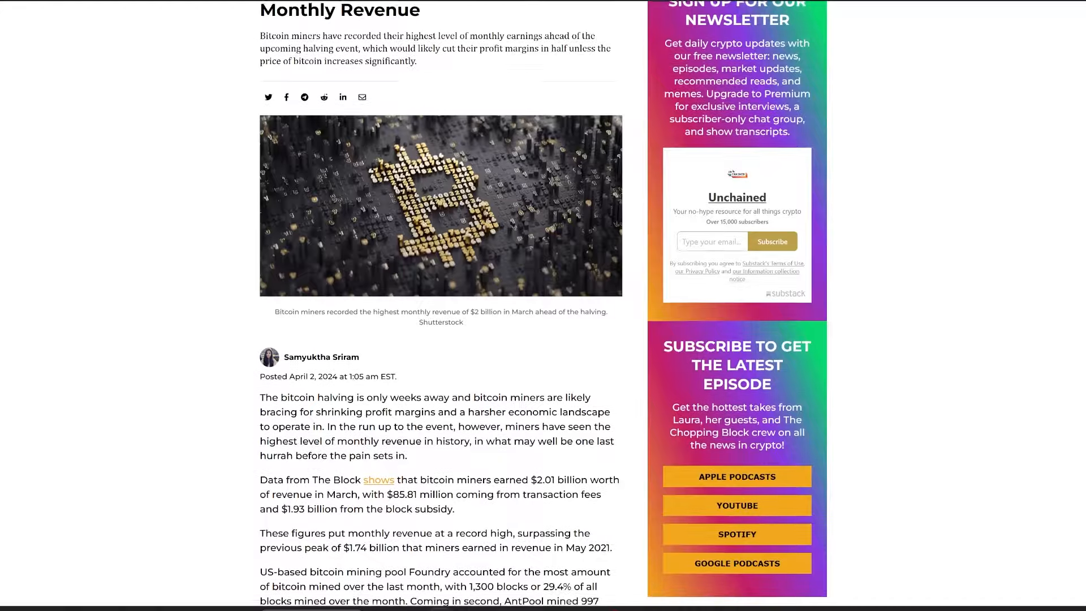
pyautogui.scroll(-3)
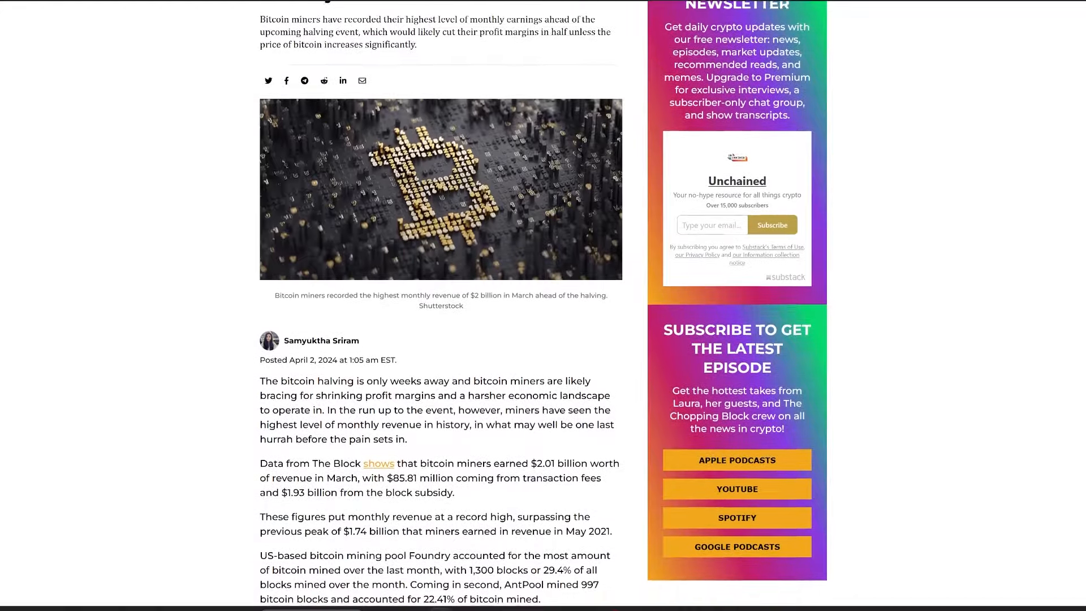
pyautogui.scroll(-3)
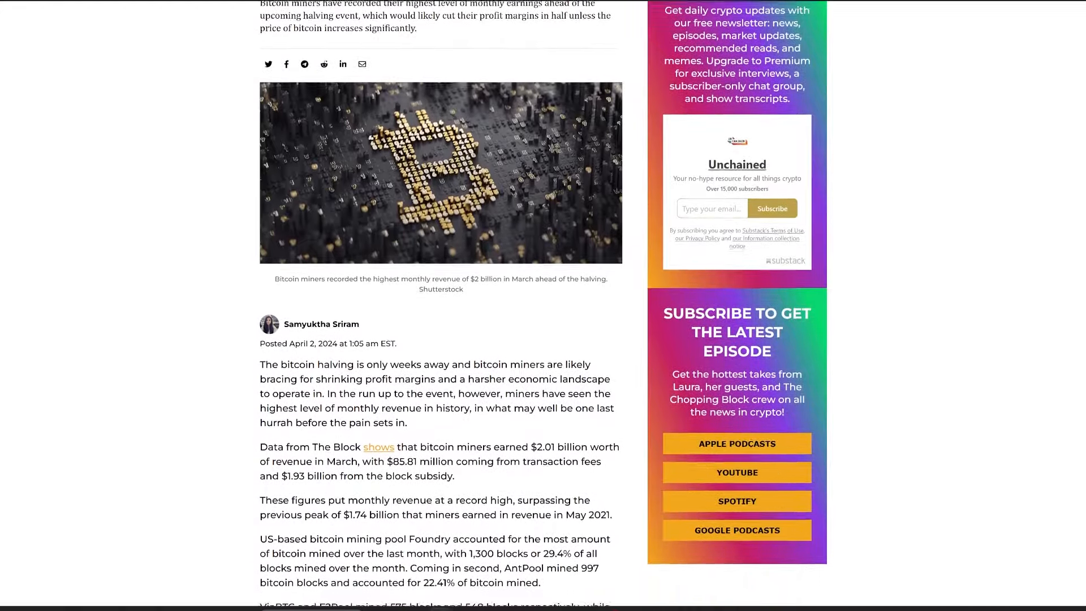
pyautogui.scroll(-3)
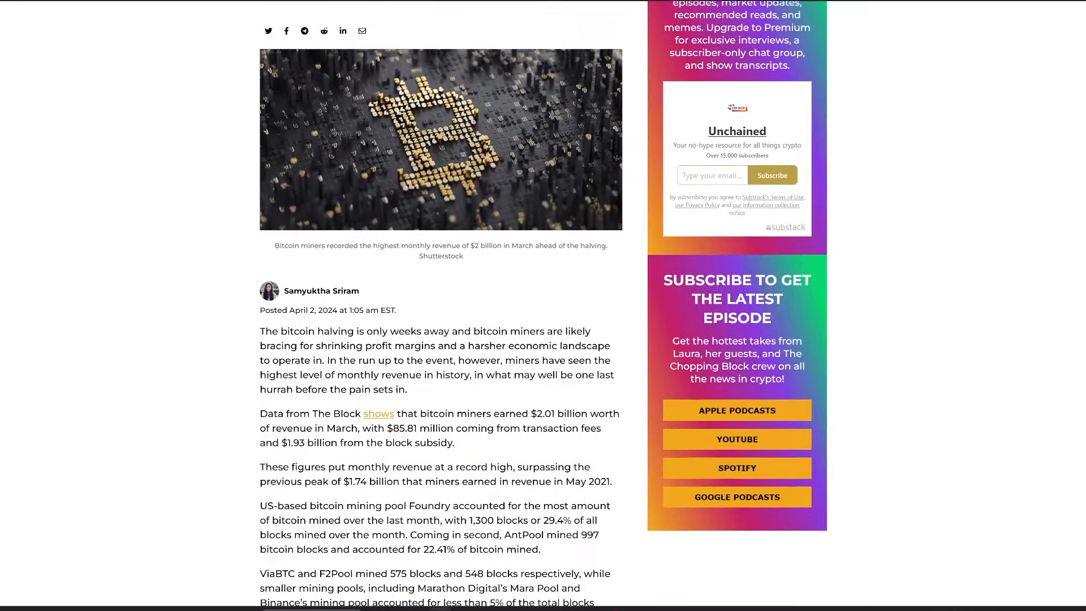
pyautogui.scroll(-3)
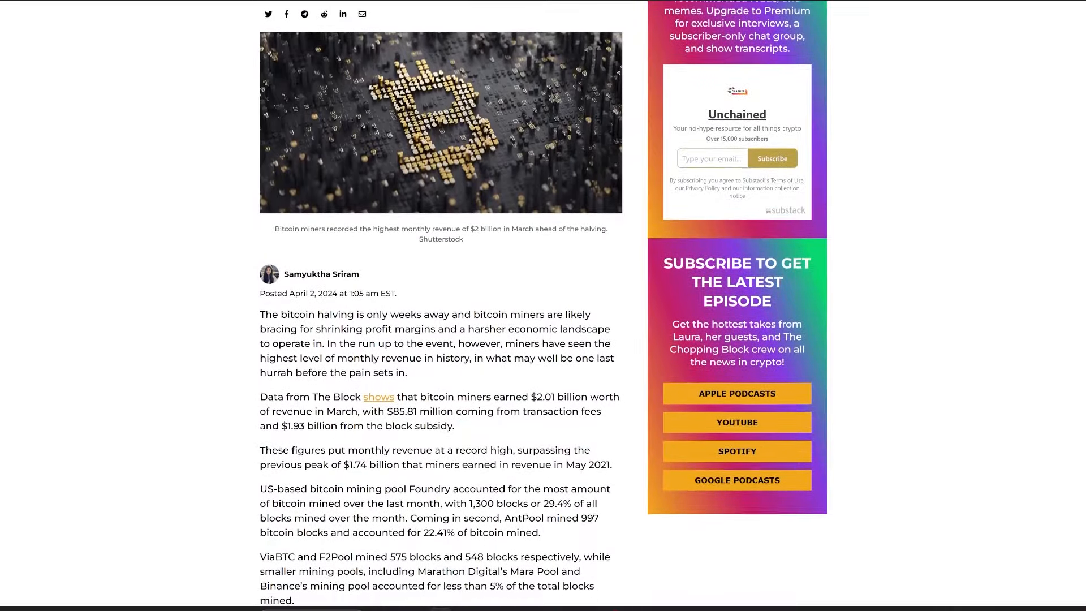
pyautogui.scroll(-3)
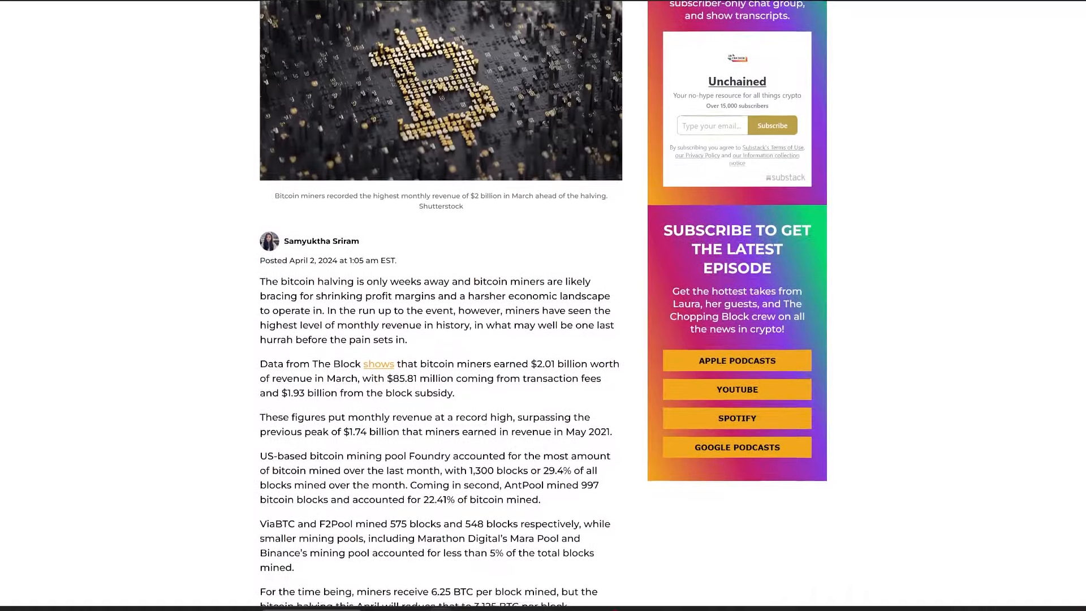
pyautogui.scroll(-3)
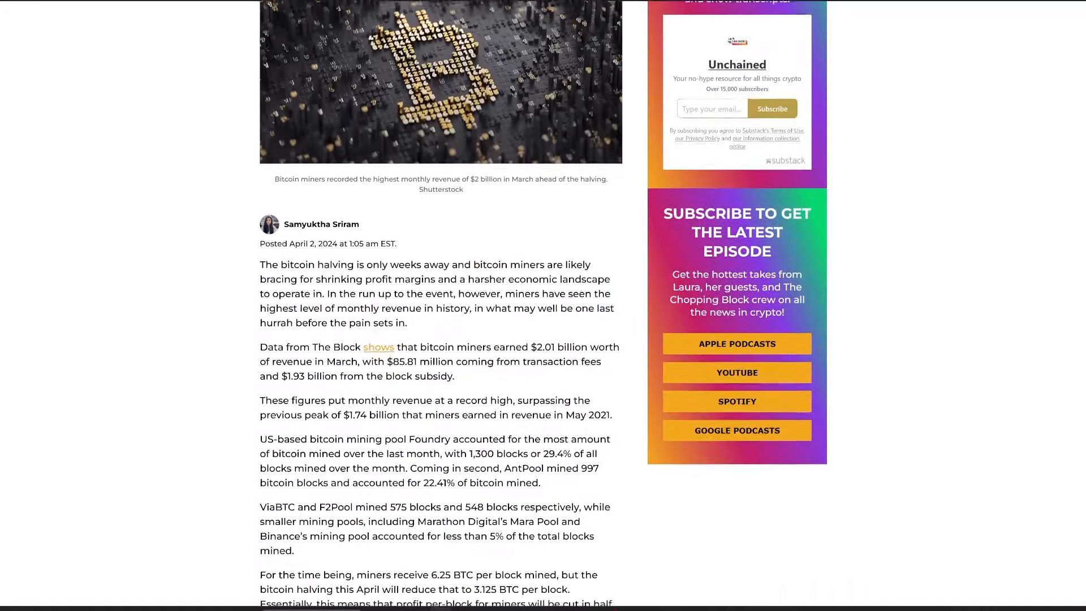
pyautogui.scroll(-3)
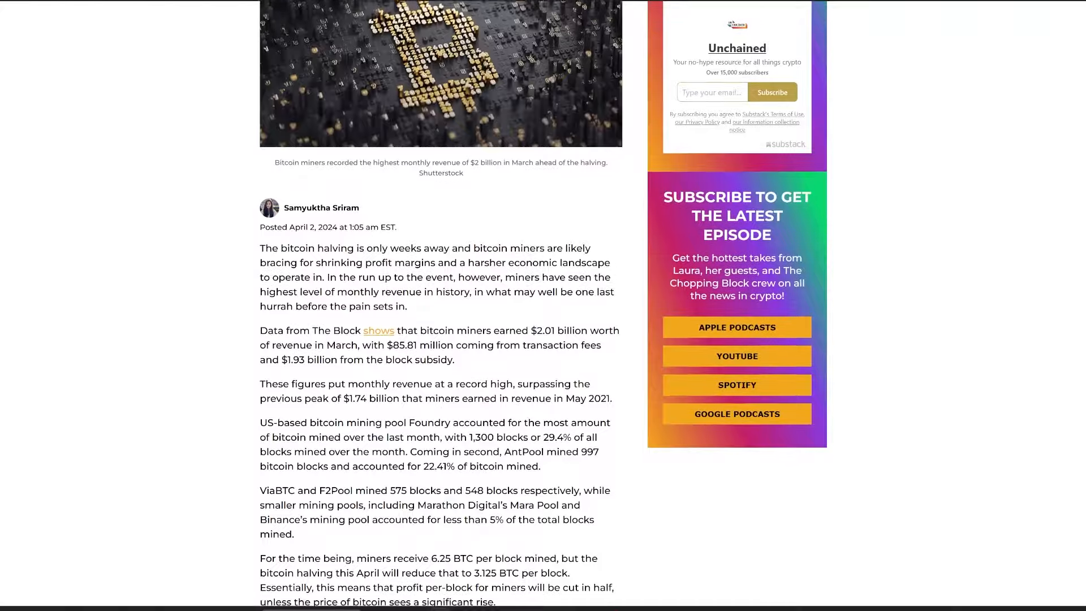
pyautogui.scroll(-3)
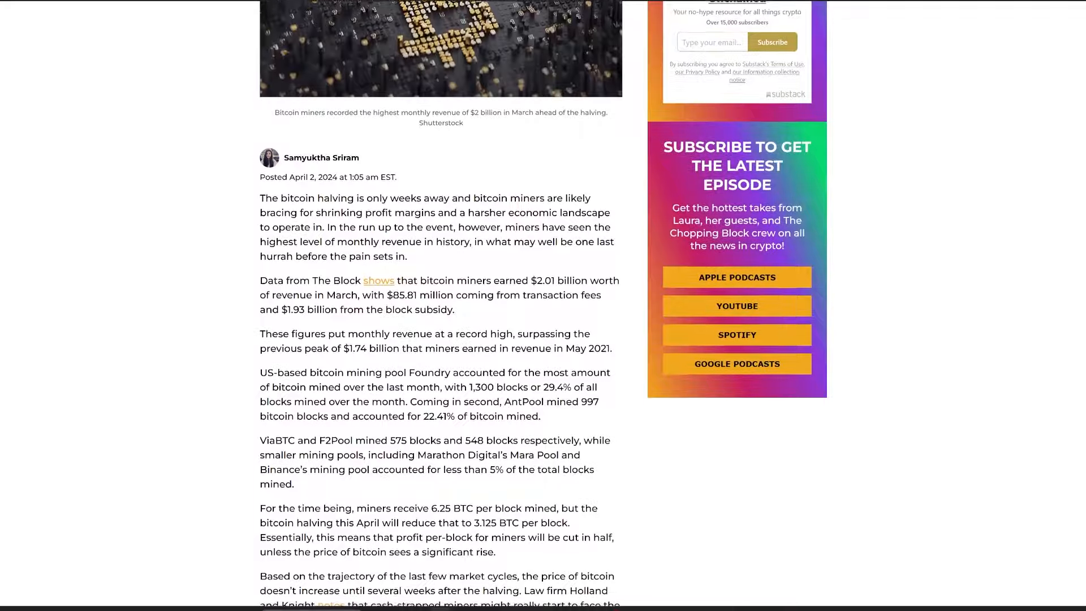
pyautogui.scroll(-3)
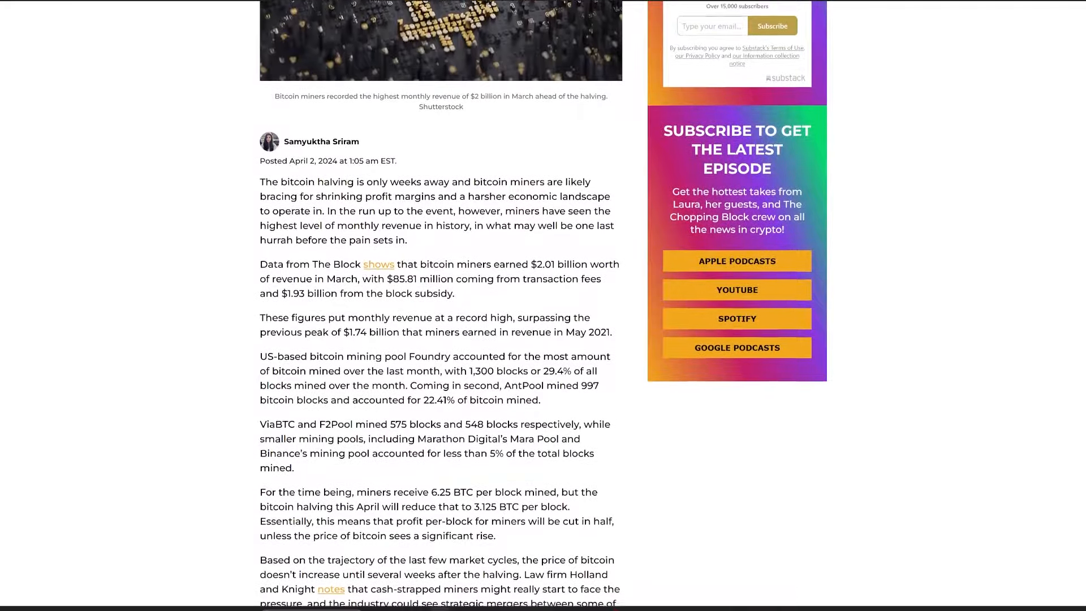
pyautogui.scroll(-3)
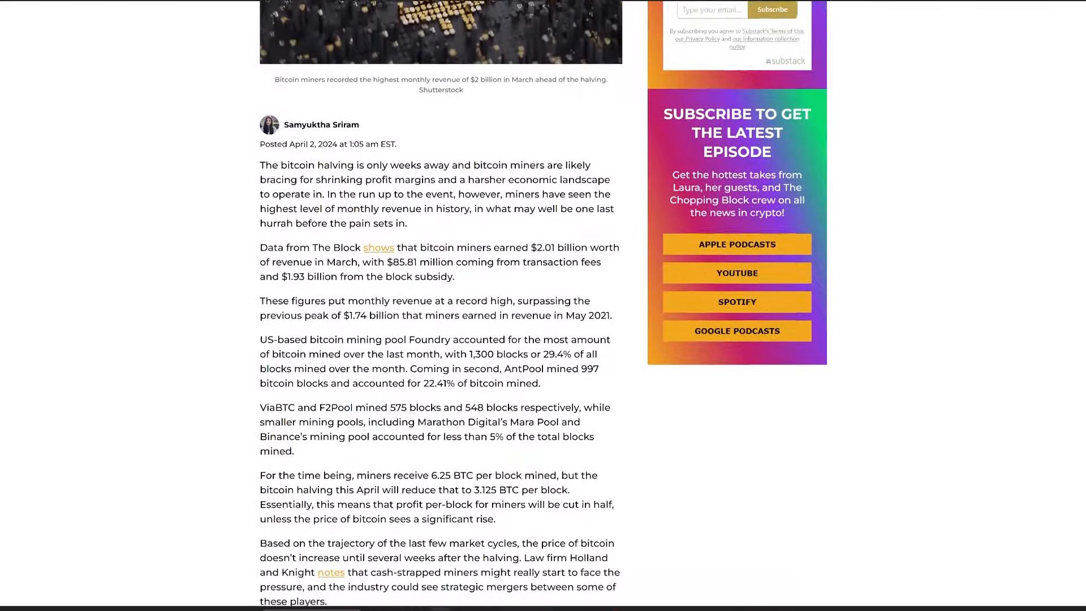
pyautogui.scroll(-3)
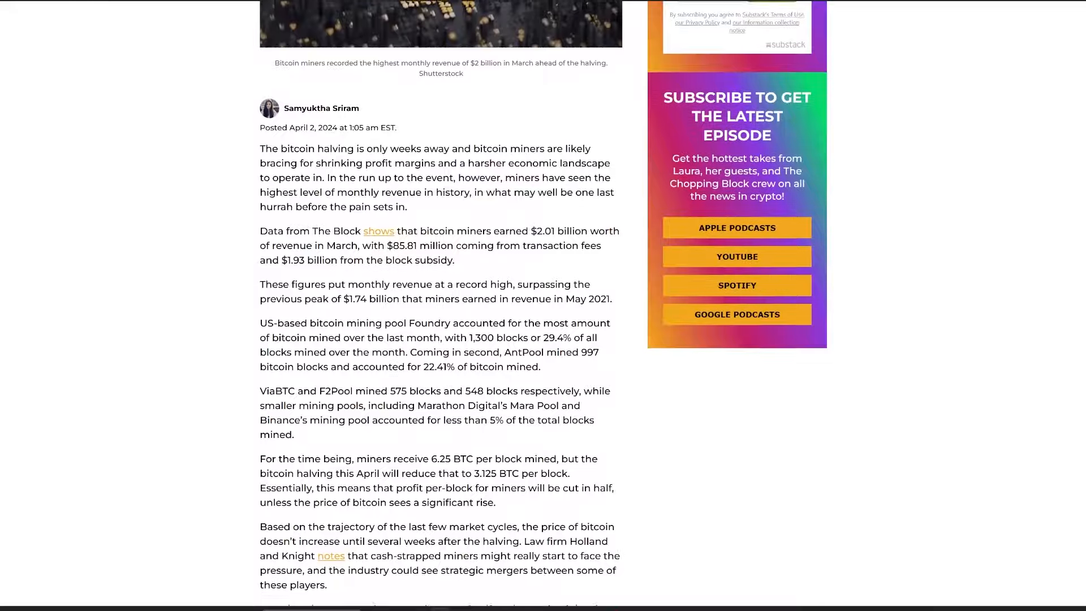
pyautogui.scroll(-3)
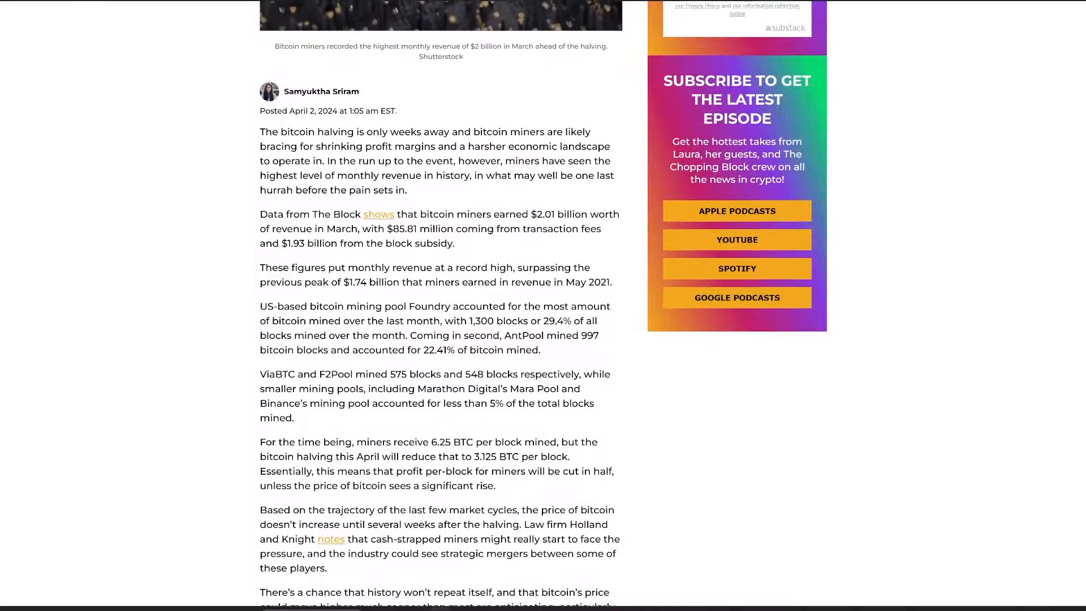
pyautogui.scroll(-3)
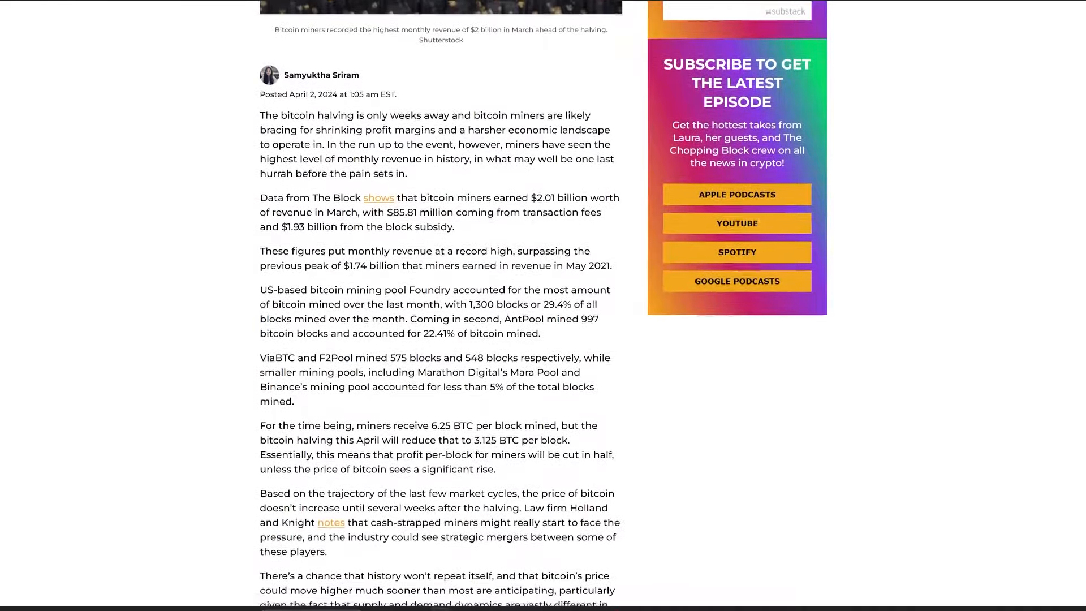
pyautogui.scroll(-3)
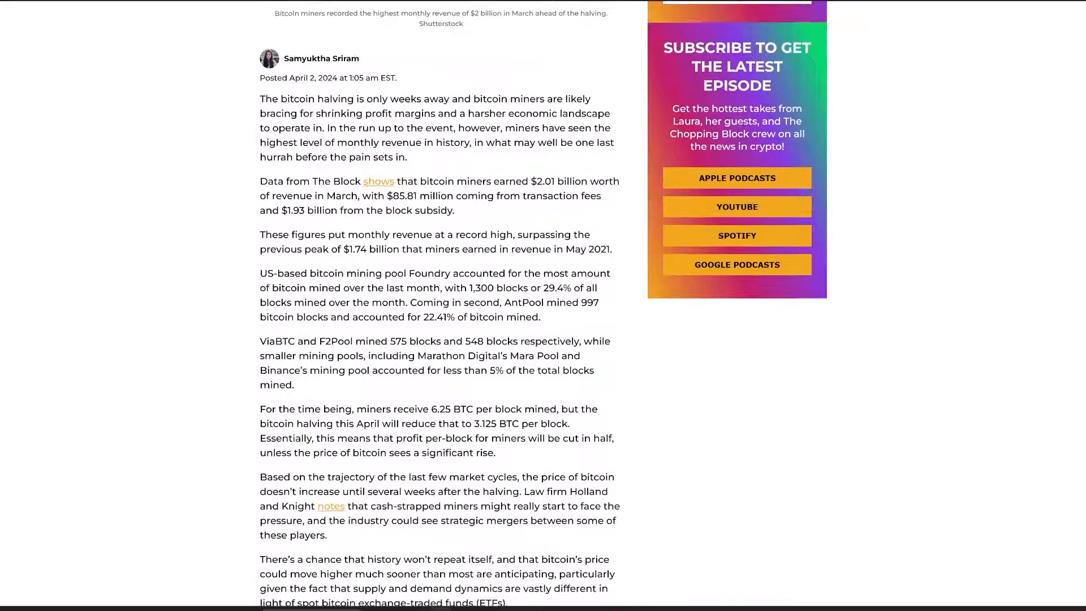
pyautogui.scroll(-3)
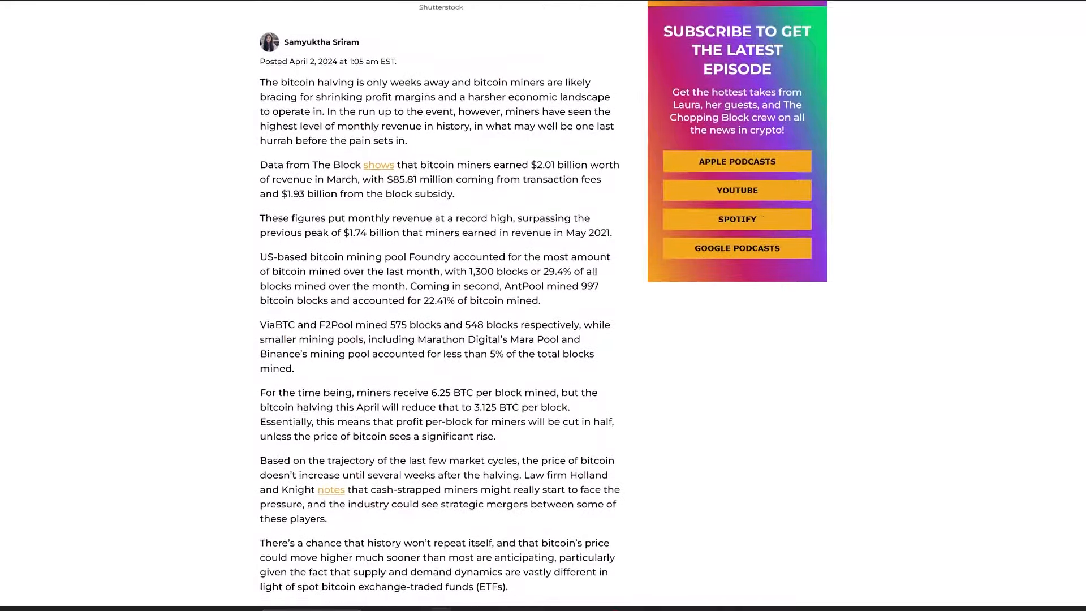
pyautogui.scroll(-3)
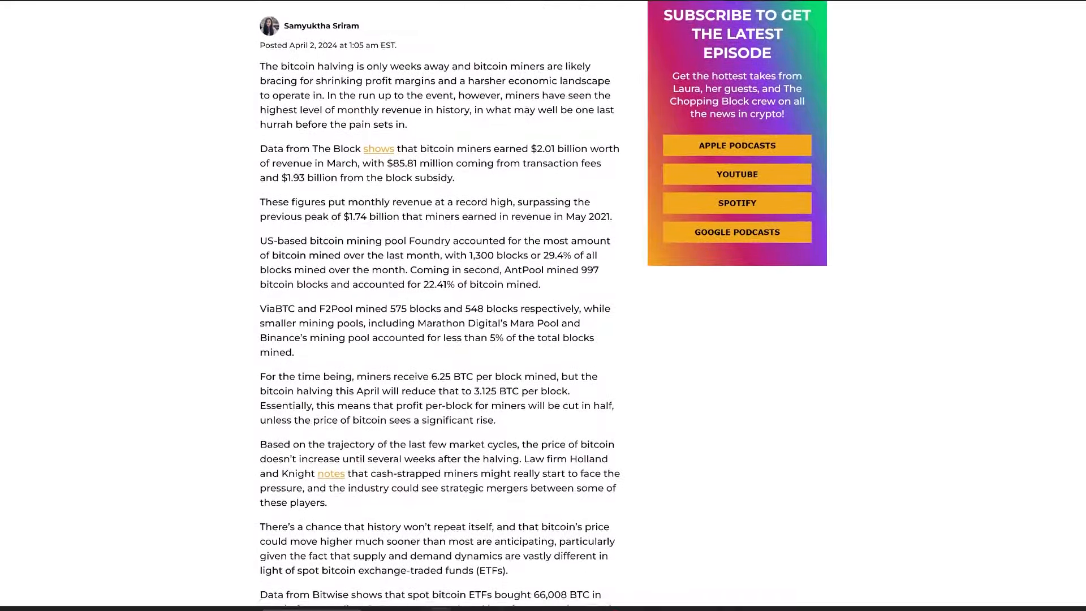
pyautogui.scroll(-3)
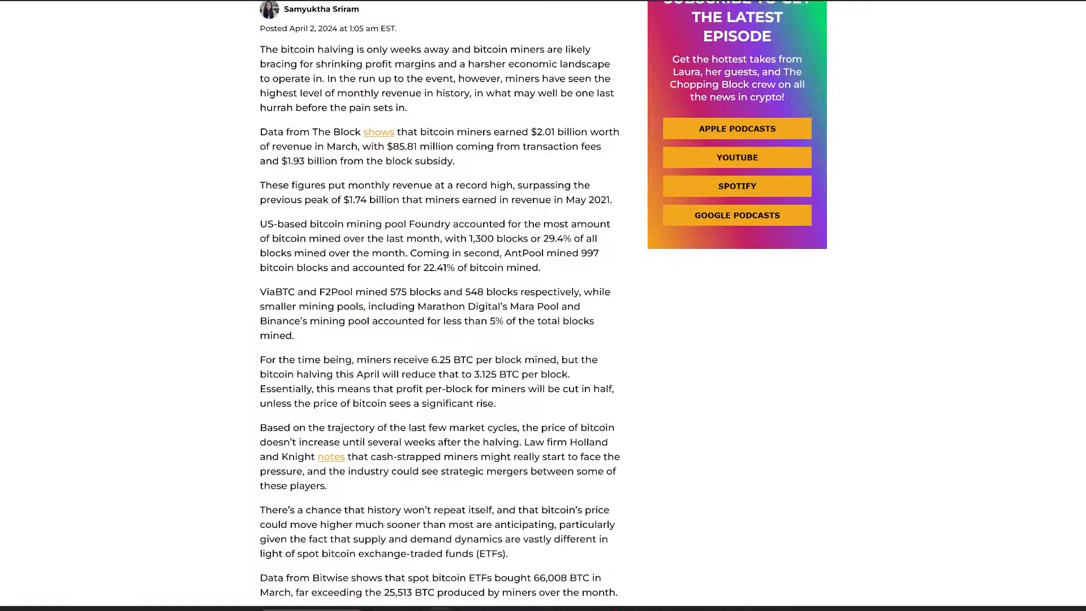
pyautogui.scroll(-3)
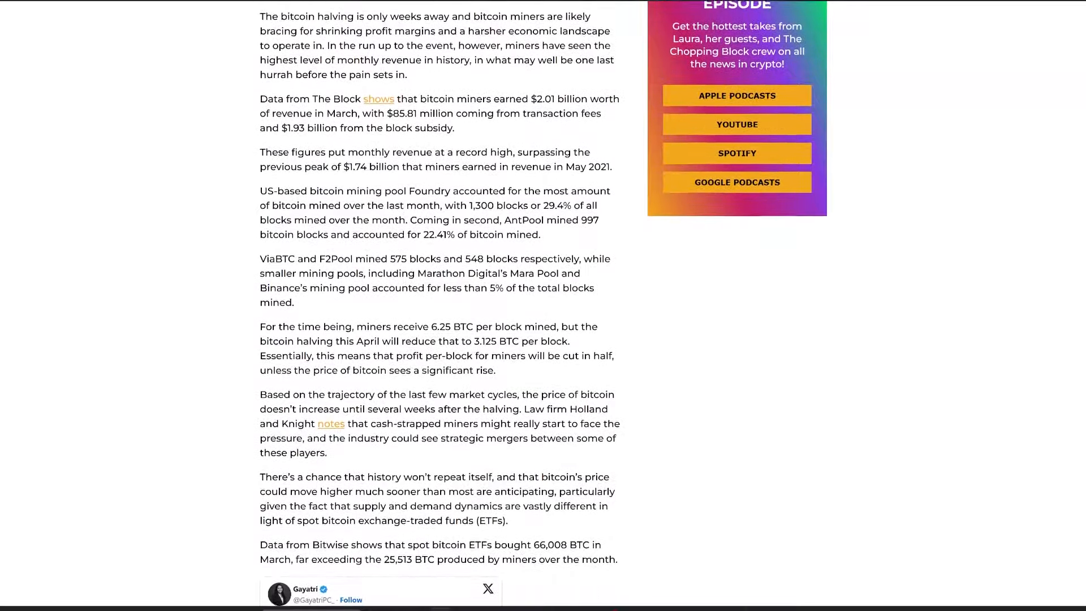
pyautogui.scroll(-3)
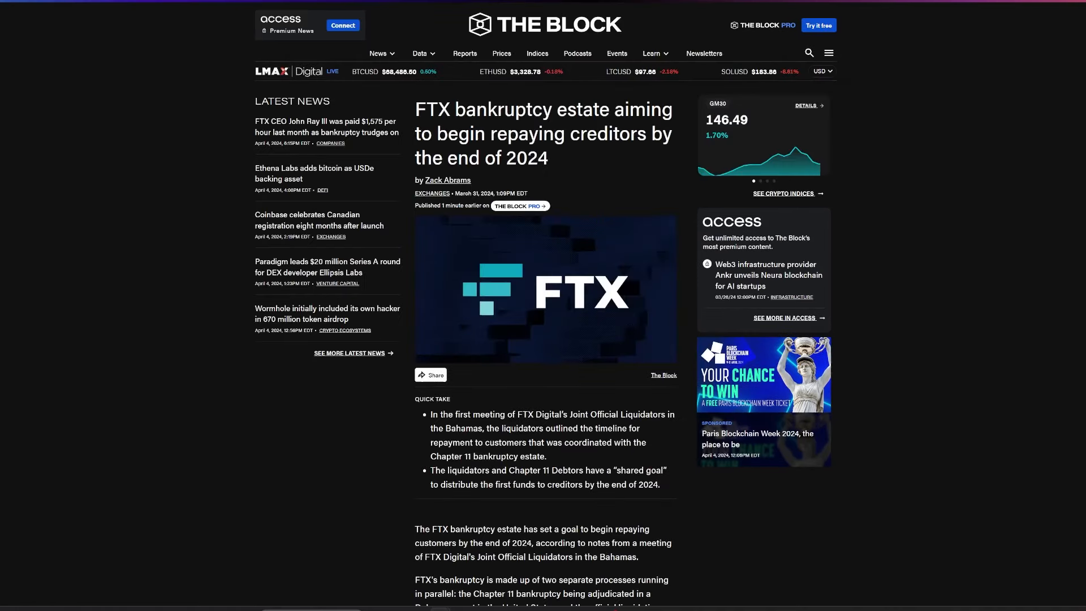
pyautogui.scroll(-3)
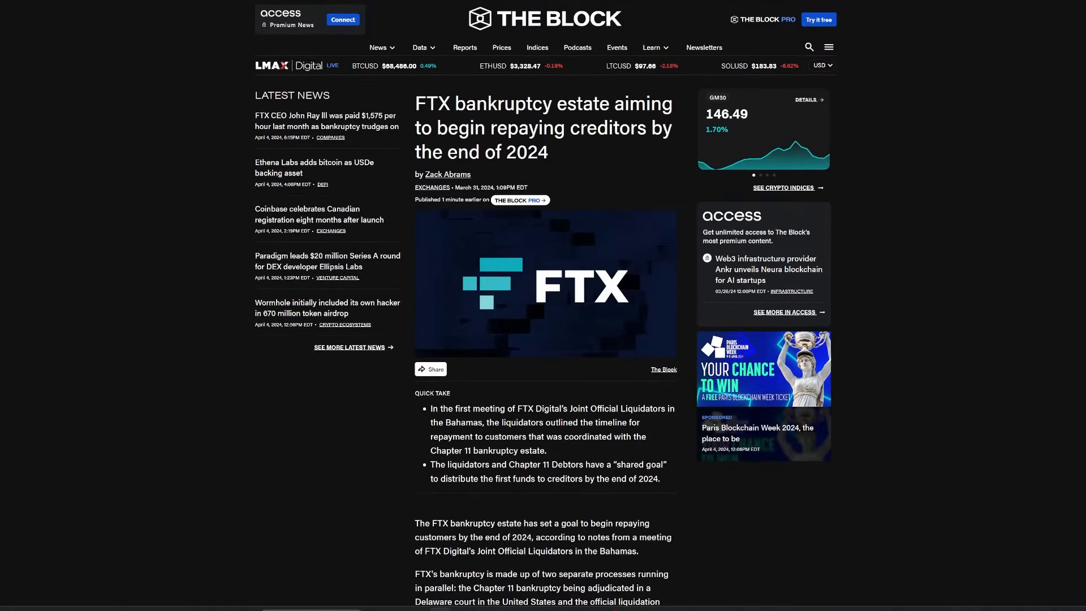
pyautogui.scroll(-3)
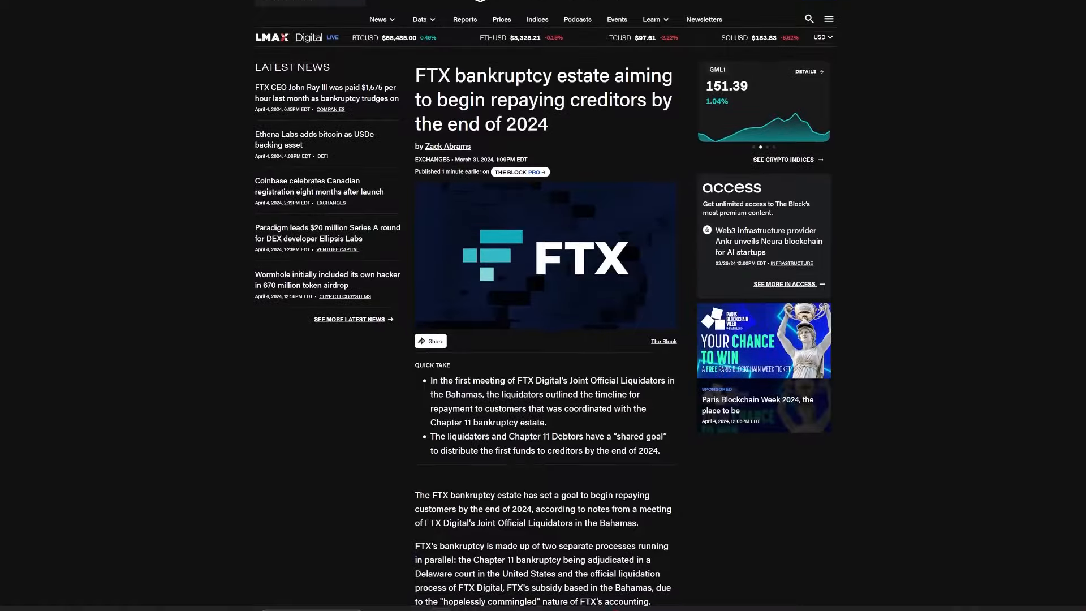
pyautogui.scroll(-3)
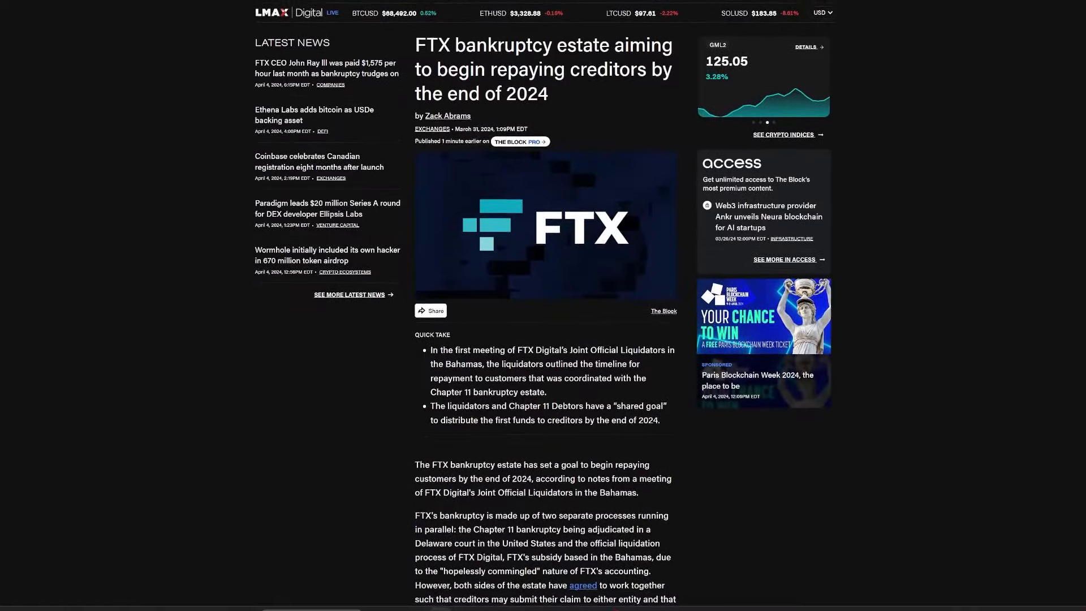
pyautogui.scroll(-3)
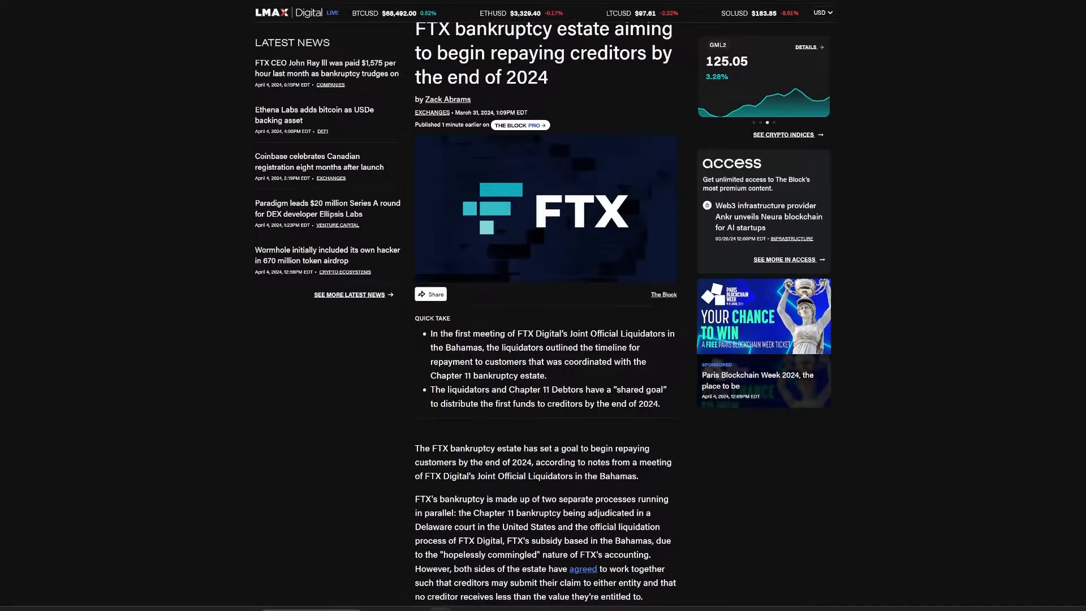
pyautogui.scroll(-3)
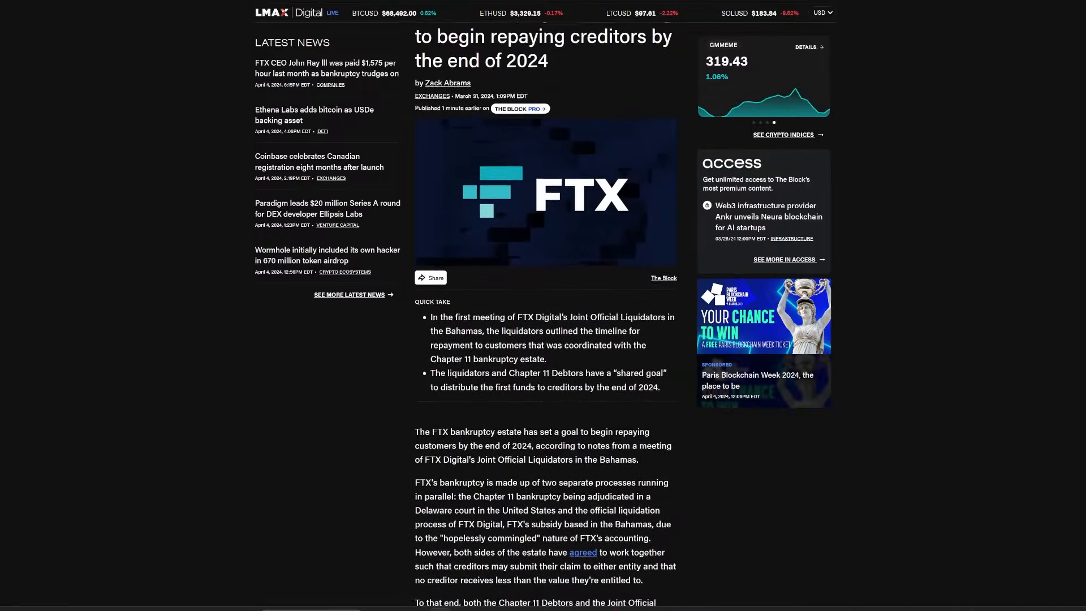
pyautogui.scroll(-3)
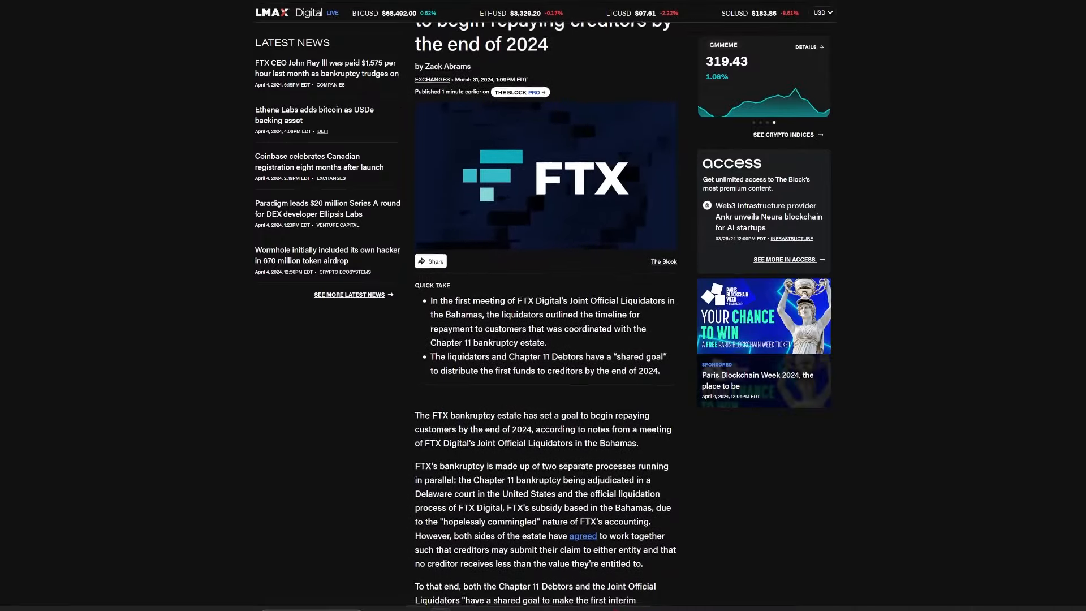
pyautogui.scroll(-3)
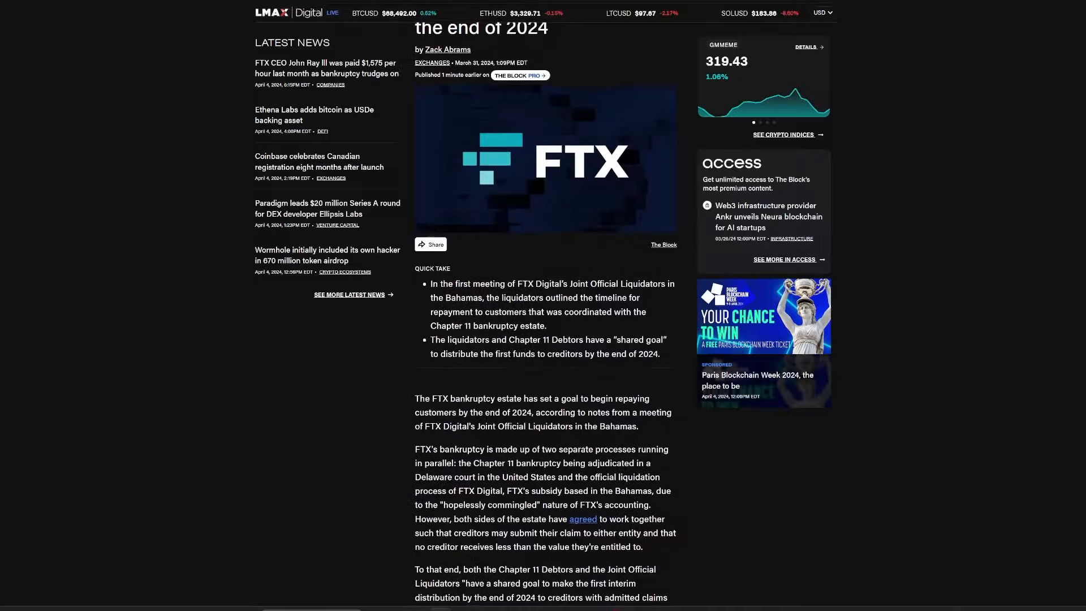
pyautogui.scroll(-3)
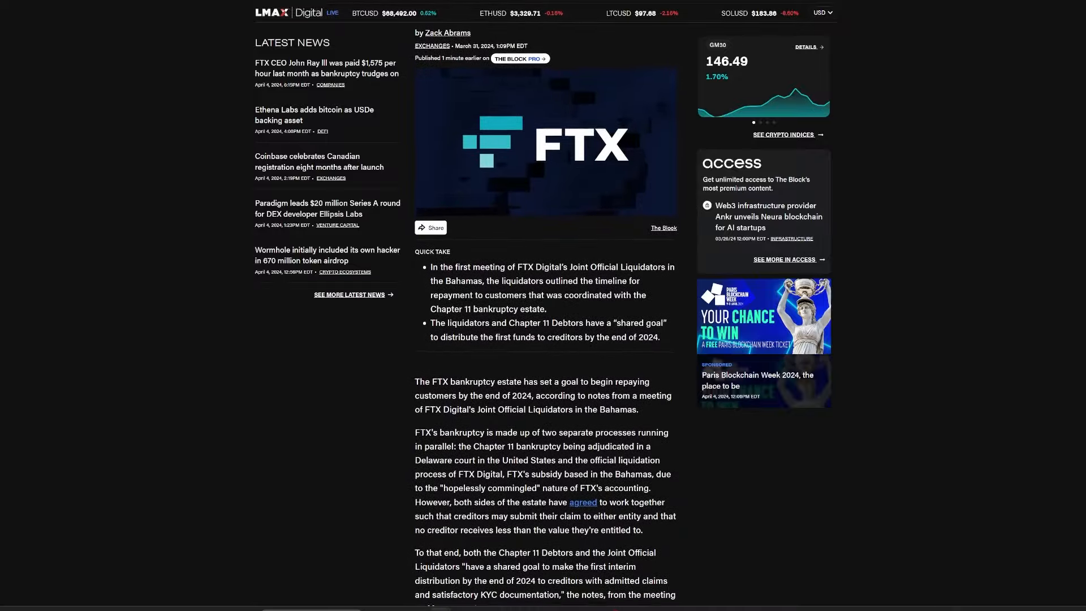
pyautogui.scroll(-3)
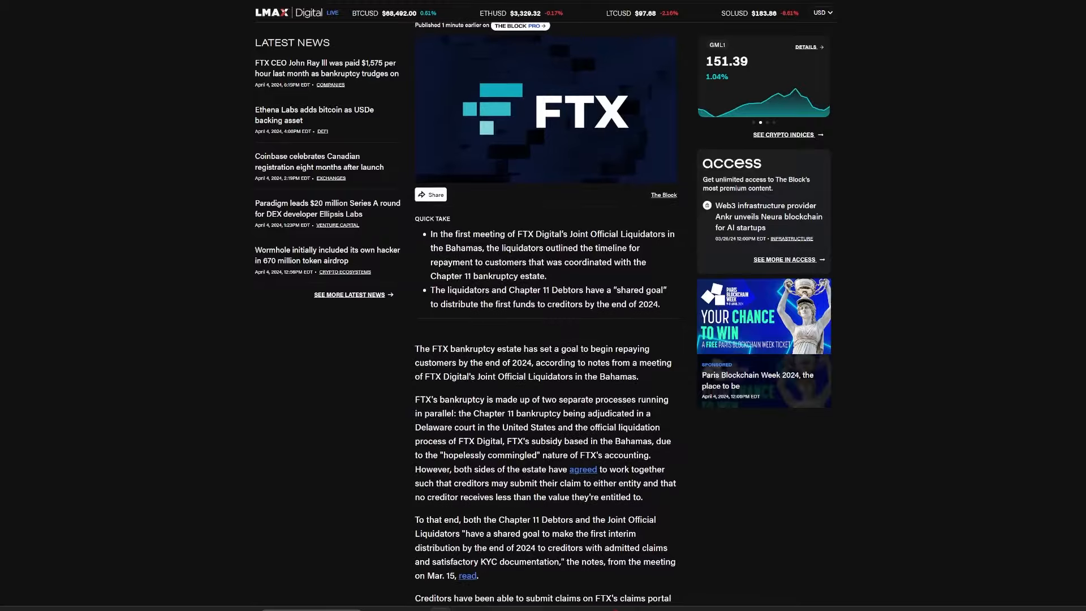
pyautogui.scroll(-3)
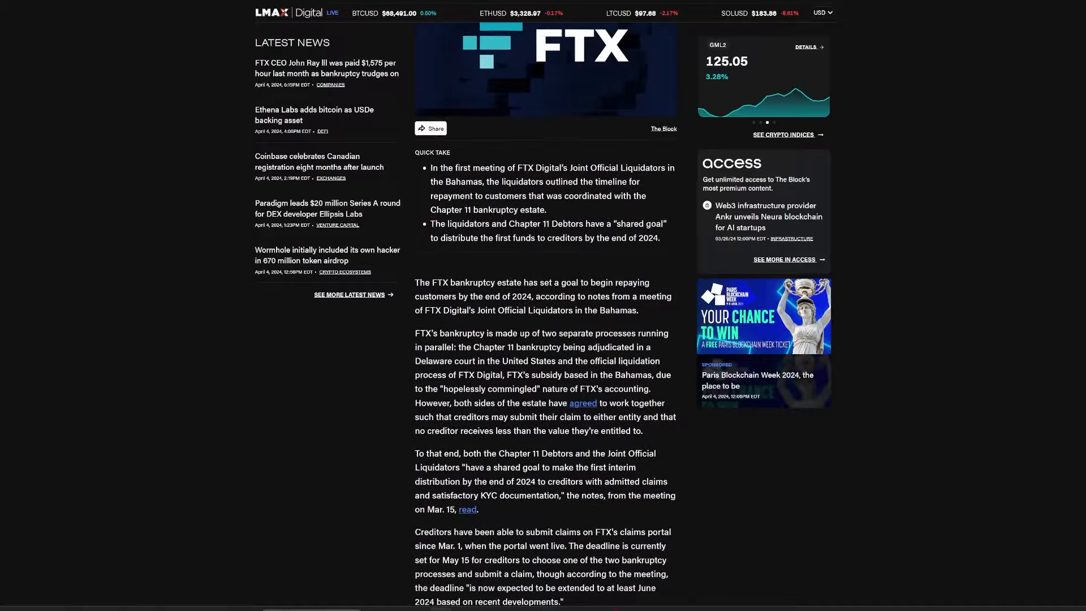
pyautogui.scroll(-3)
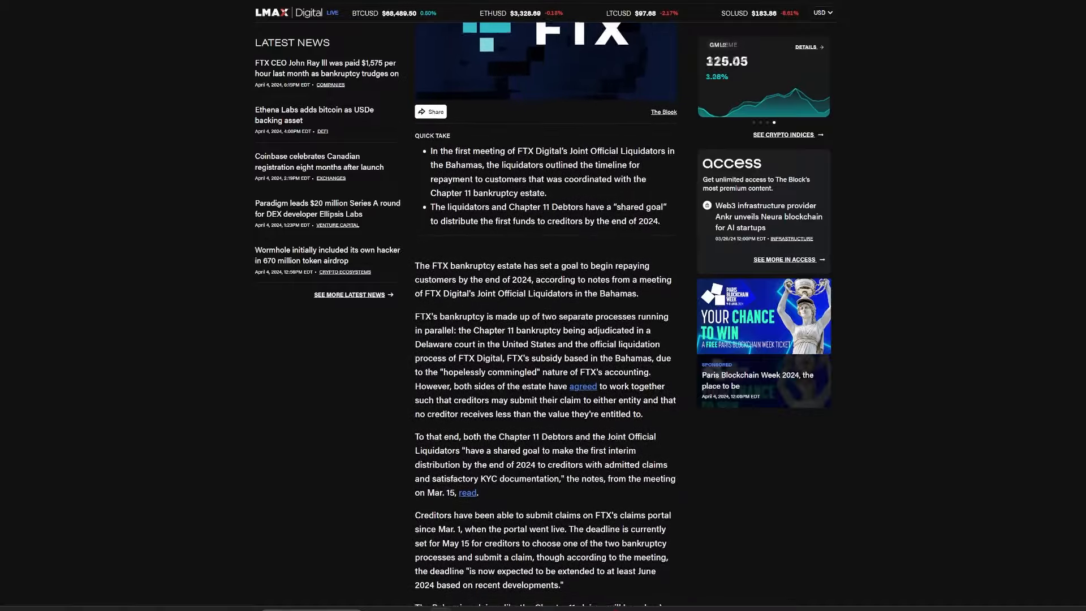
pyautogui.scroll(-3)
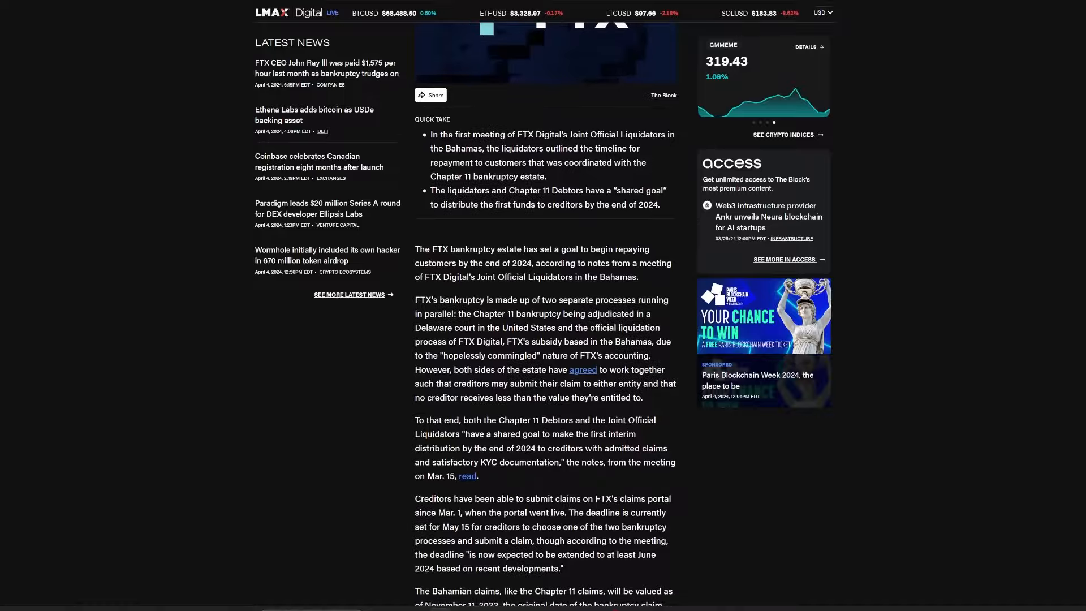
pyautogui.scroll(-3)
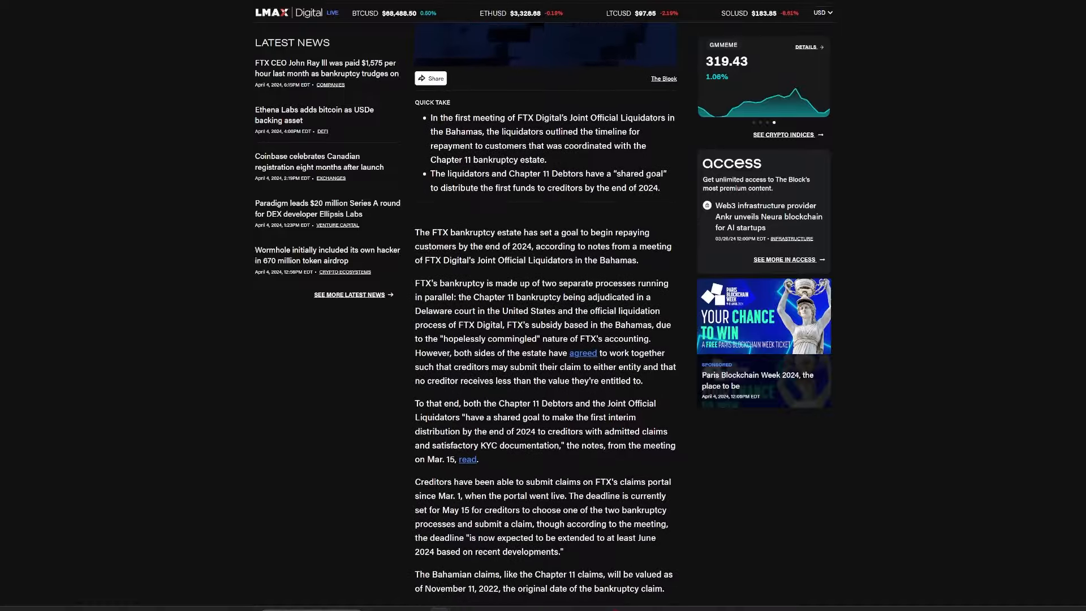